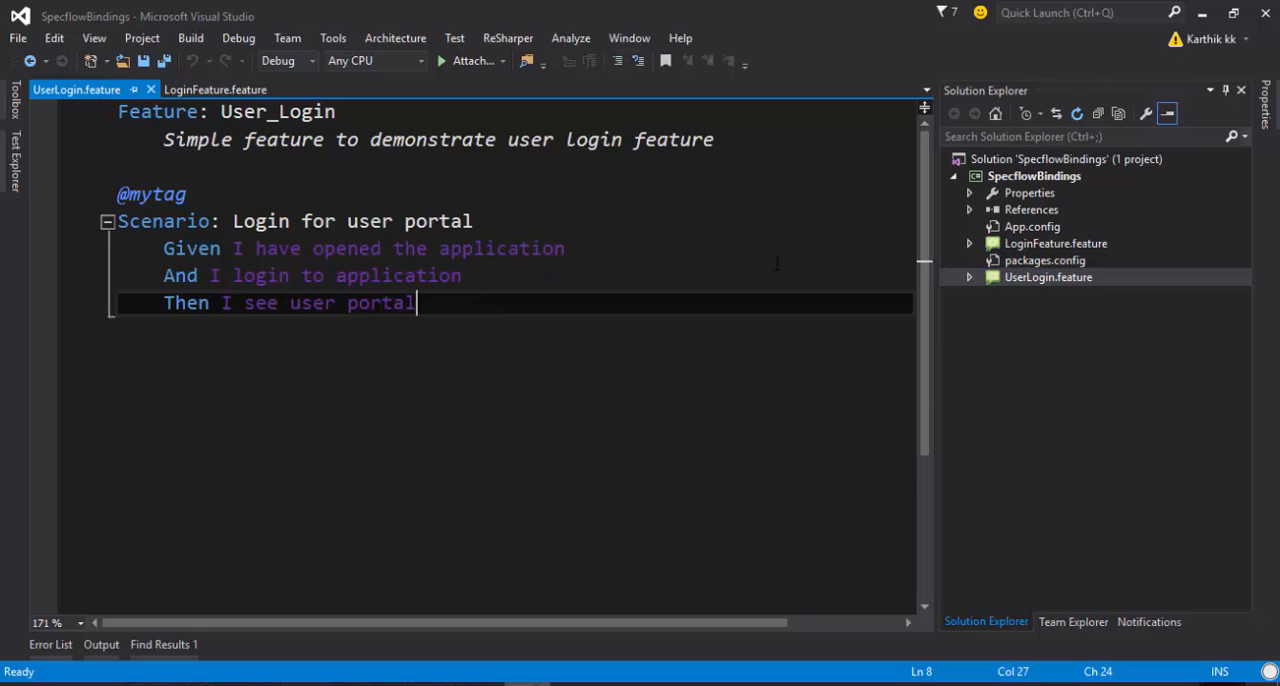
- Show LoginFeature.feature with the Customer_Login feature from the SpecflowBindings project
click(1032, 176)
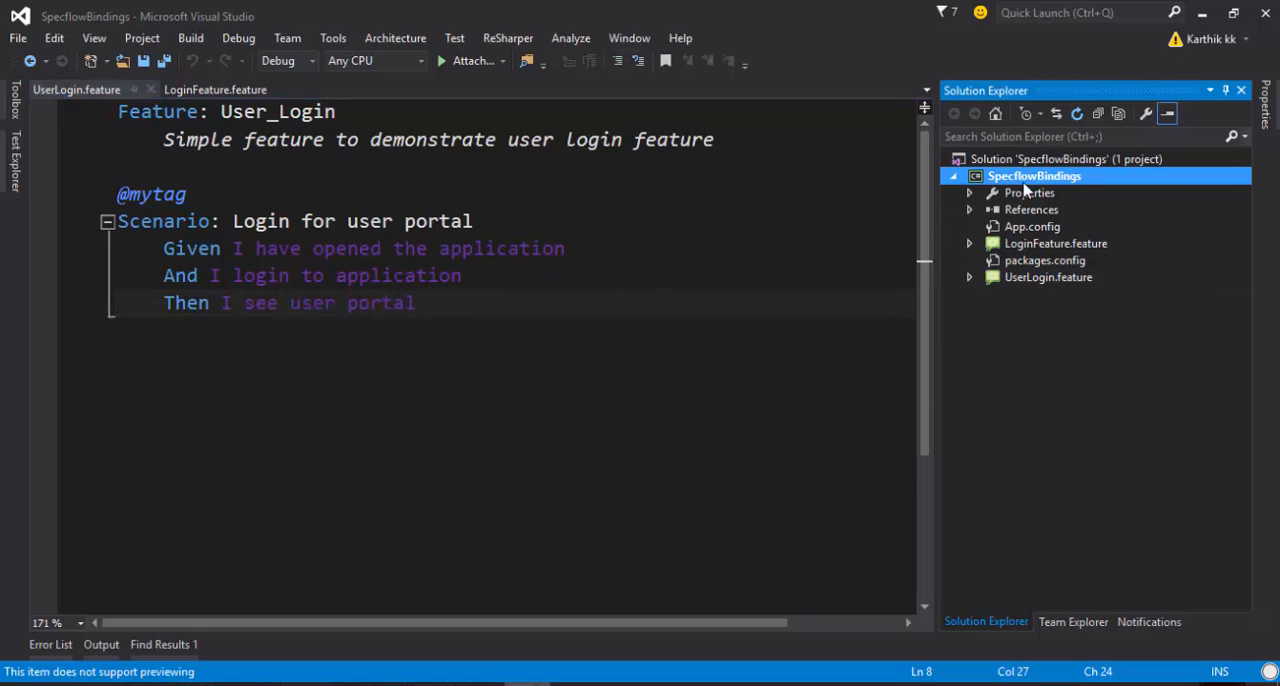
click(1056, 244)
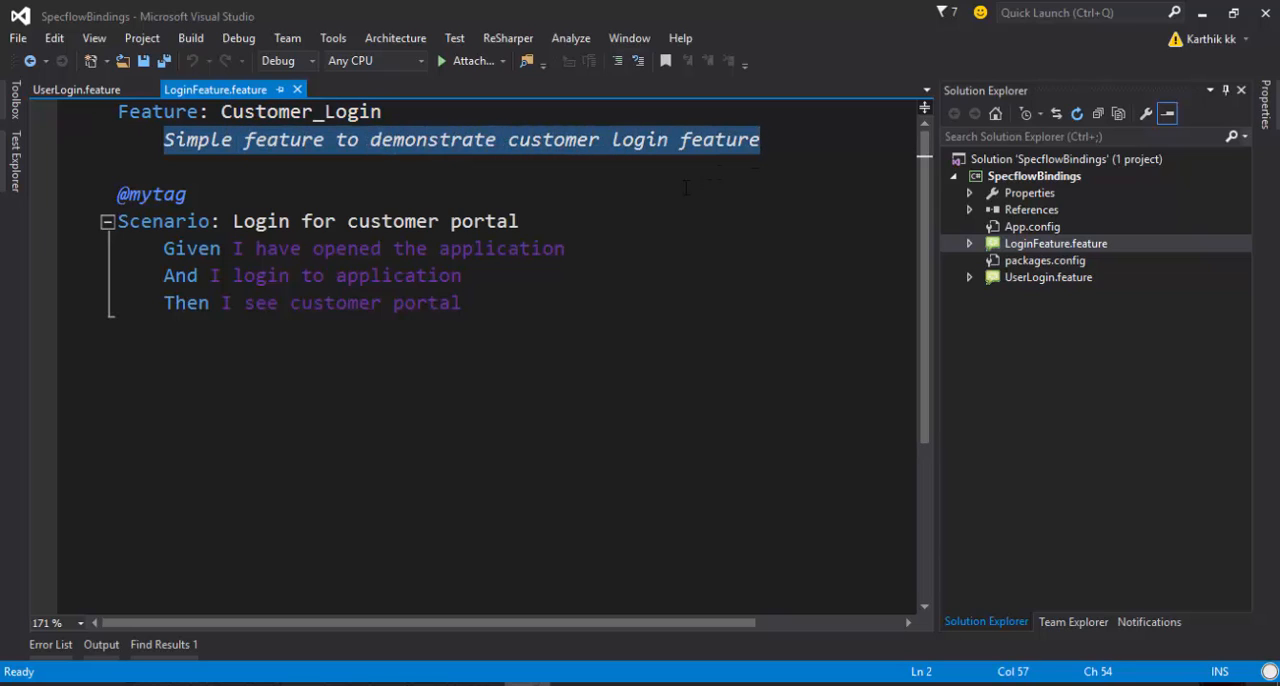
double_click(150, 194)
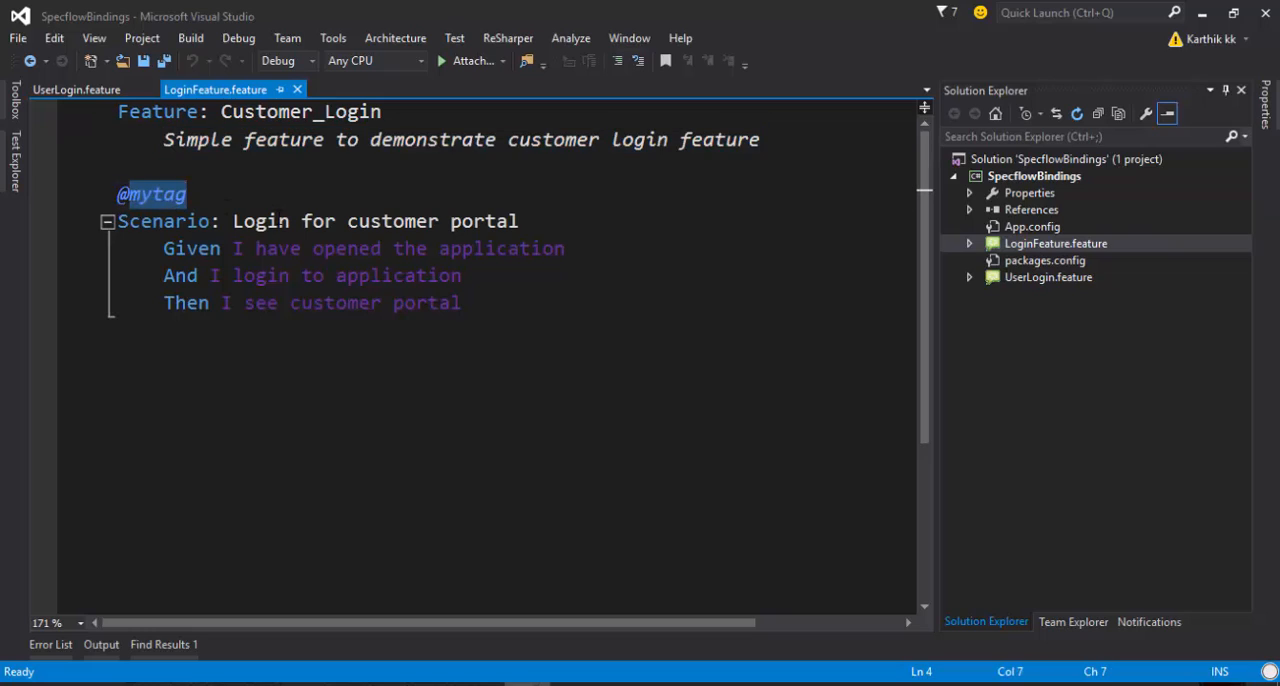
text(custom)
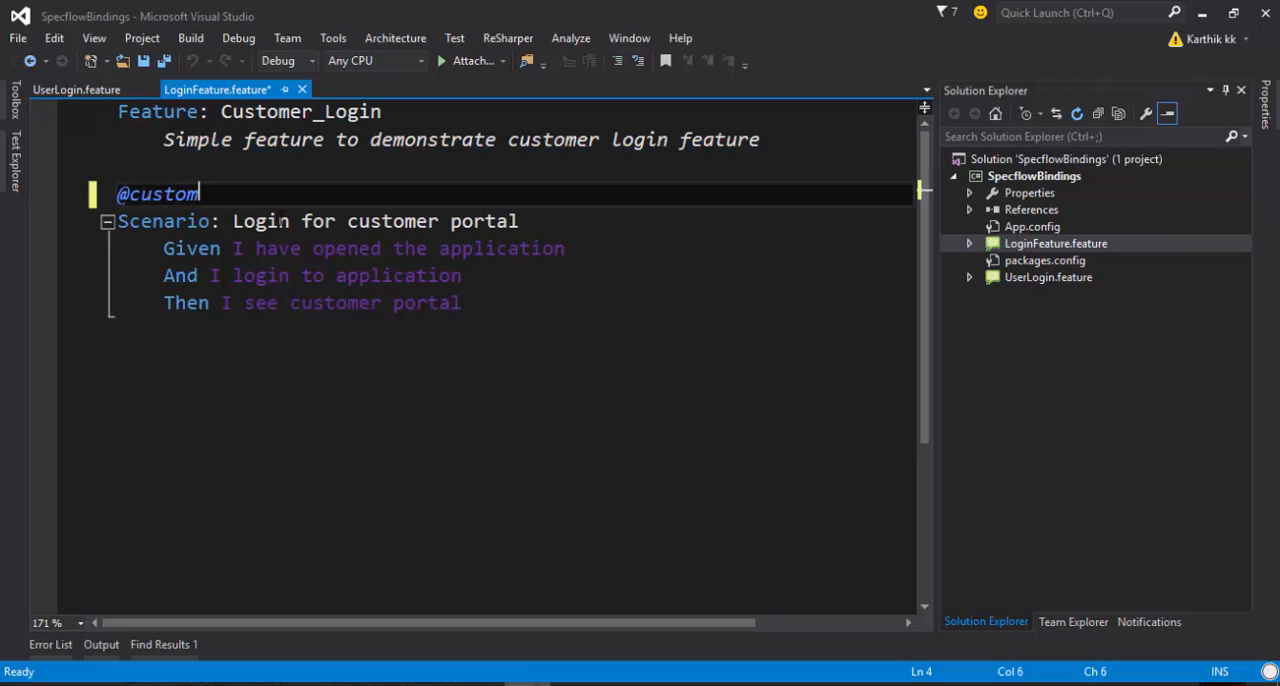
text(er)
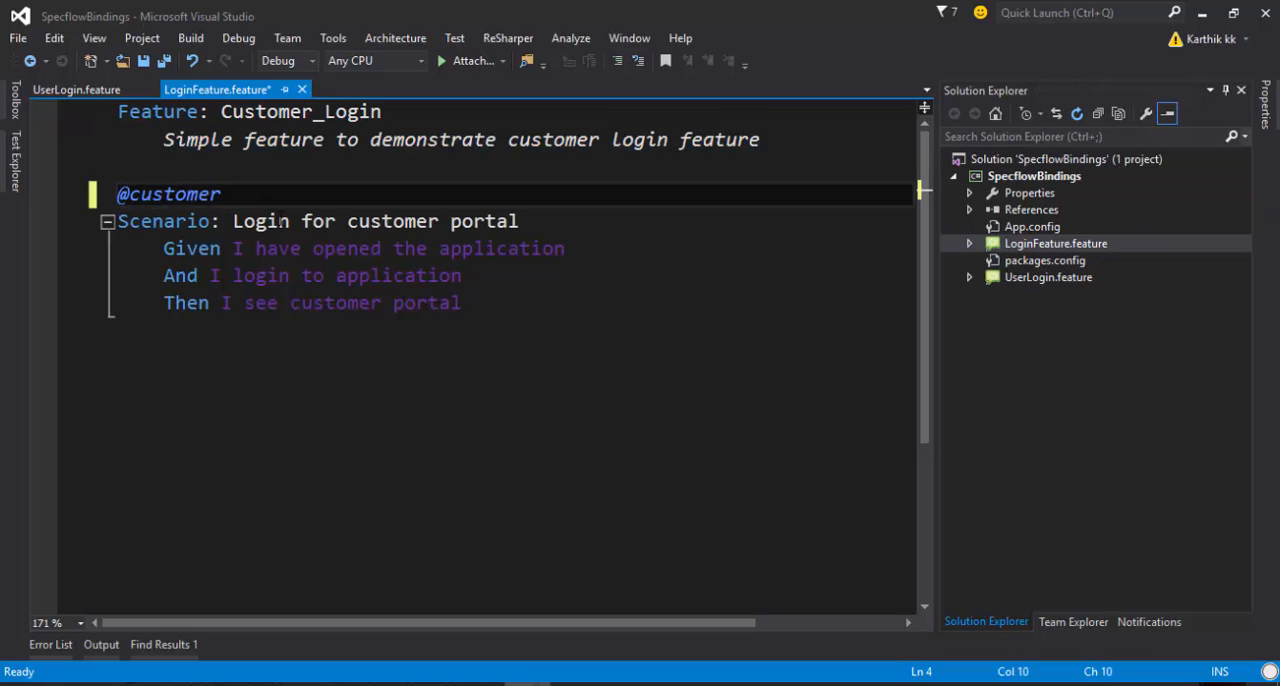
double_click(398, 276)
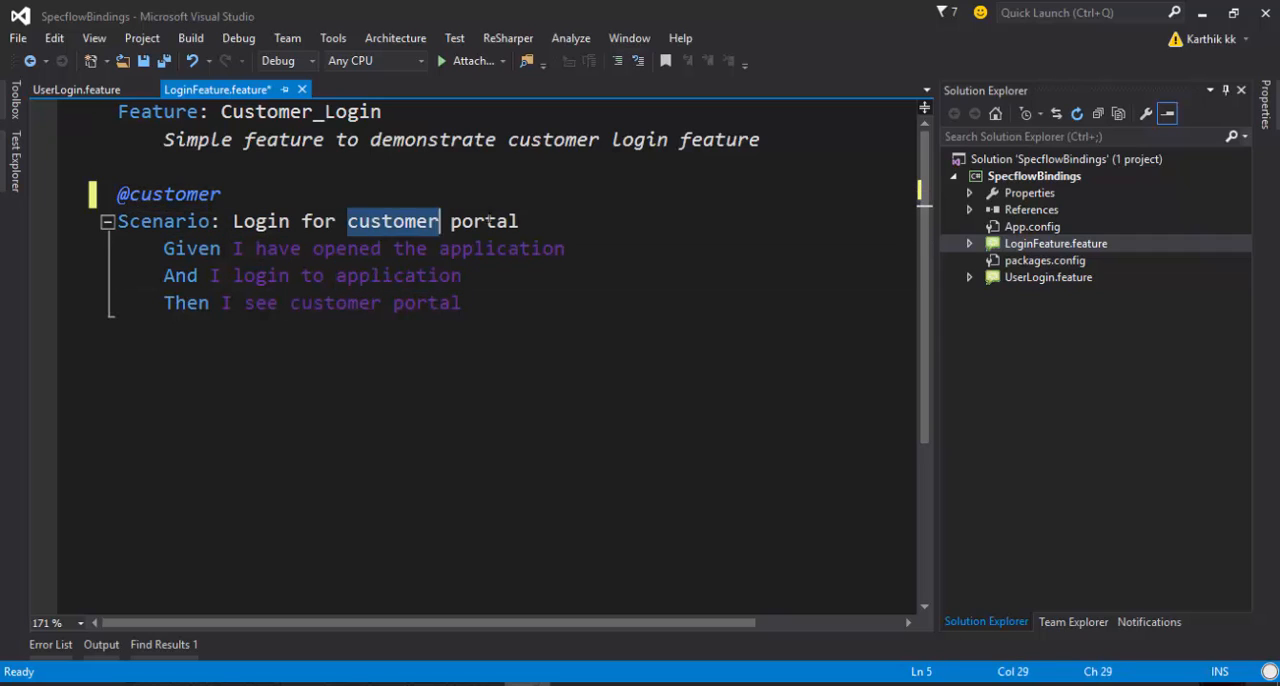
click(242, 248)
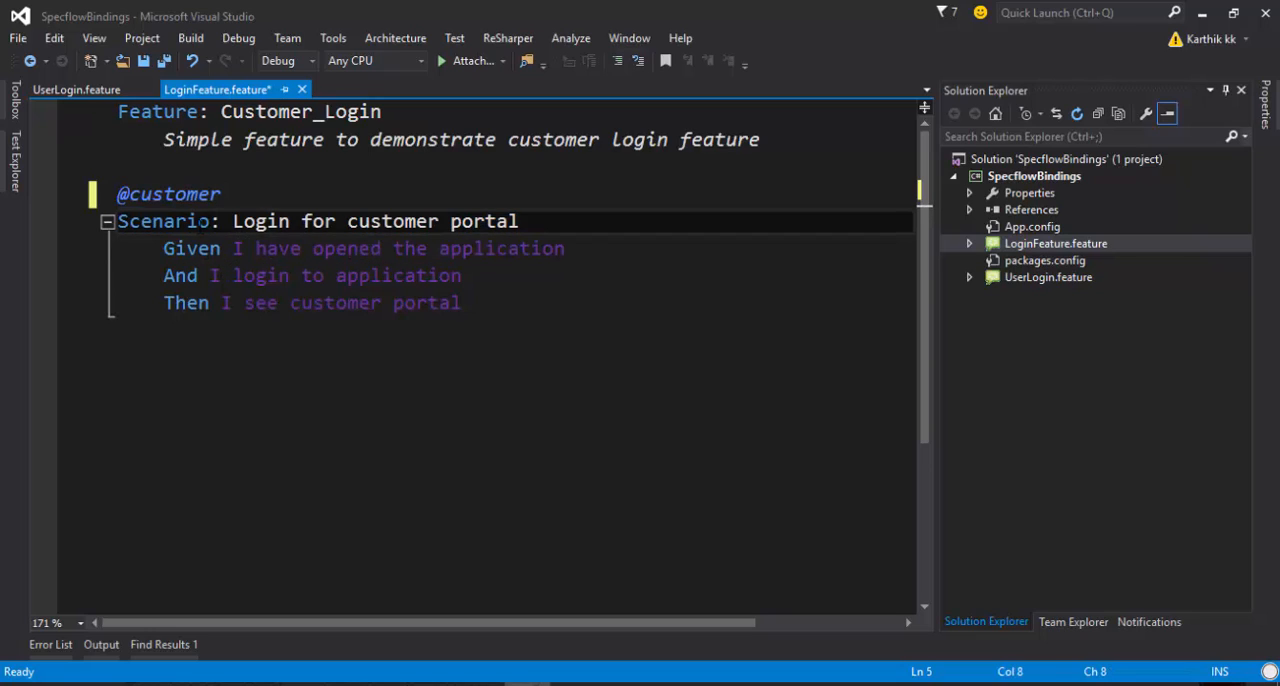
double_click(164, 220)
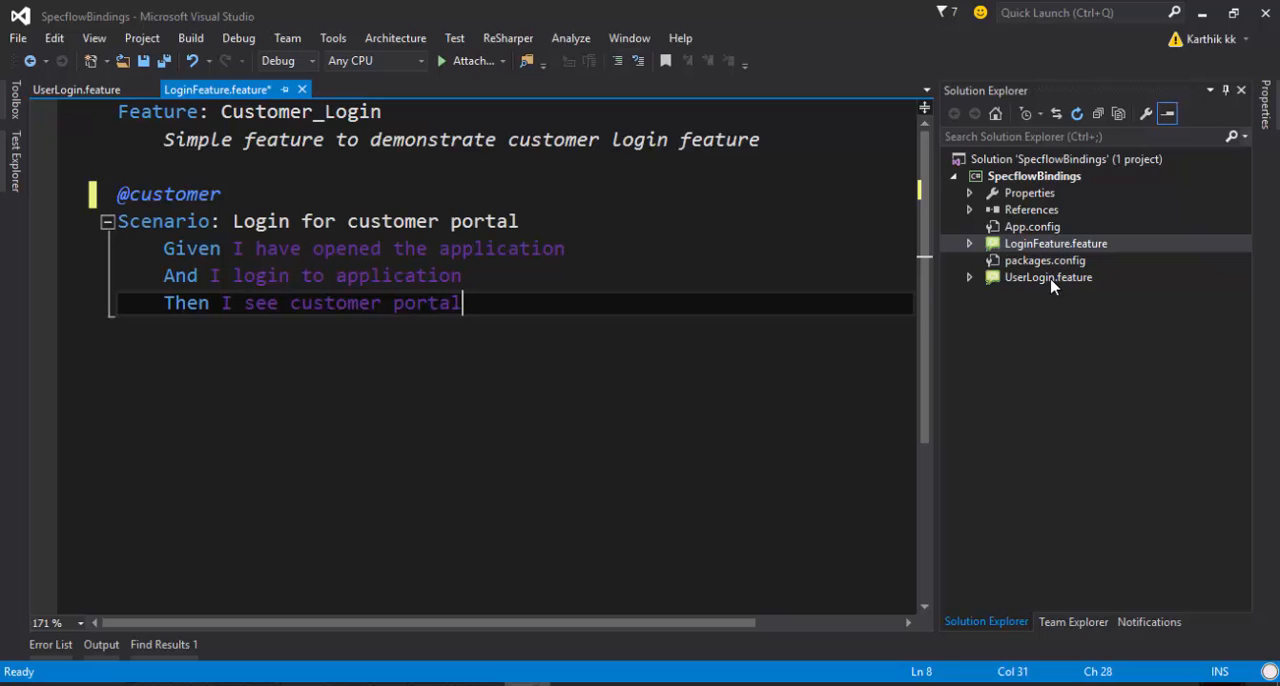
- Show UserLogin.feature from Solution Explorer
click(1048, 276)
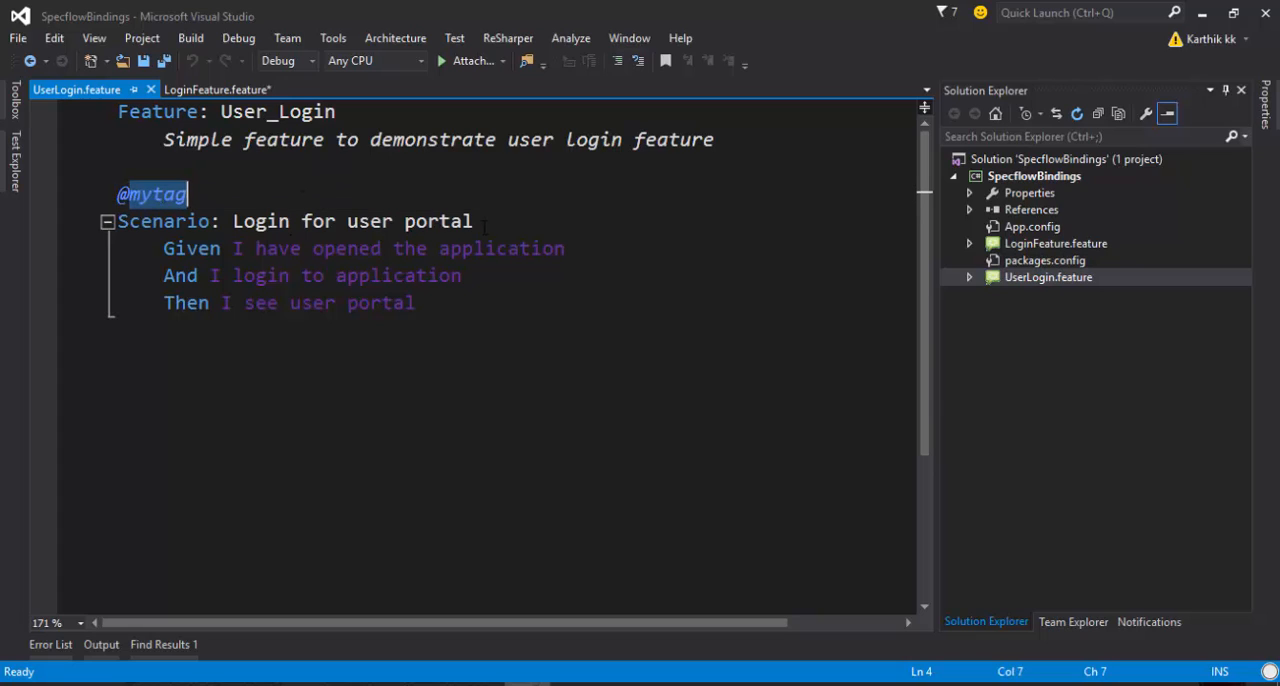
text(user)
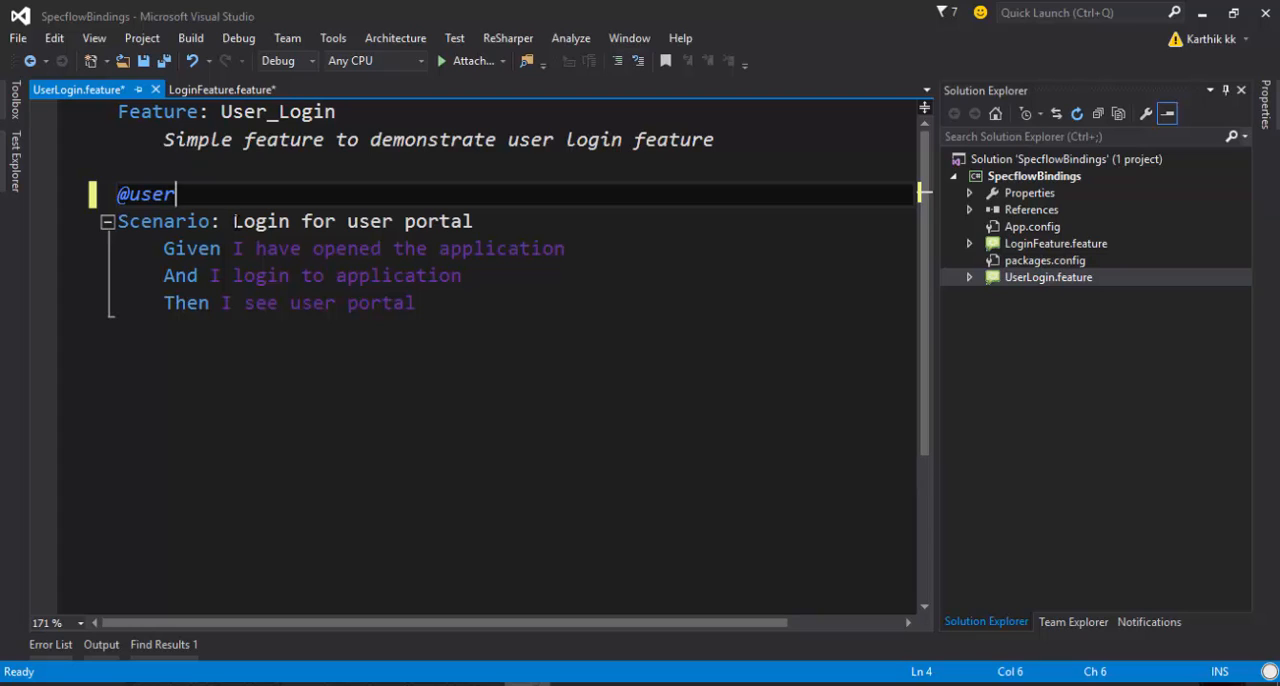
double_click(350, 220)
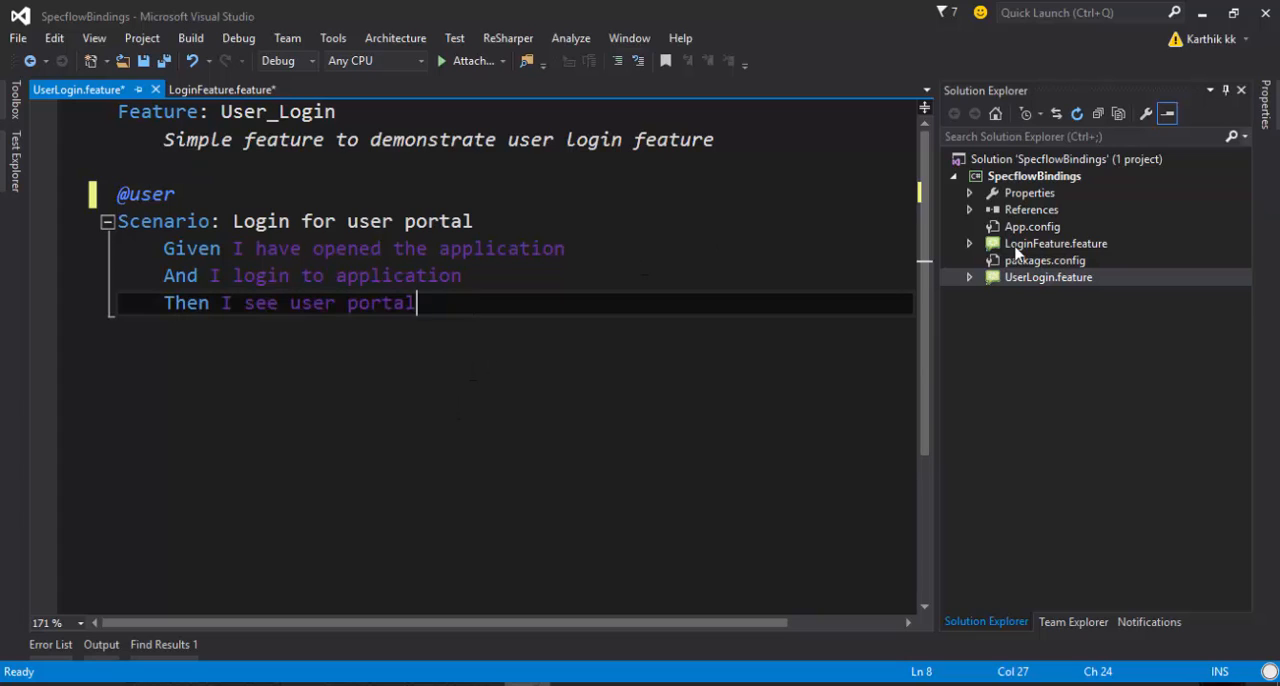
click(220, 88)
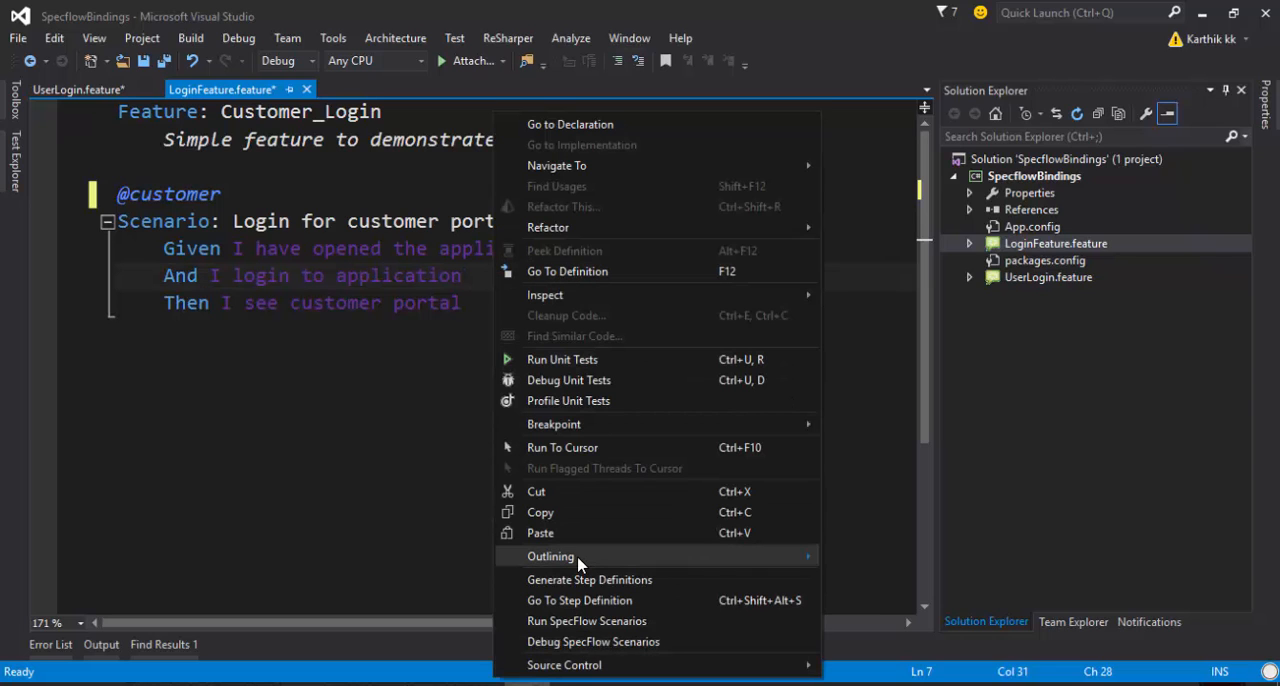
mouse_move(624, 532)
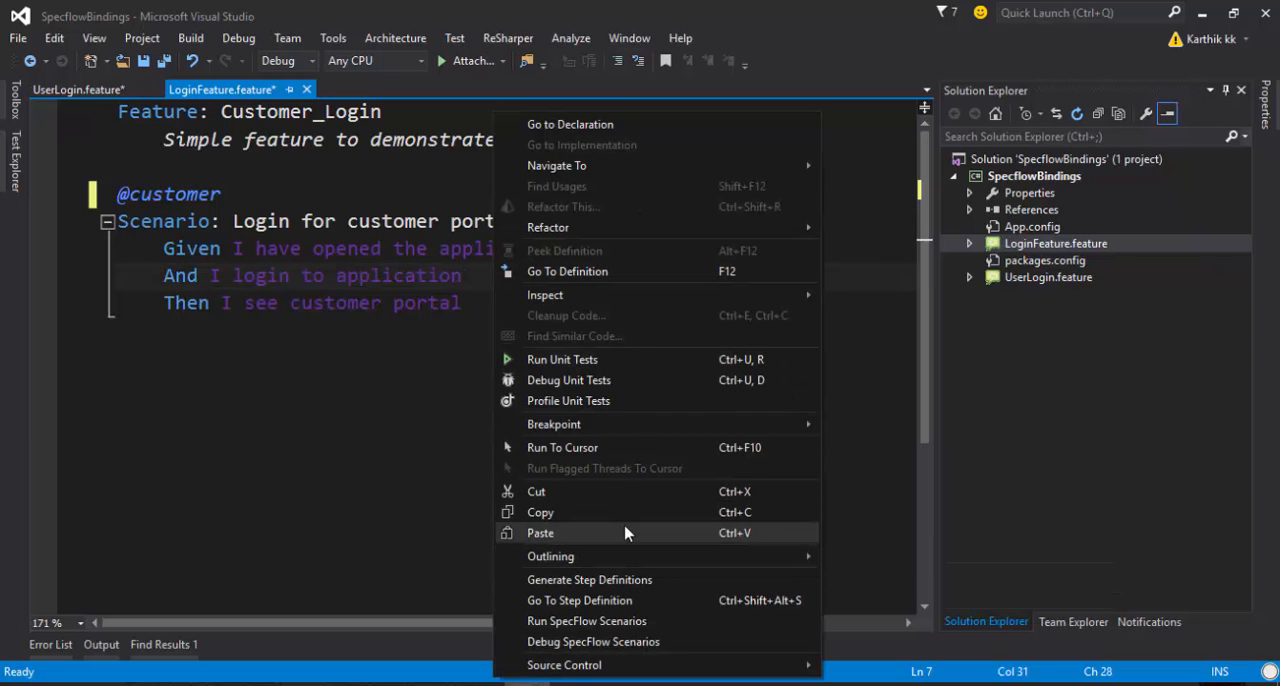
mouse_move(588, 580)
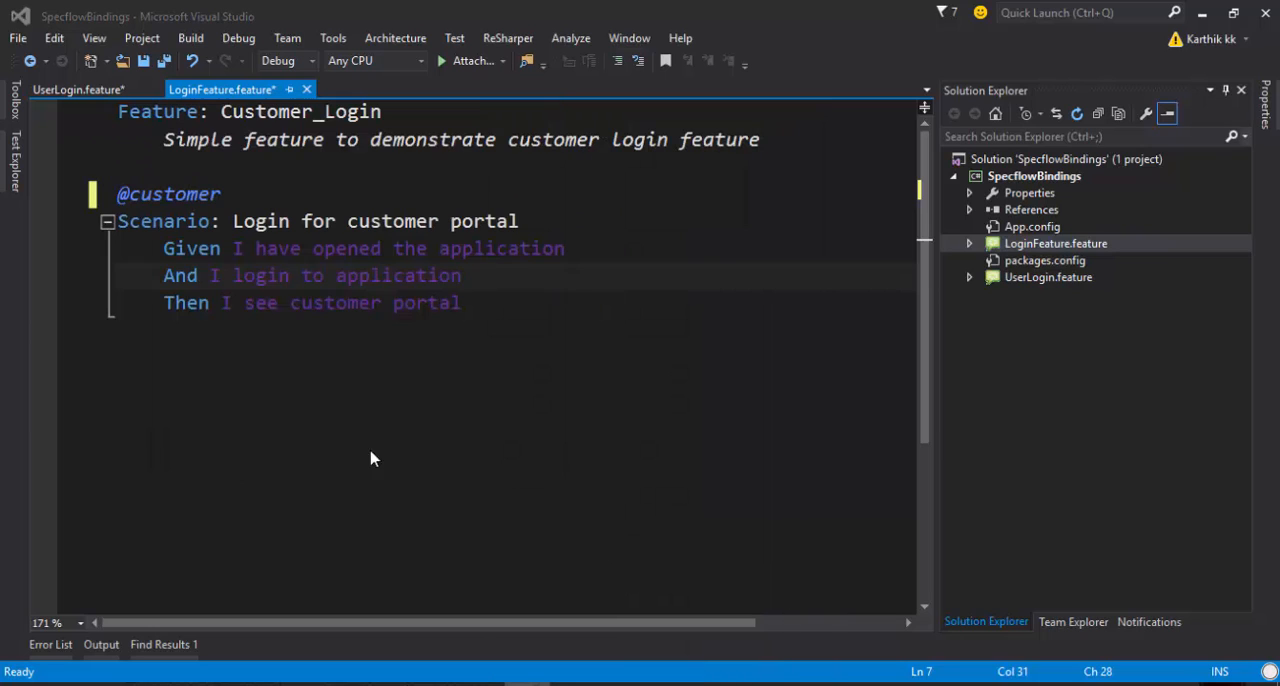
click(1032, 176)
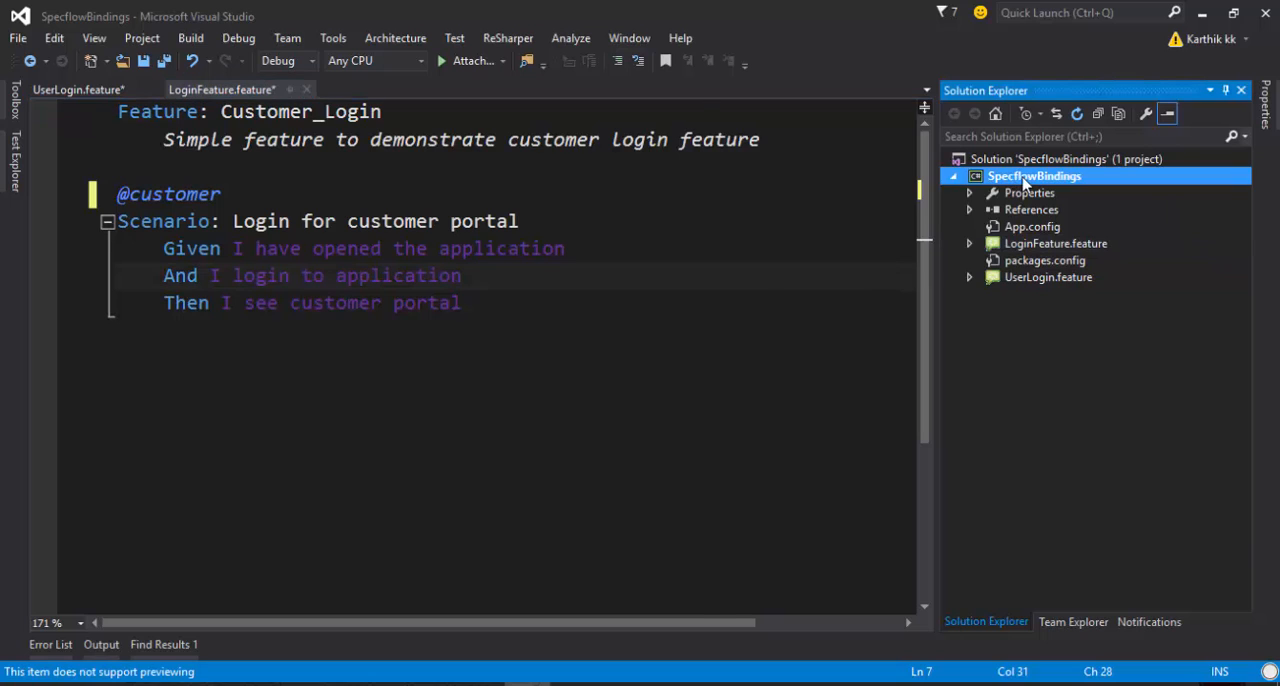
- Add a new SpecFlow Step Definition item named Login.cs to the project
right_click(1034, 176)
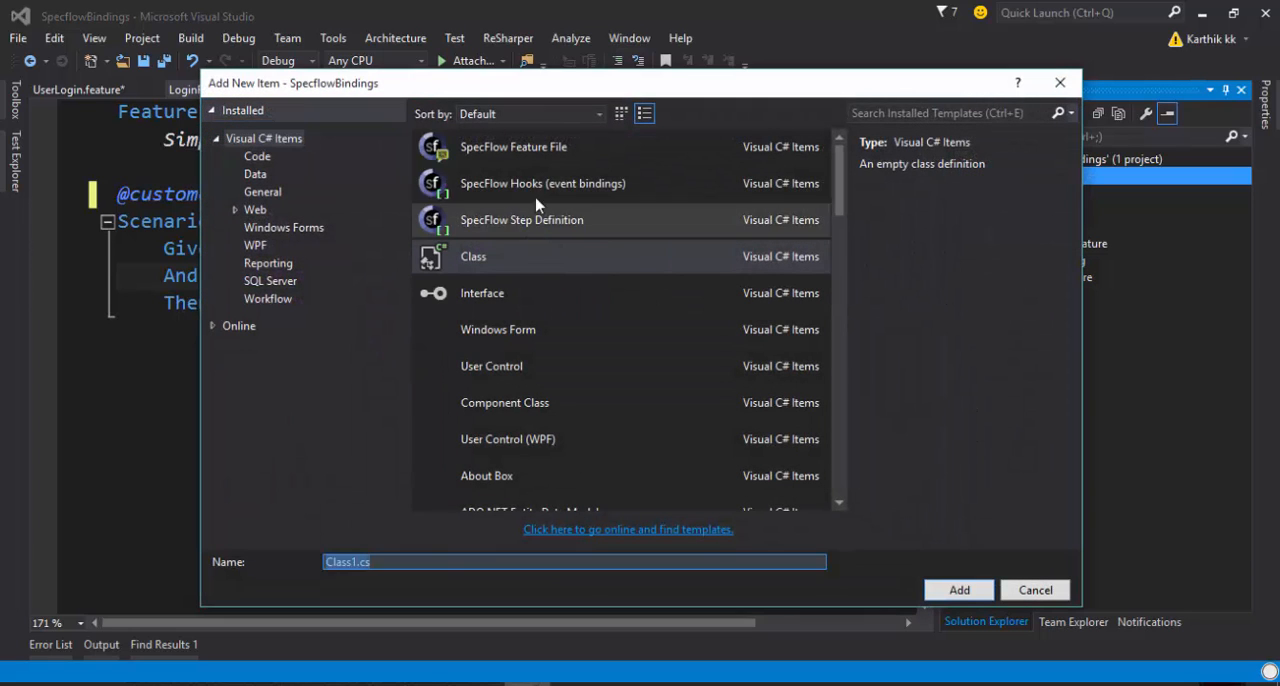
click(512, 146)
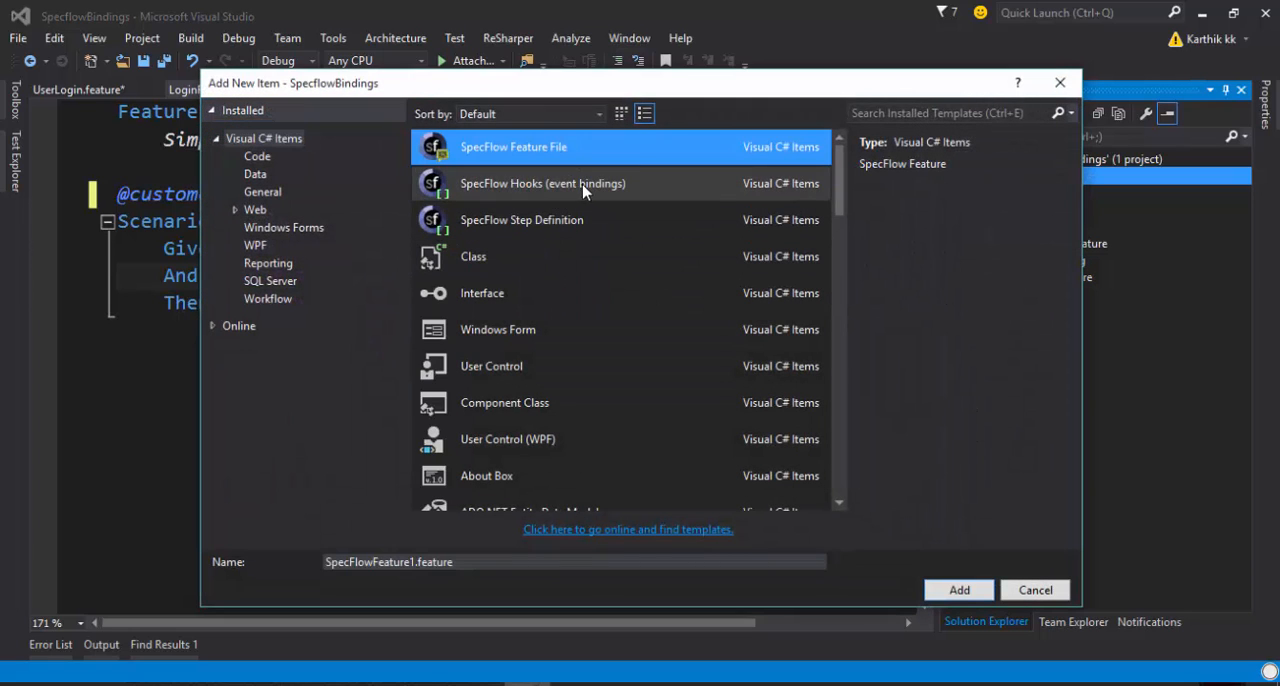
click(520, 220)
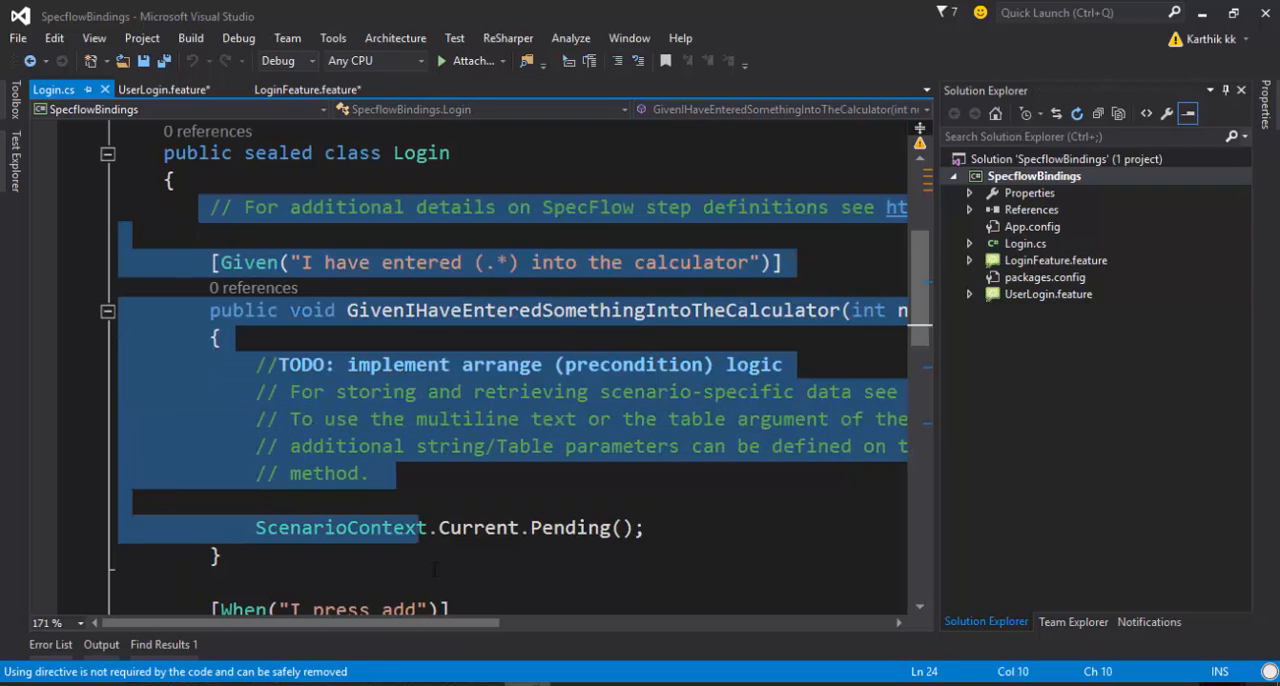
- Review the pasted Login.cs bindings and return to UserLogin.feature
scroll(down, 3)
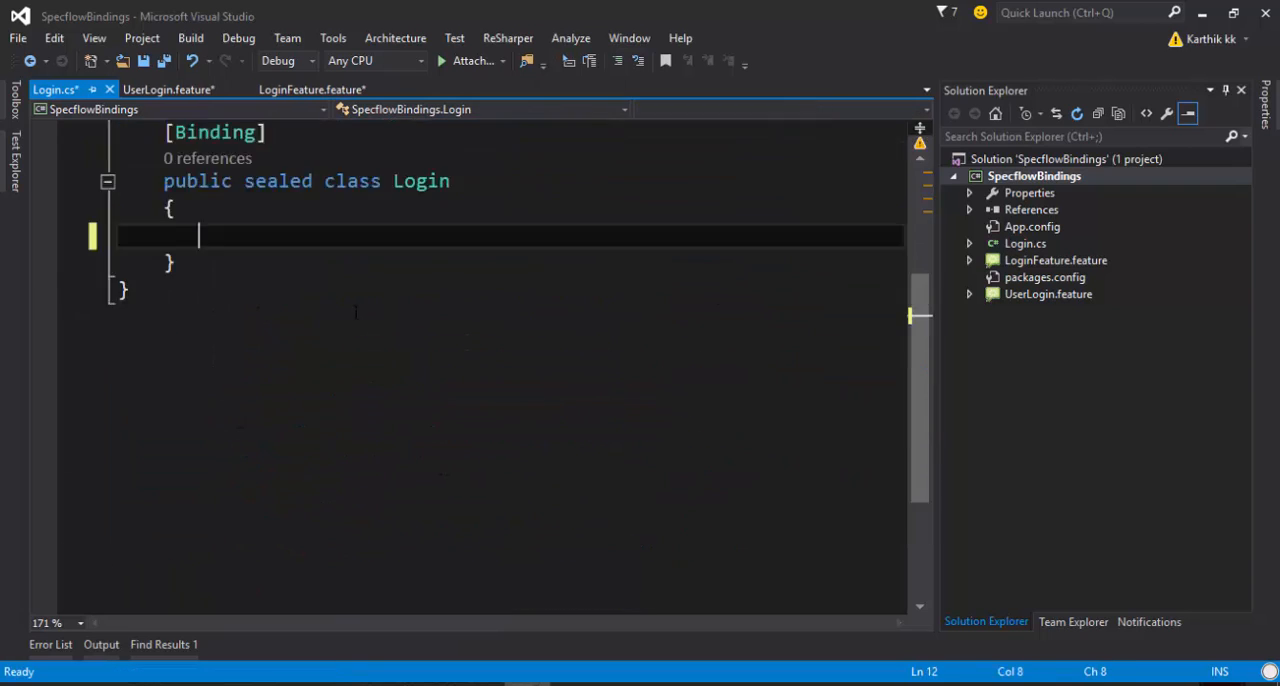
scroll(down, 3)
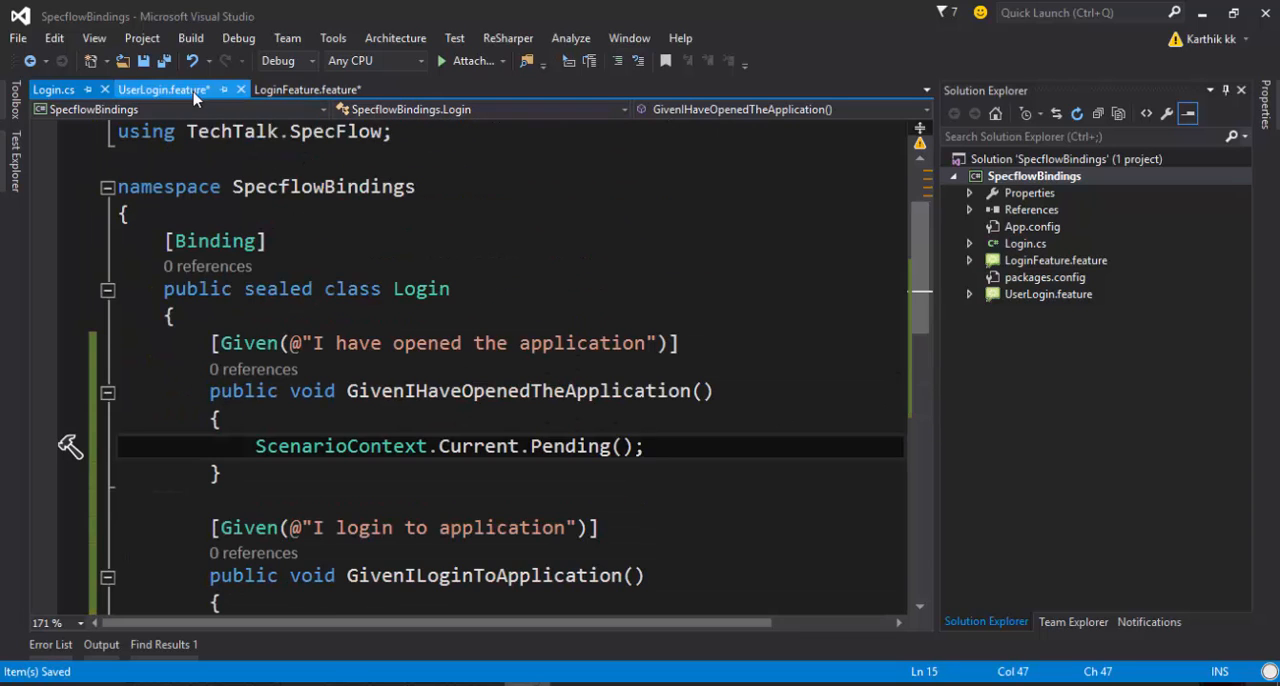
click(164, 88)
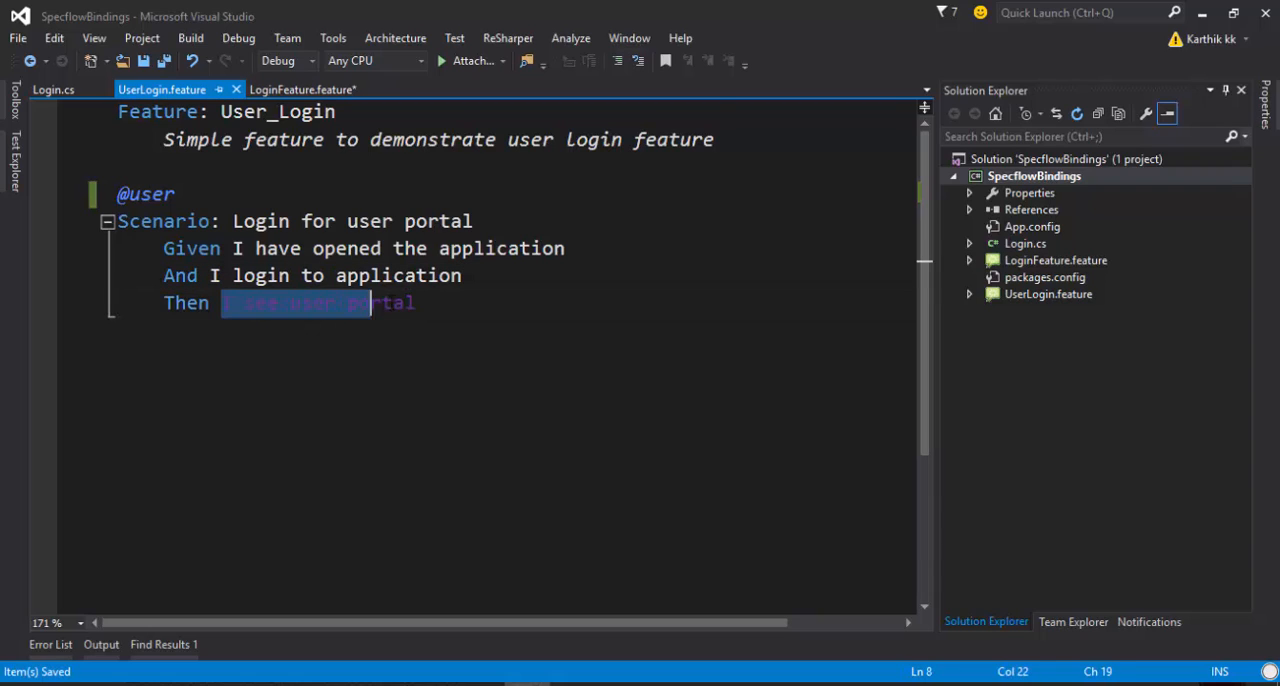
- Copy the 'I see user portal' step skeleton and paste it at the end of Login.cs
click(300, 90)
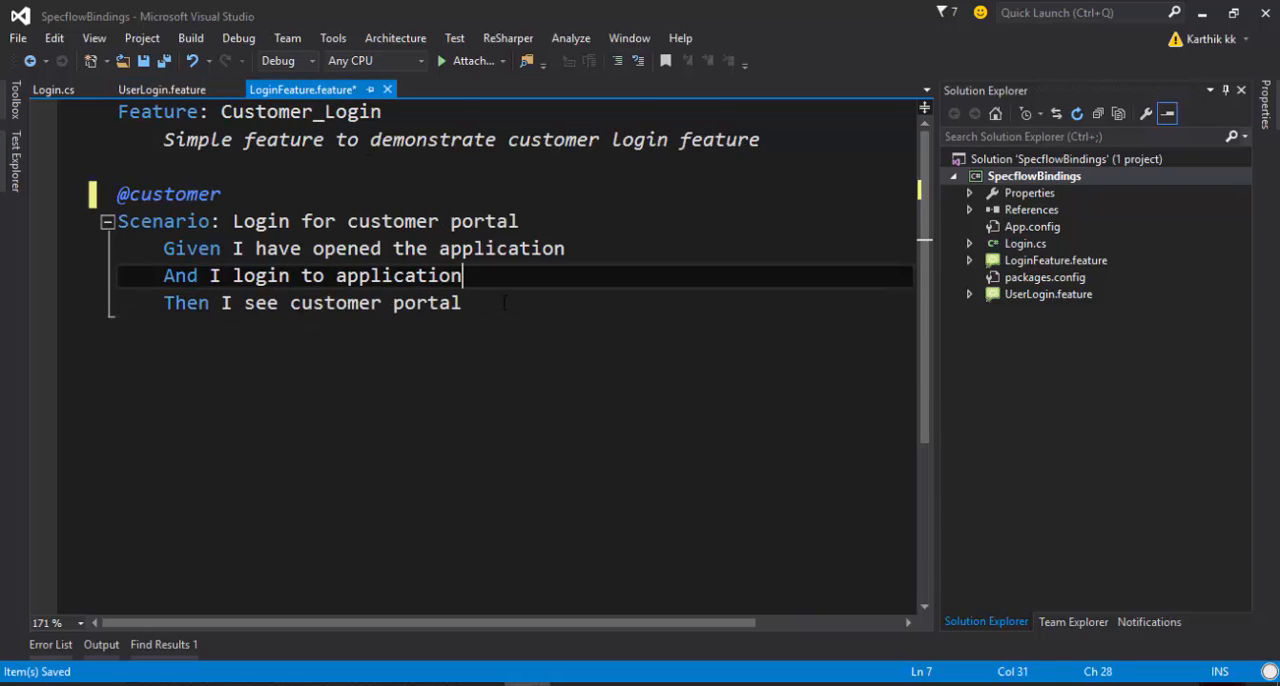
click(160, 88)
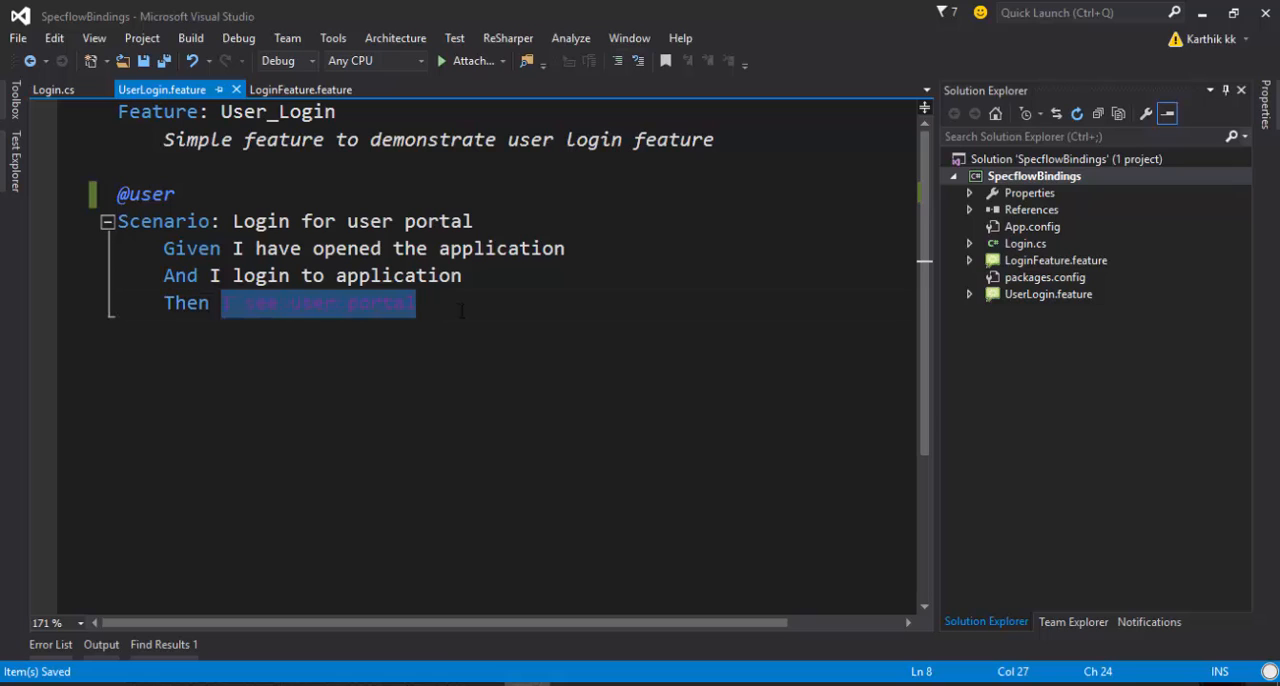
right_click(318, 302)
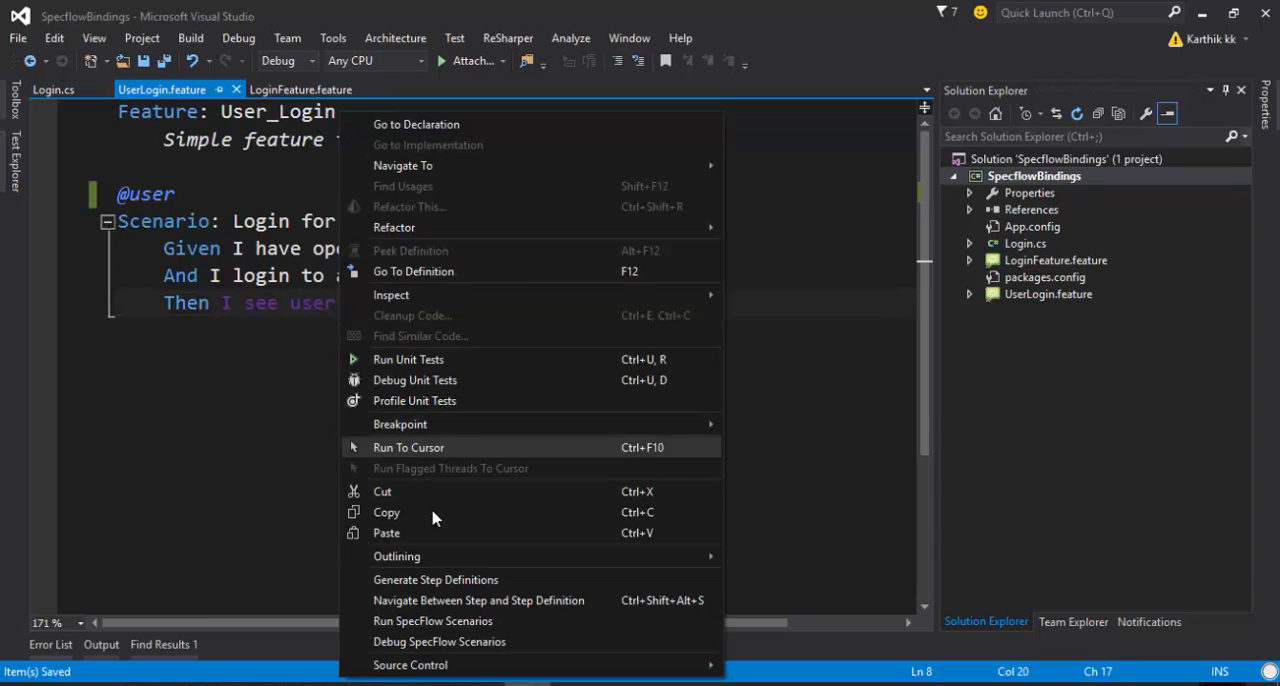
click(436, 580)
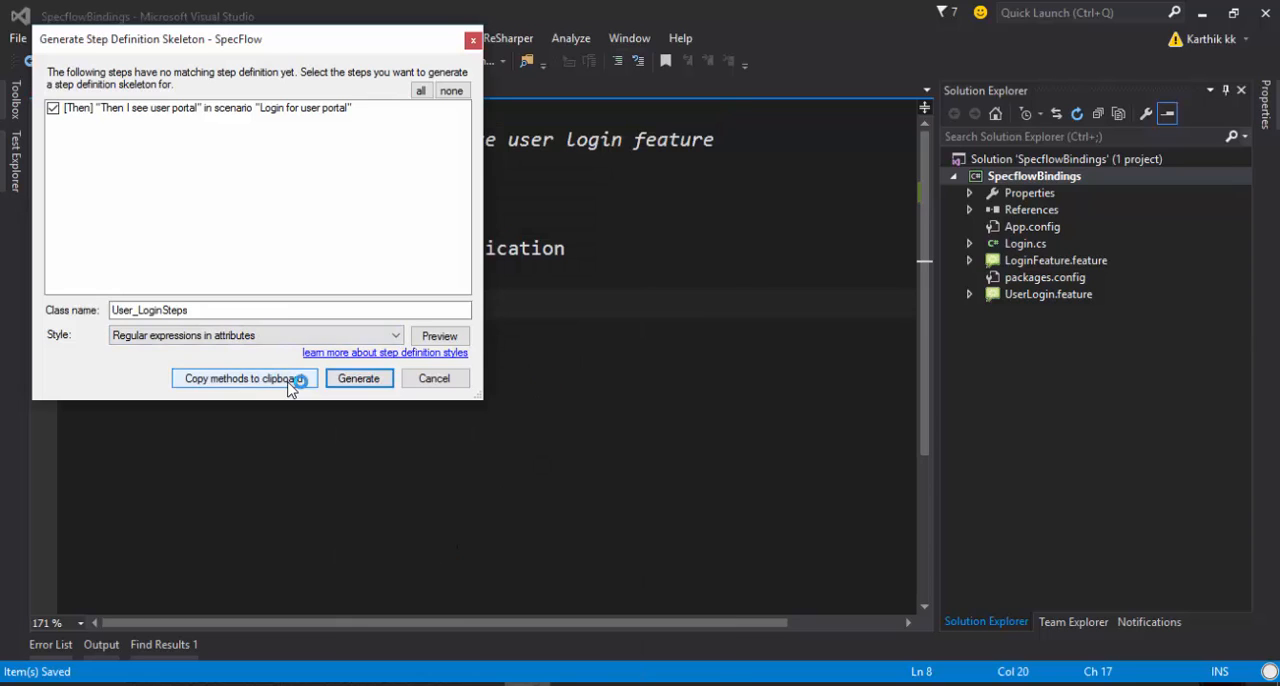
click(358, 378)
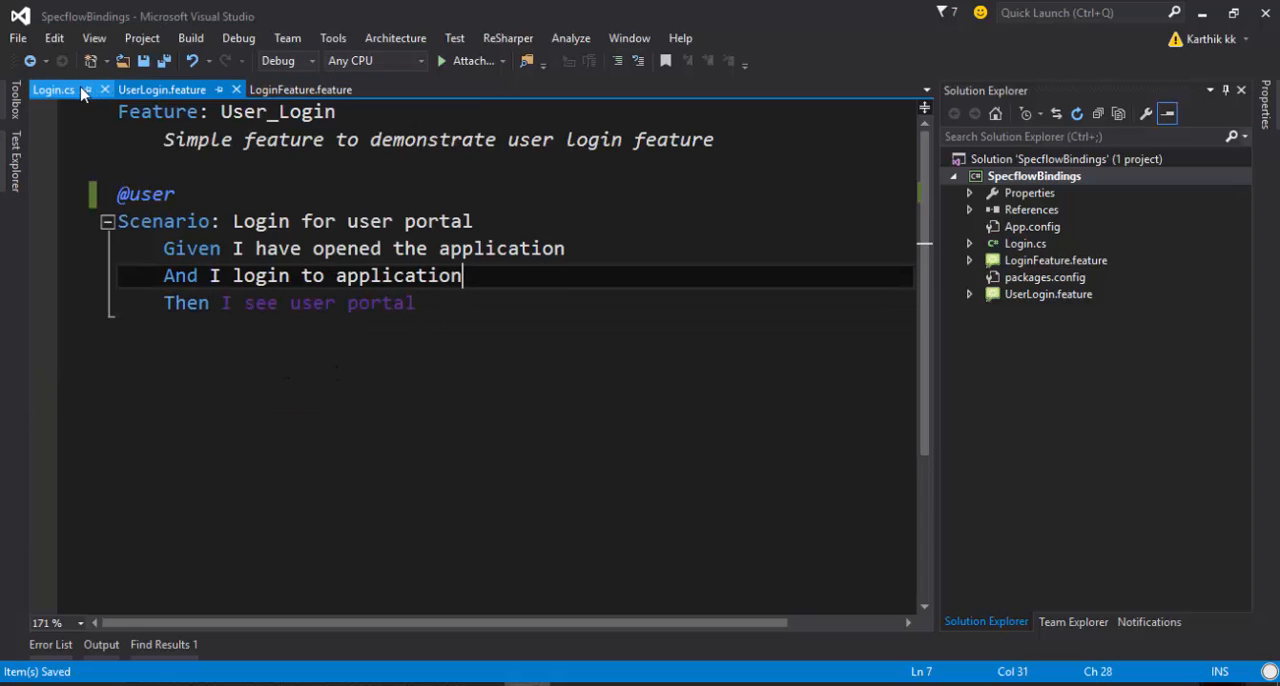
click(52, 88)
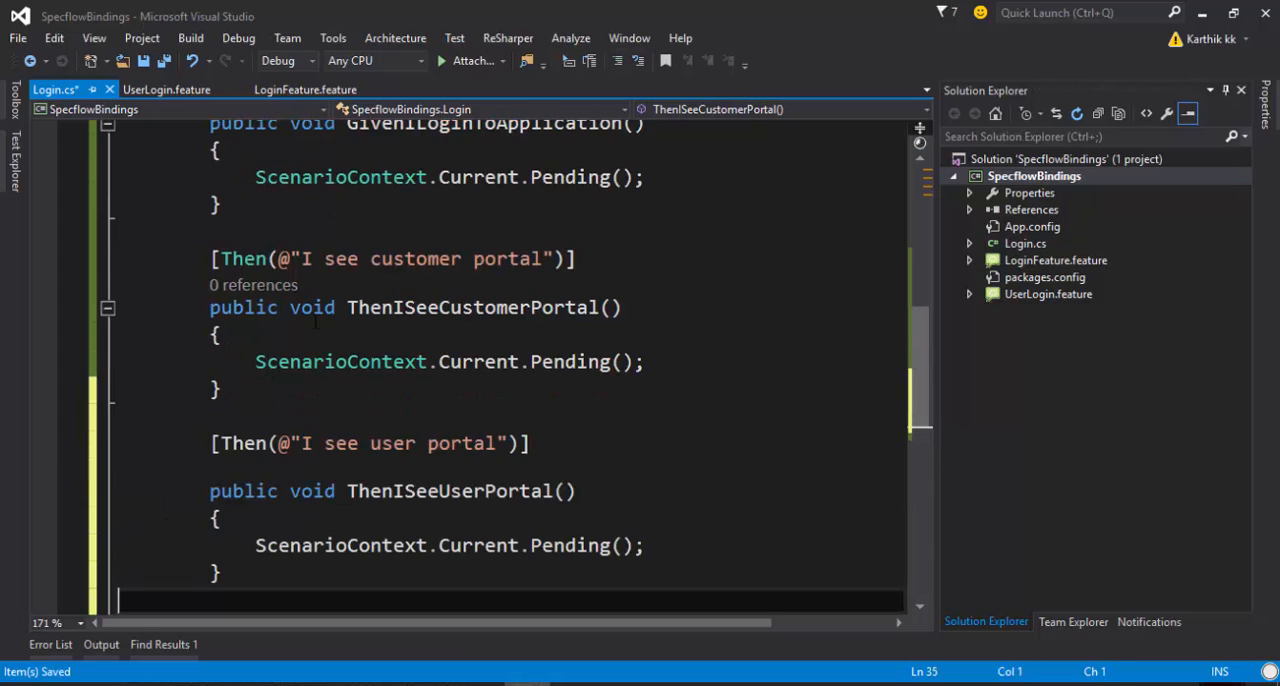
click(160, 88)
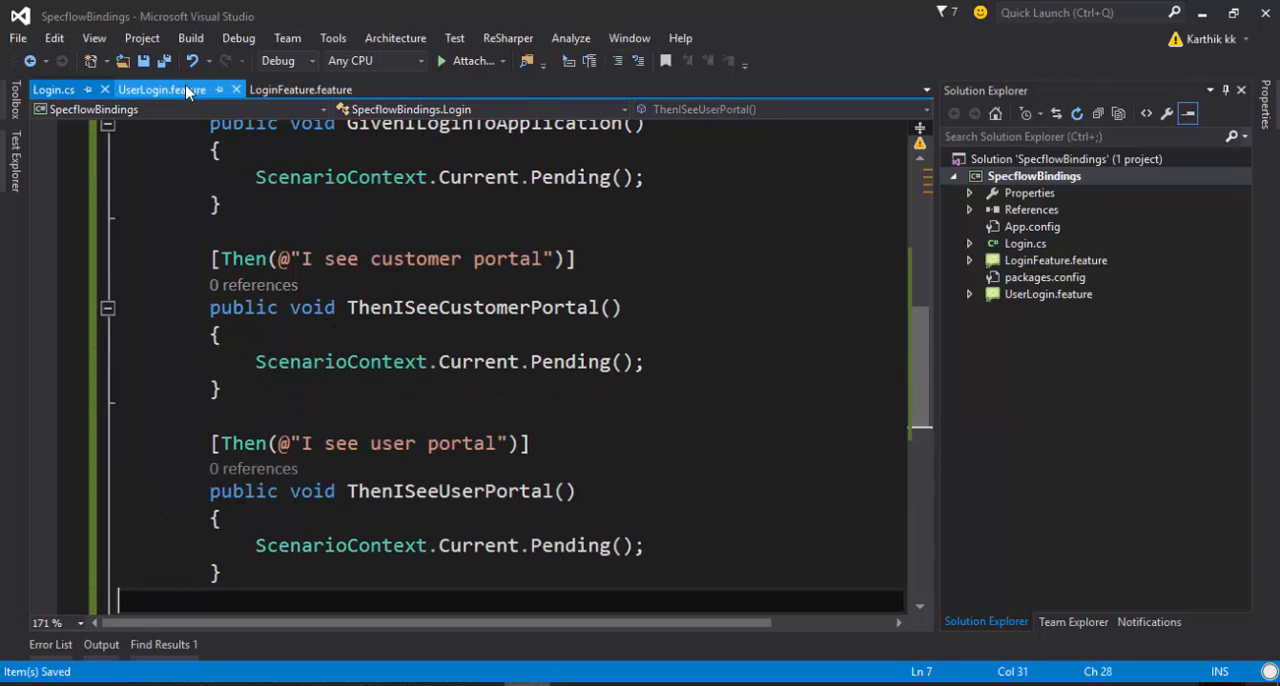
click(300, 88)
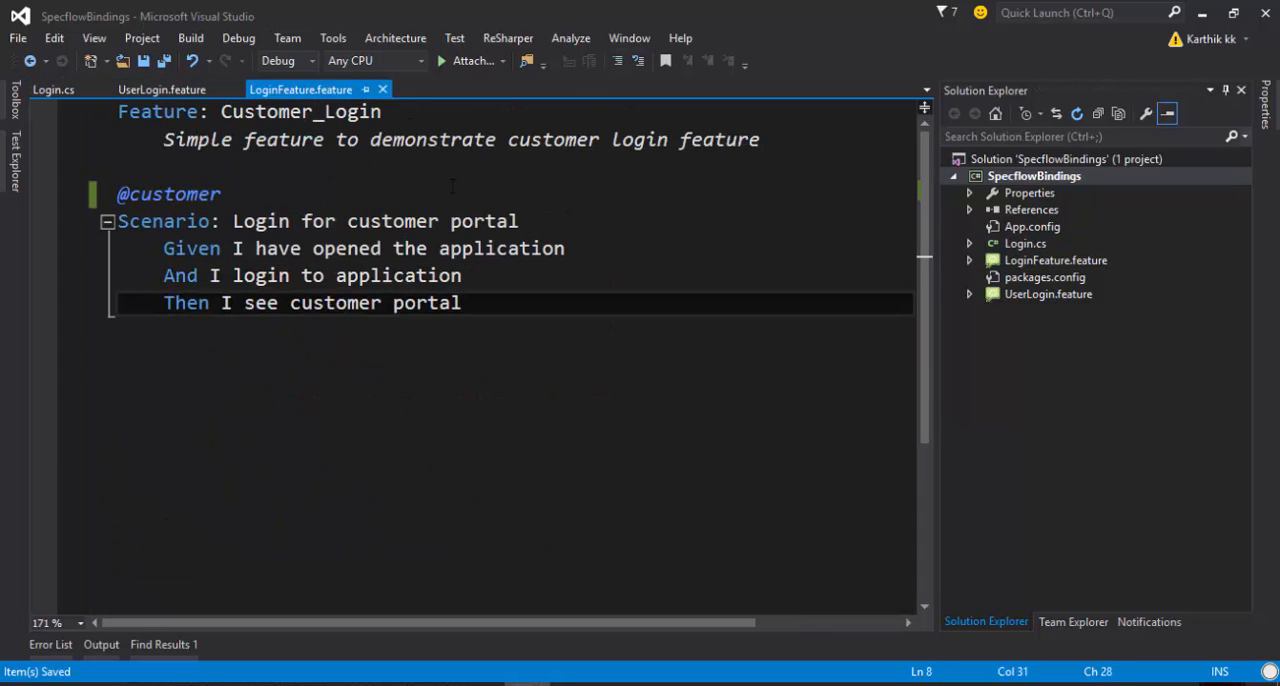
click(52, 88)
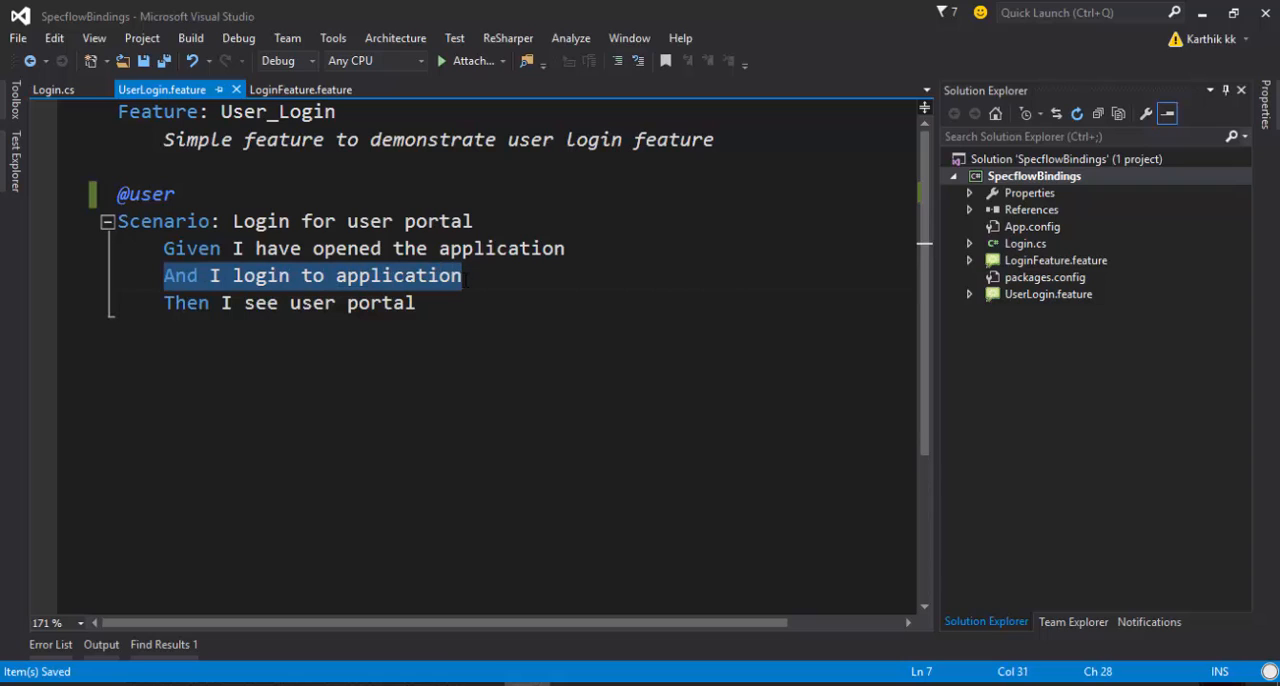
click(300, 88)
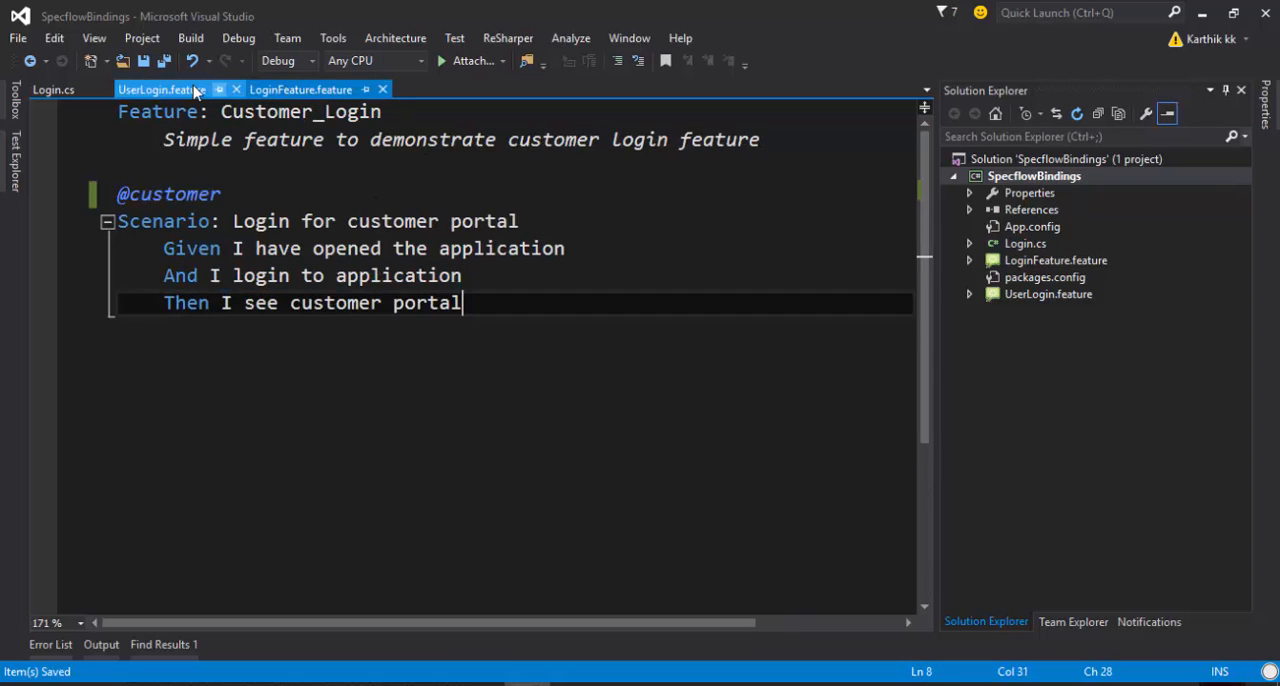
click(300, 88)
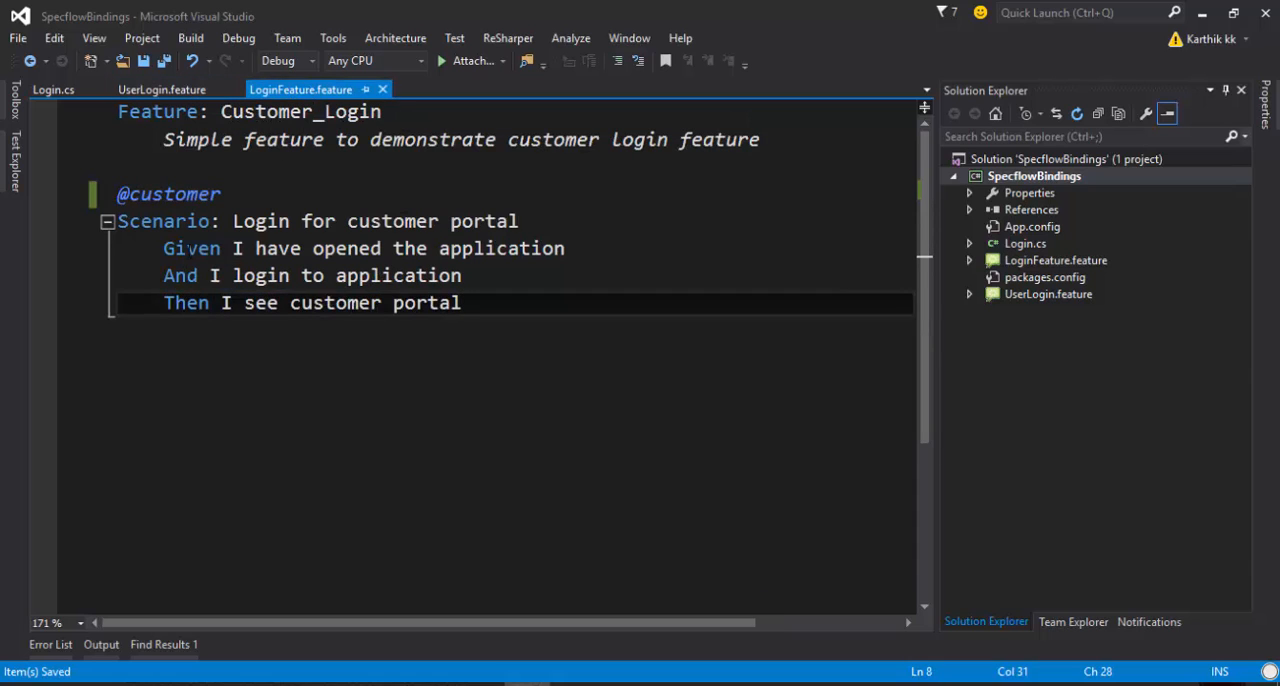
drag(164, 248, 460, 304)
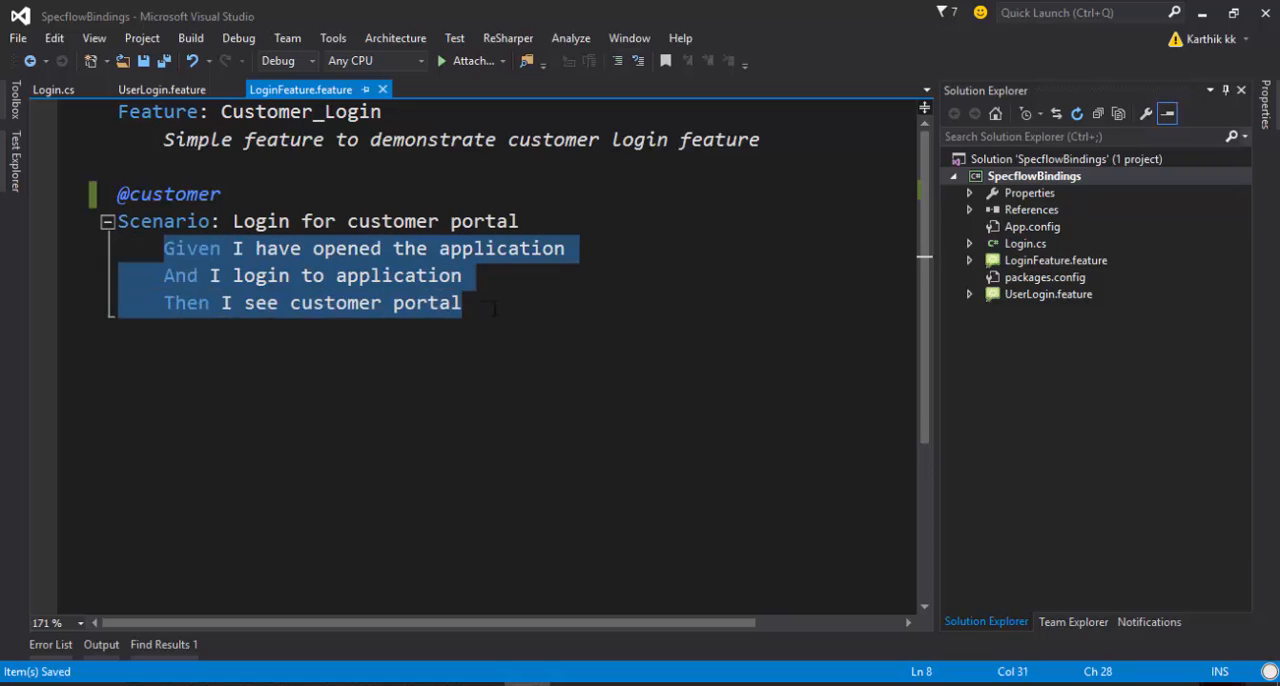
click(490, 304)
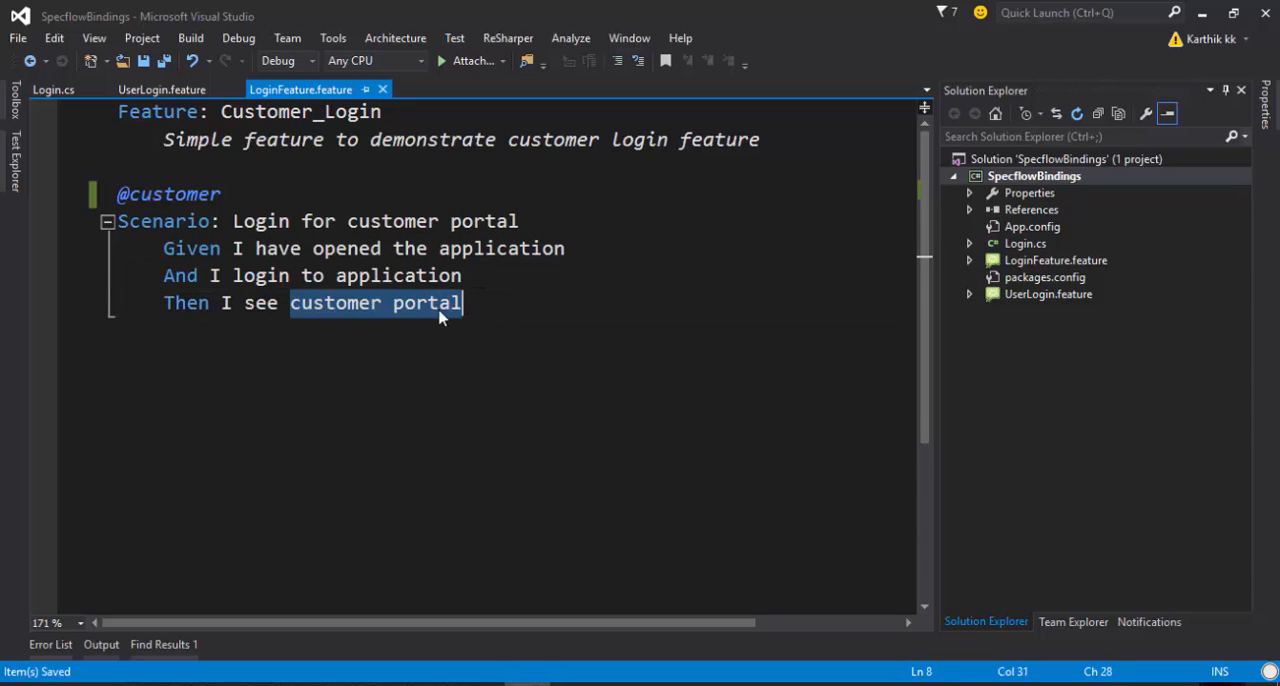
double_click(336, 304)
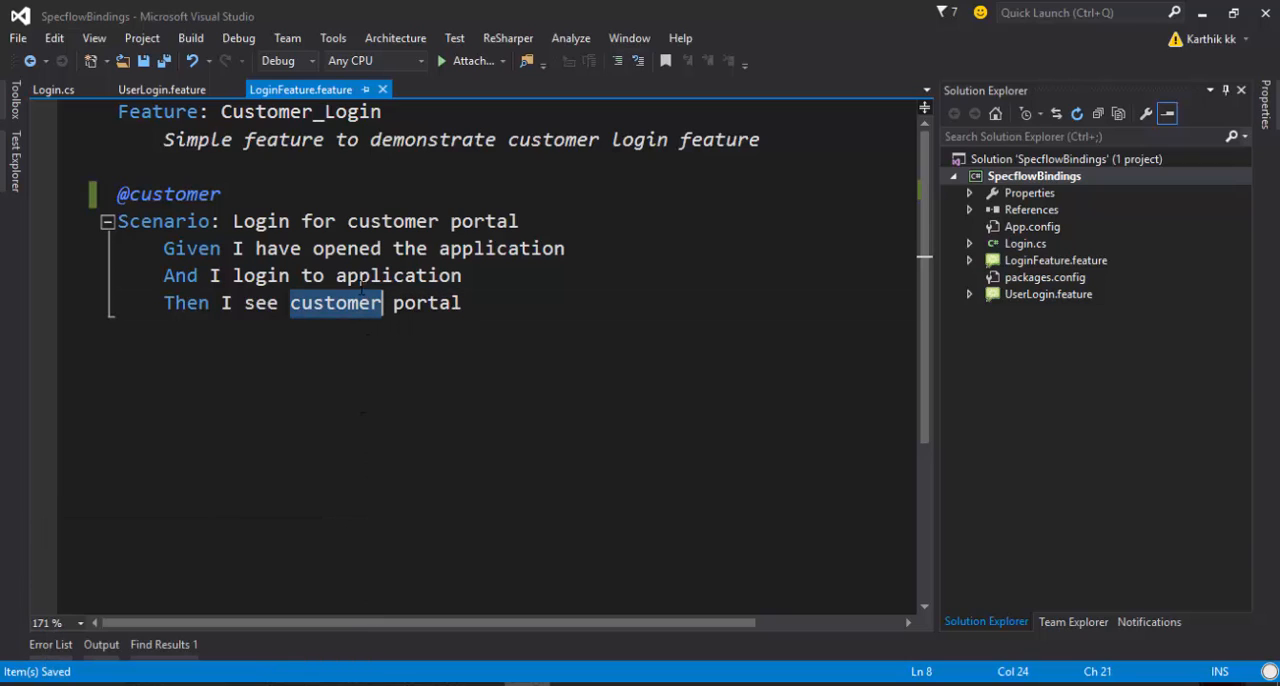
mouse_move(344, 316)
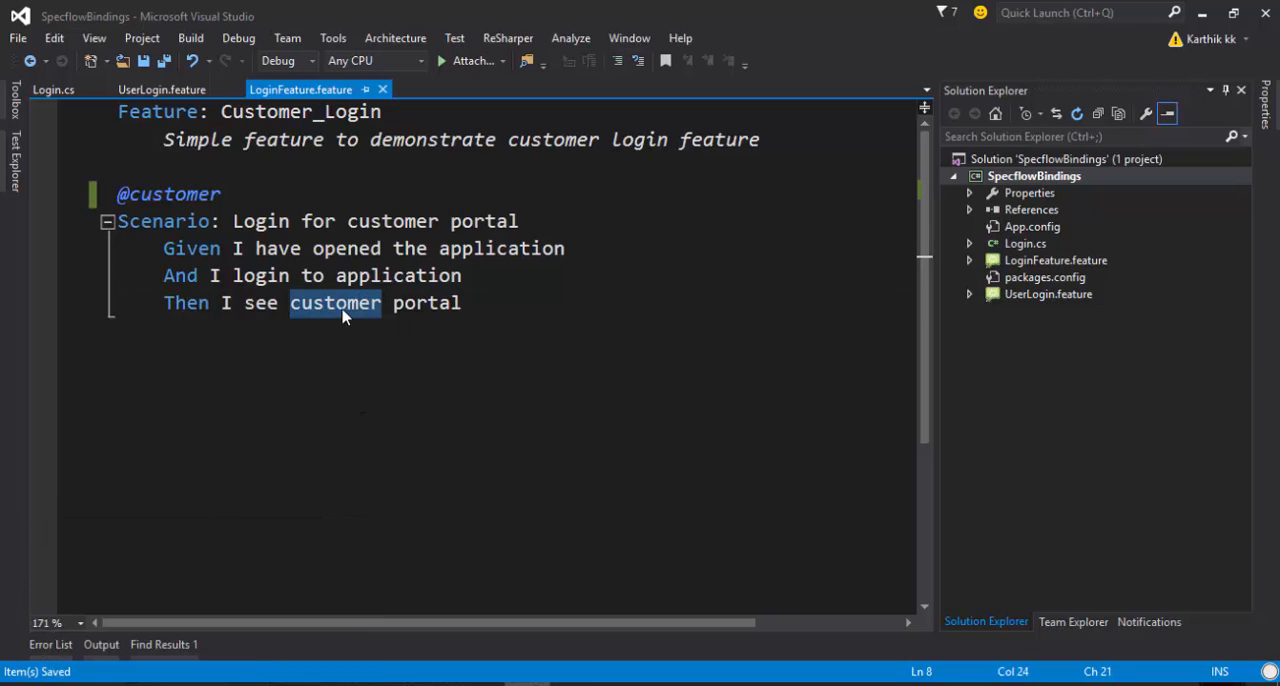
click(160, 88)
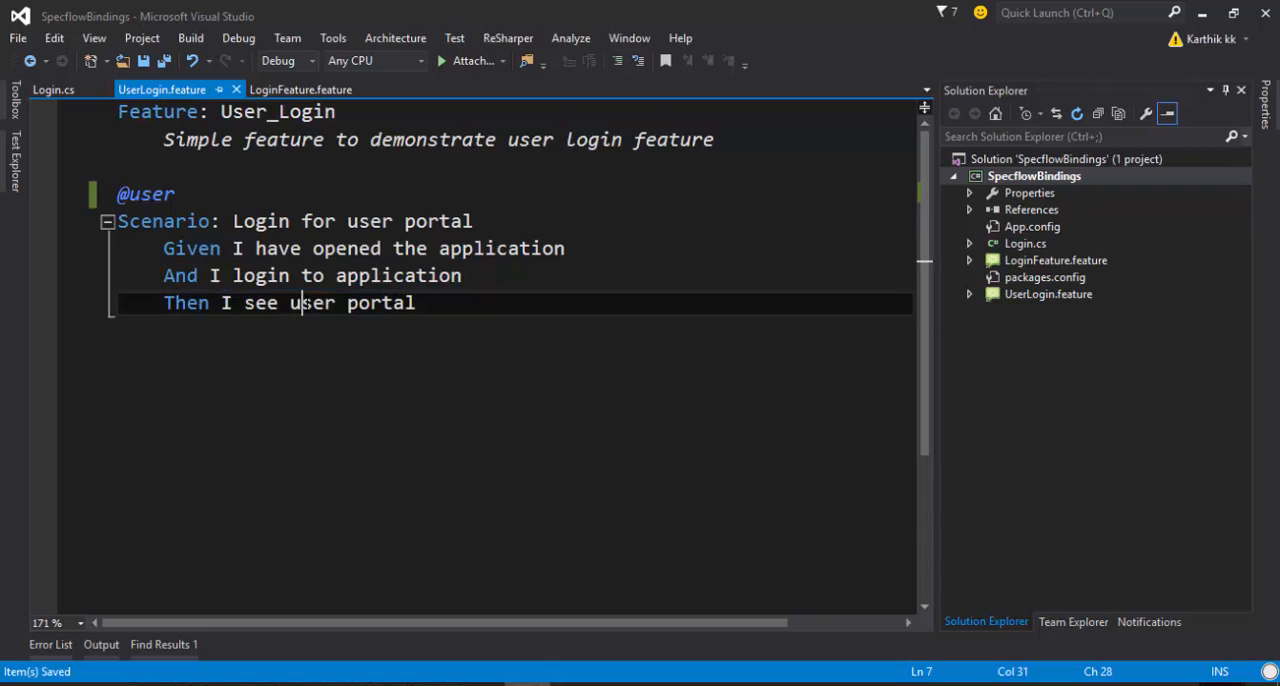
double_click(312, 302)
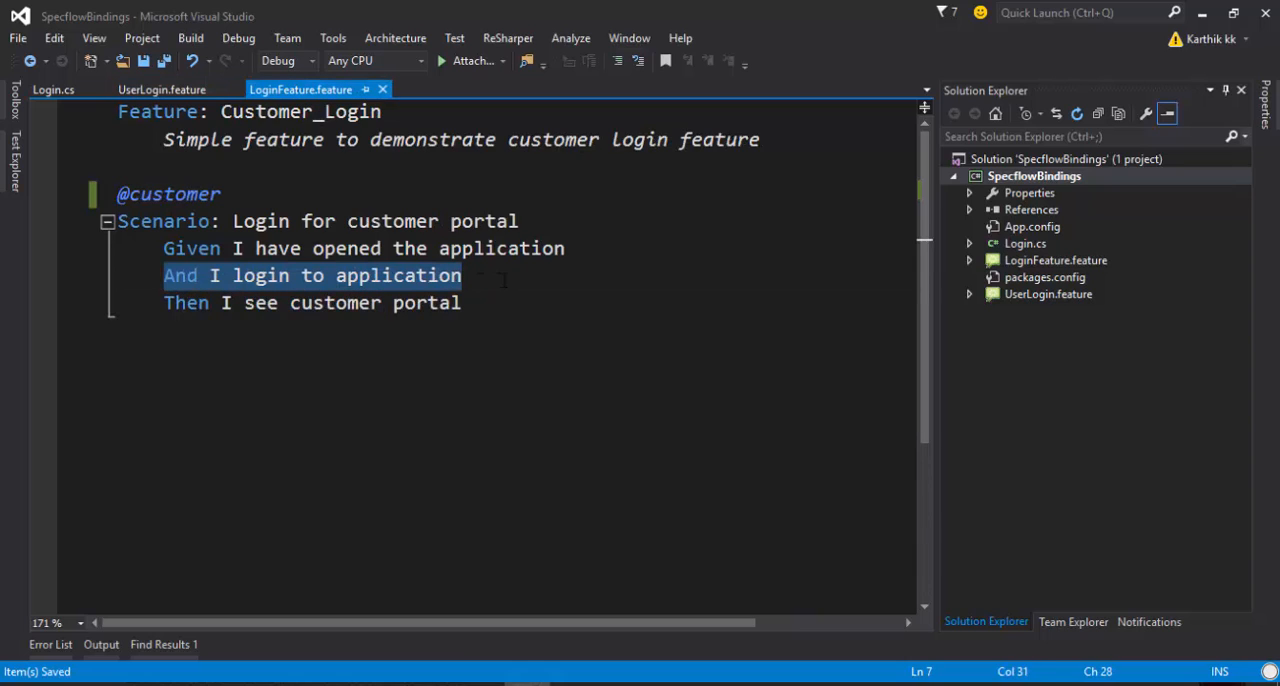
double_click(170, 194)
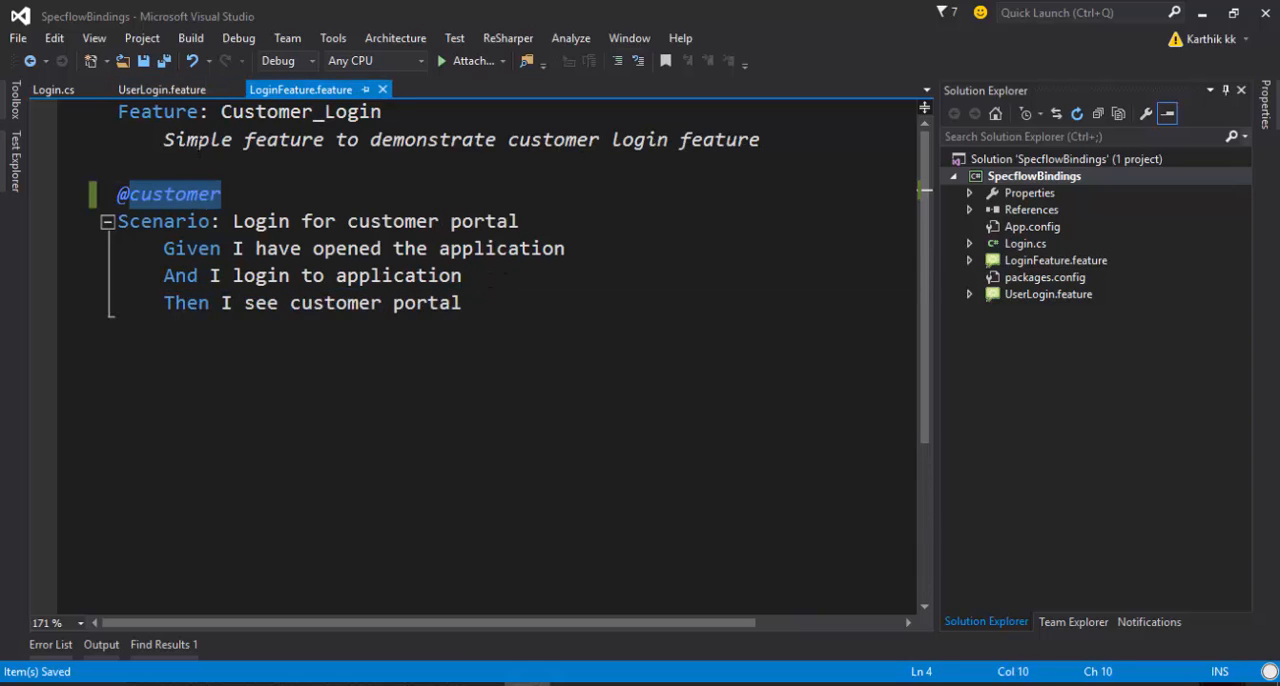
click(162, 88)
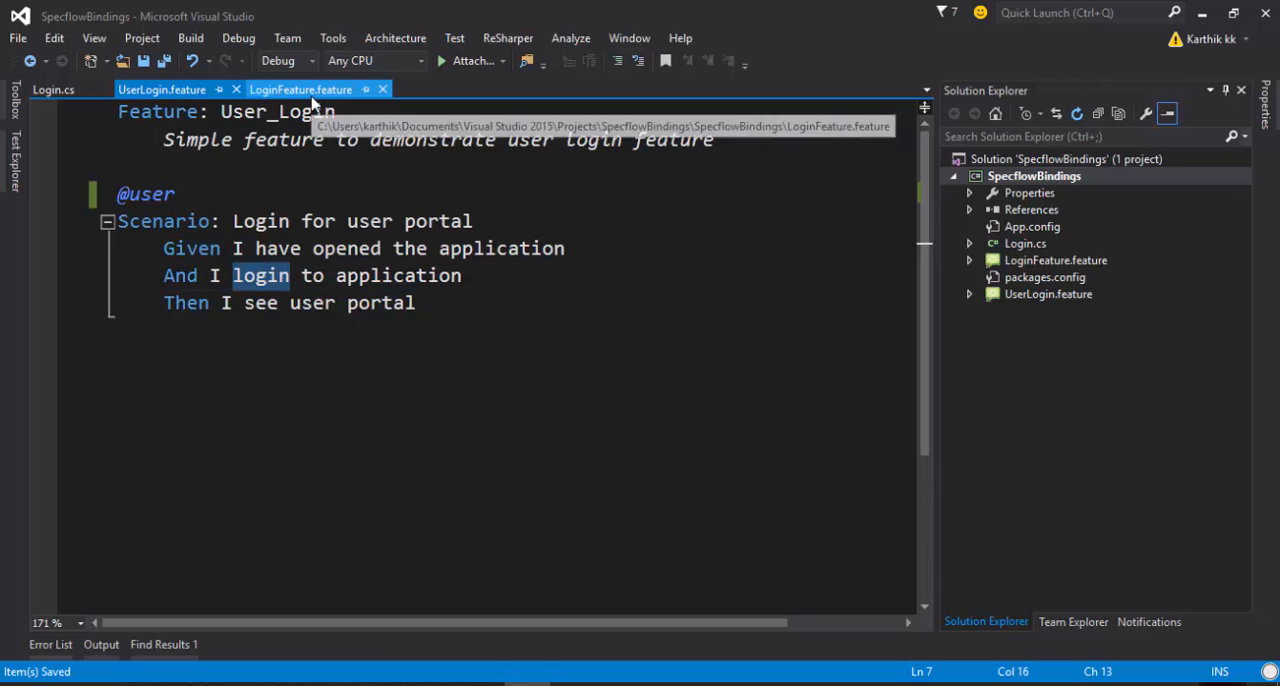
click(300, 88)
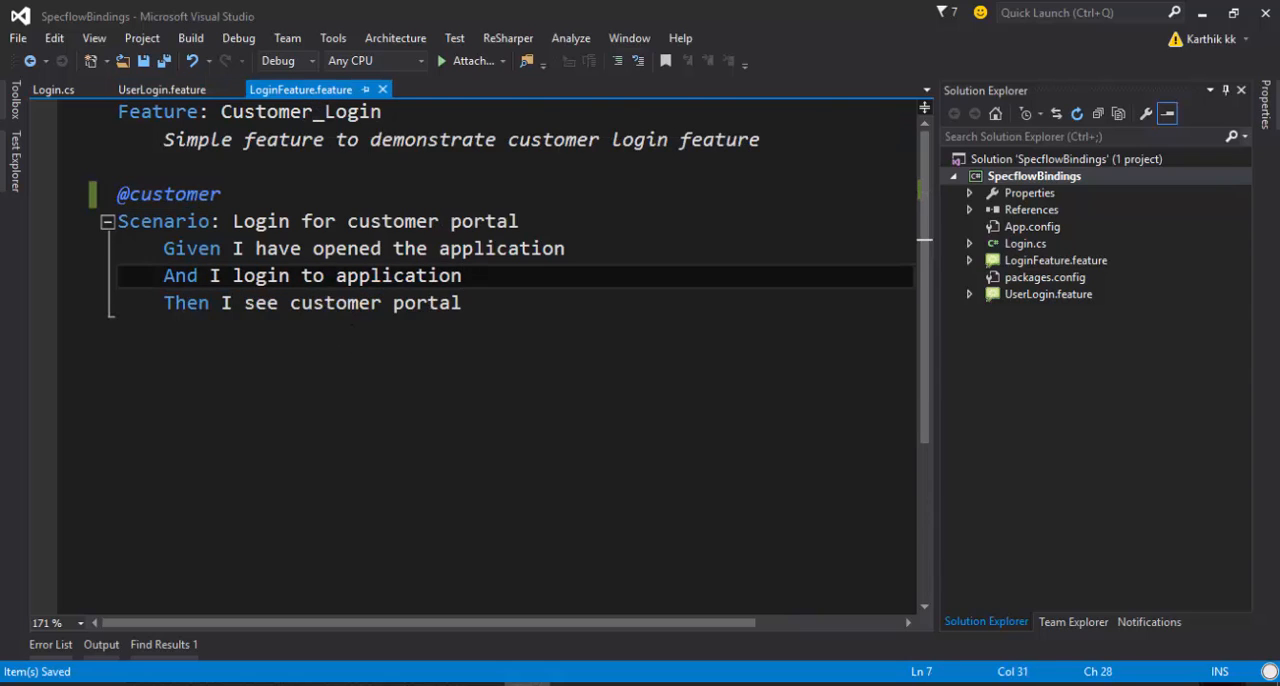
click(52, 88)
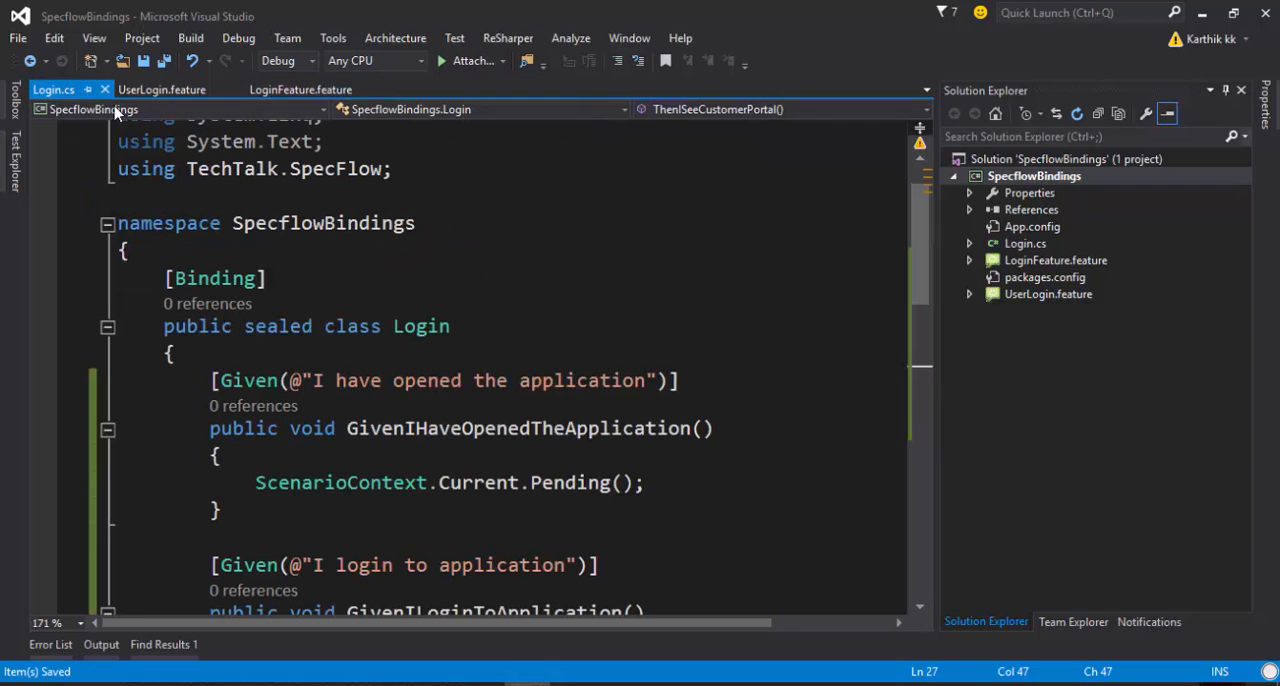
- Review Login.cs, then start adding a new SpecFlow Step Definition item to the project
scroll(down, 3)
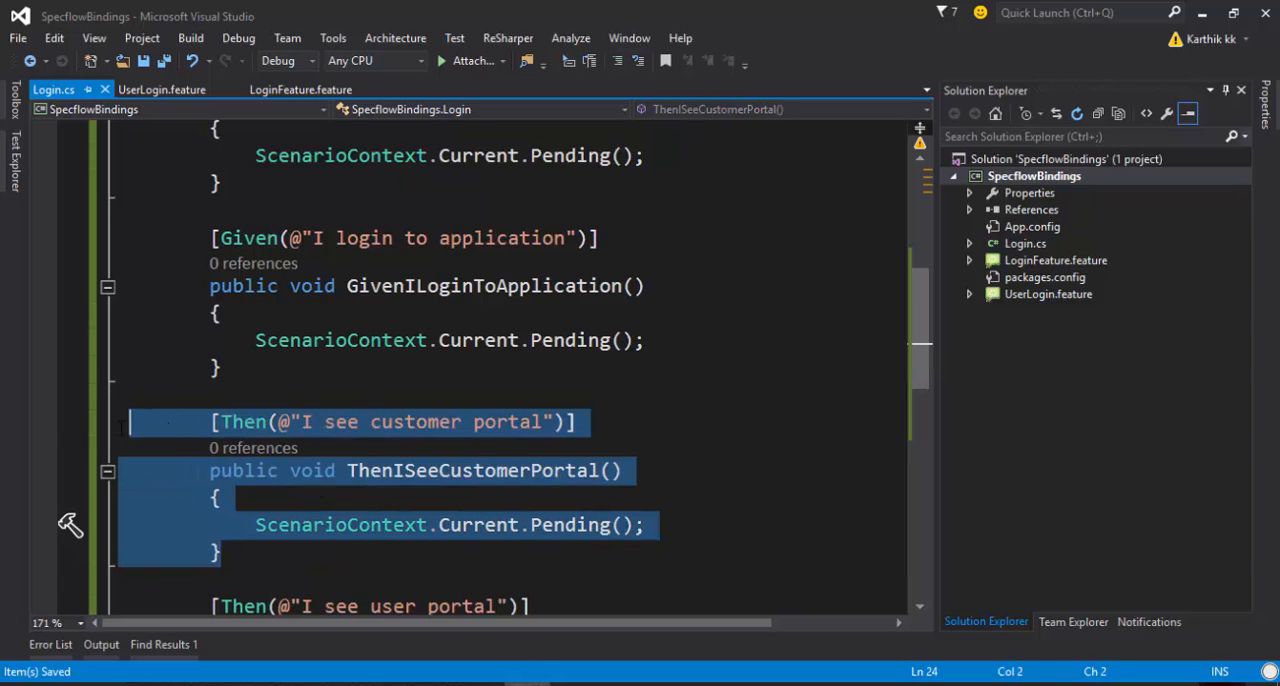
scroll(down, 3)
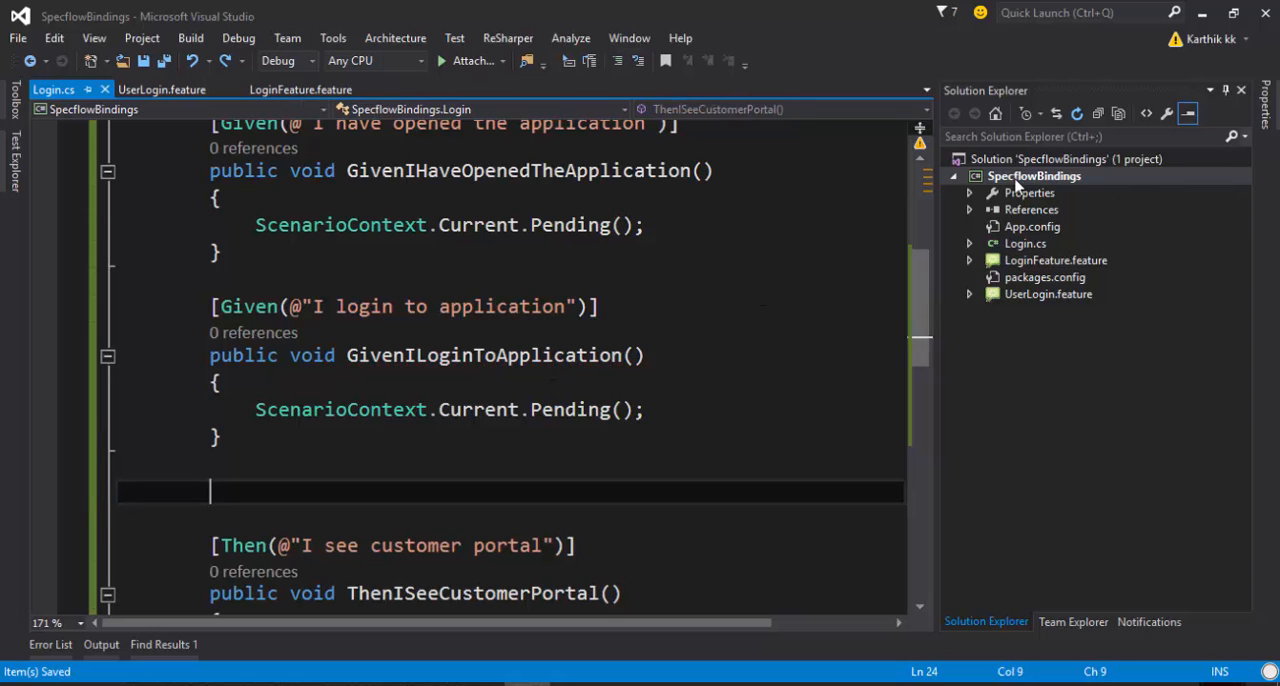
right_click(1032, 176)
text(UserLogin.cs)
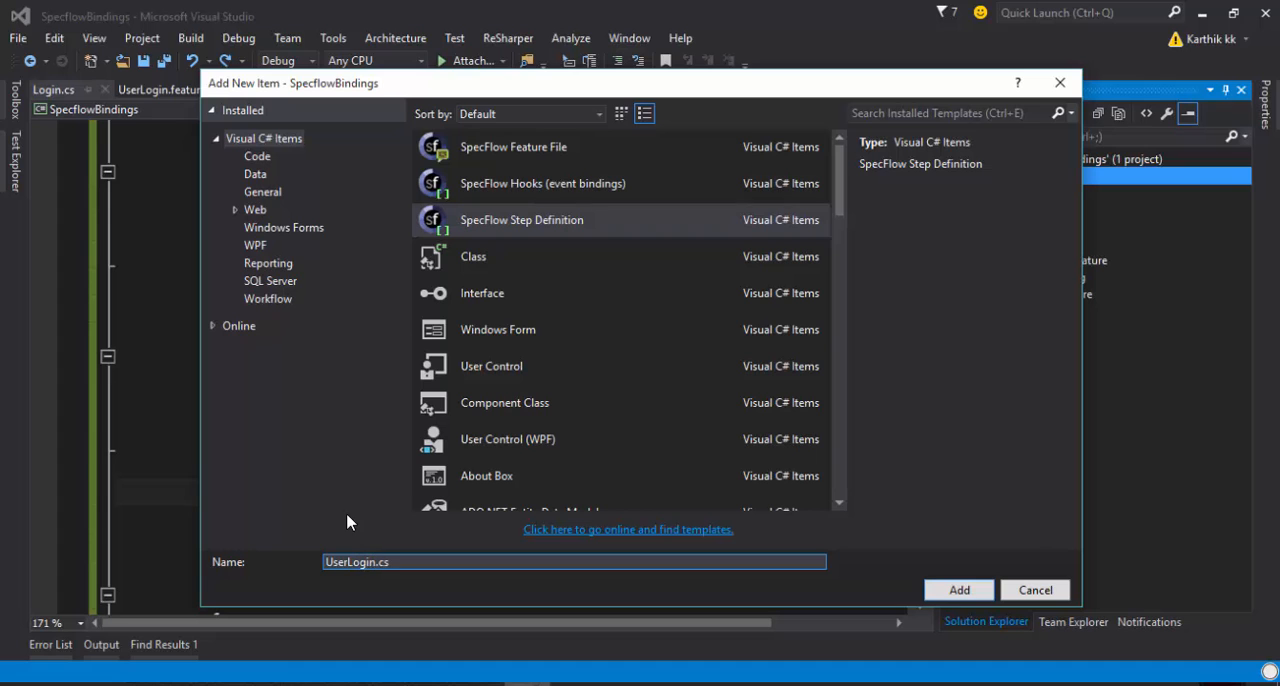
- Name the new file UserLoginStep.cs and keep only its 'I login to application' step
text(Step)
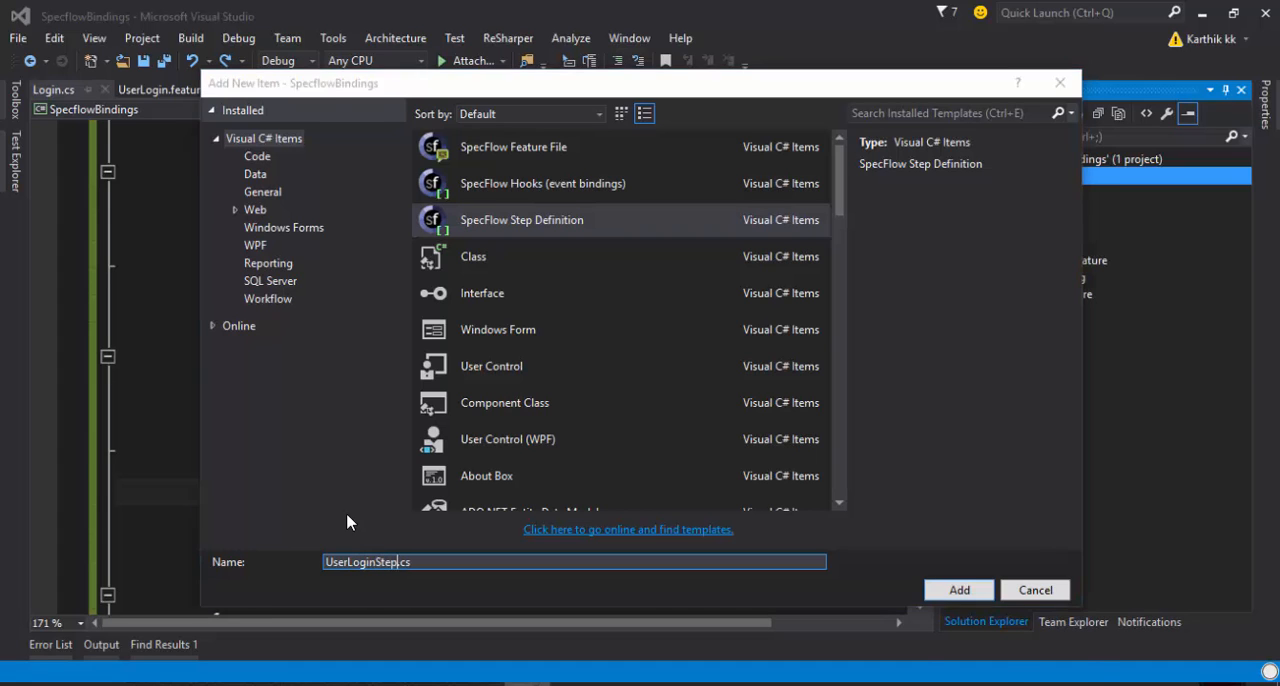
click(956, 588)
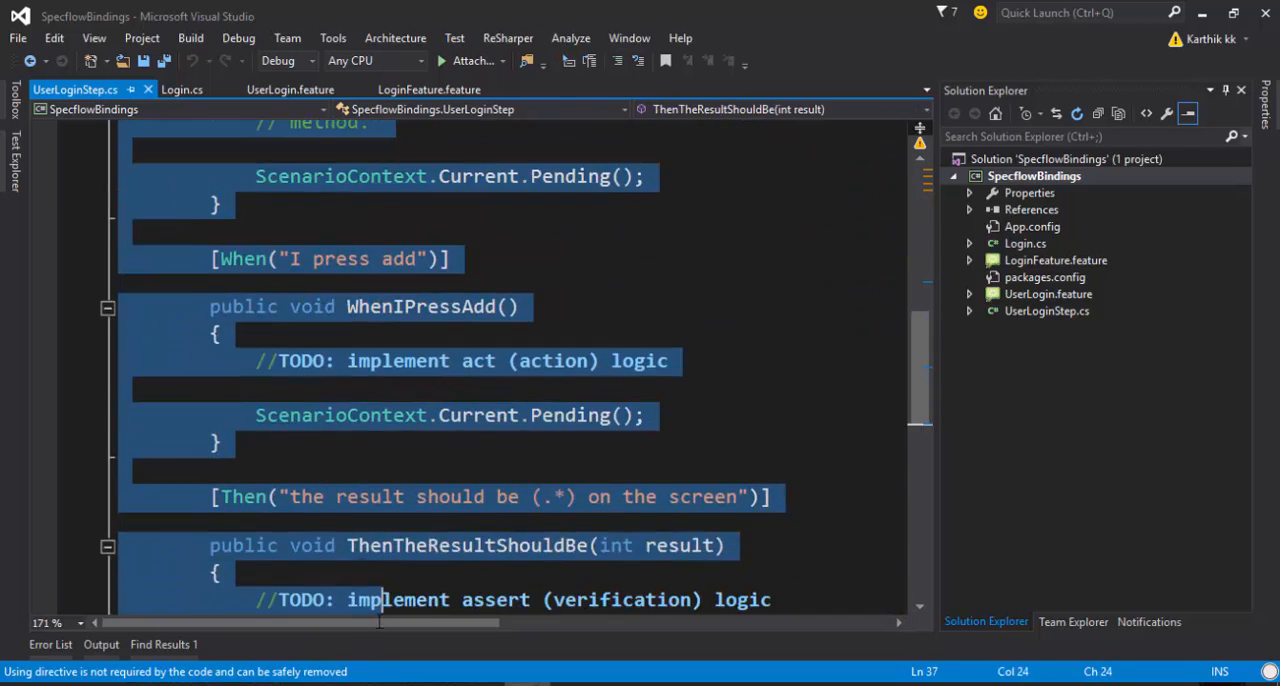
scroll(down, 3)
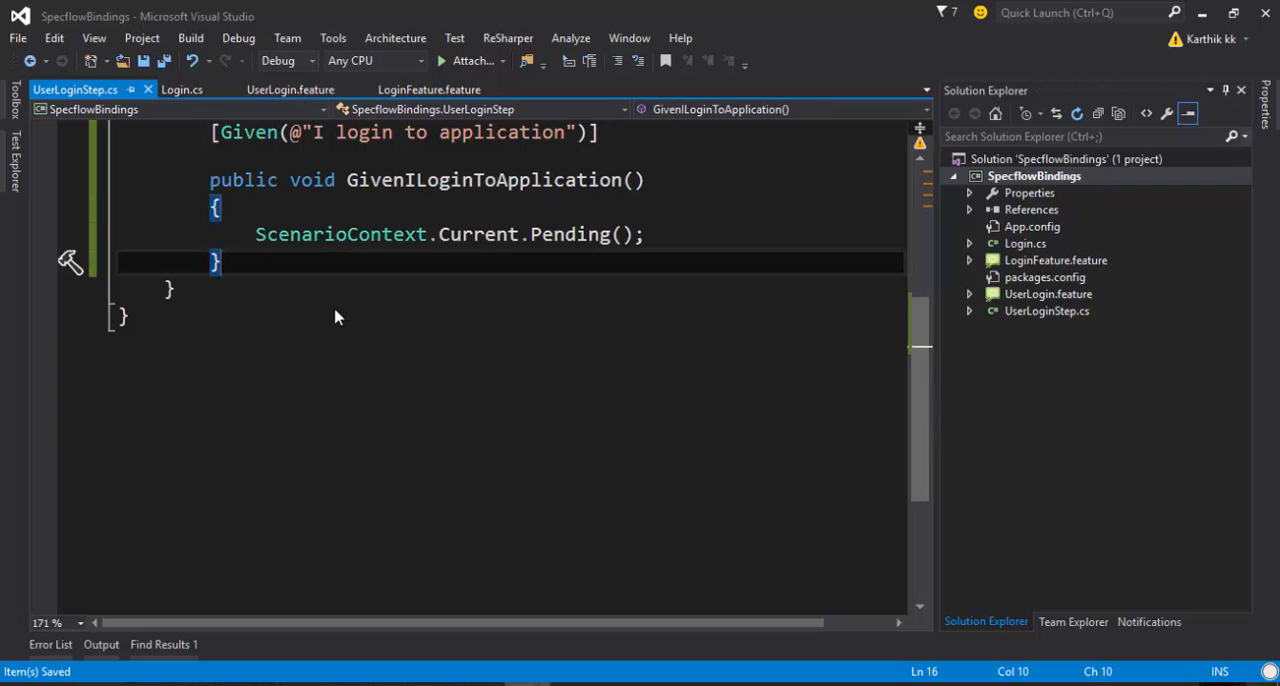
click(182, 88)
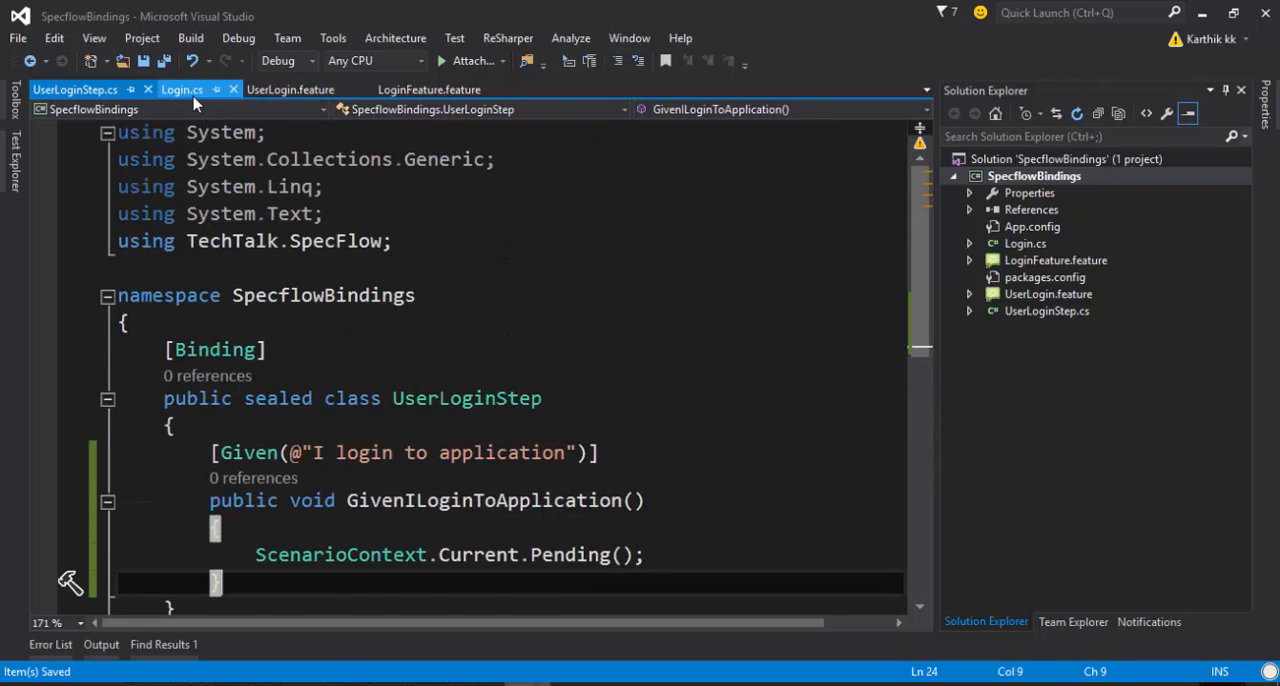
- Compare the login step across both feature files and the Binding attribute in Login.cs
click(290, 88)
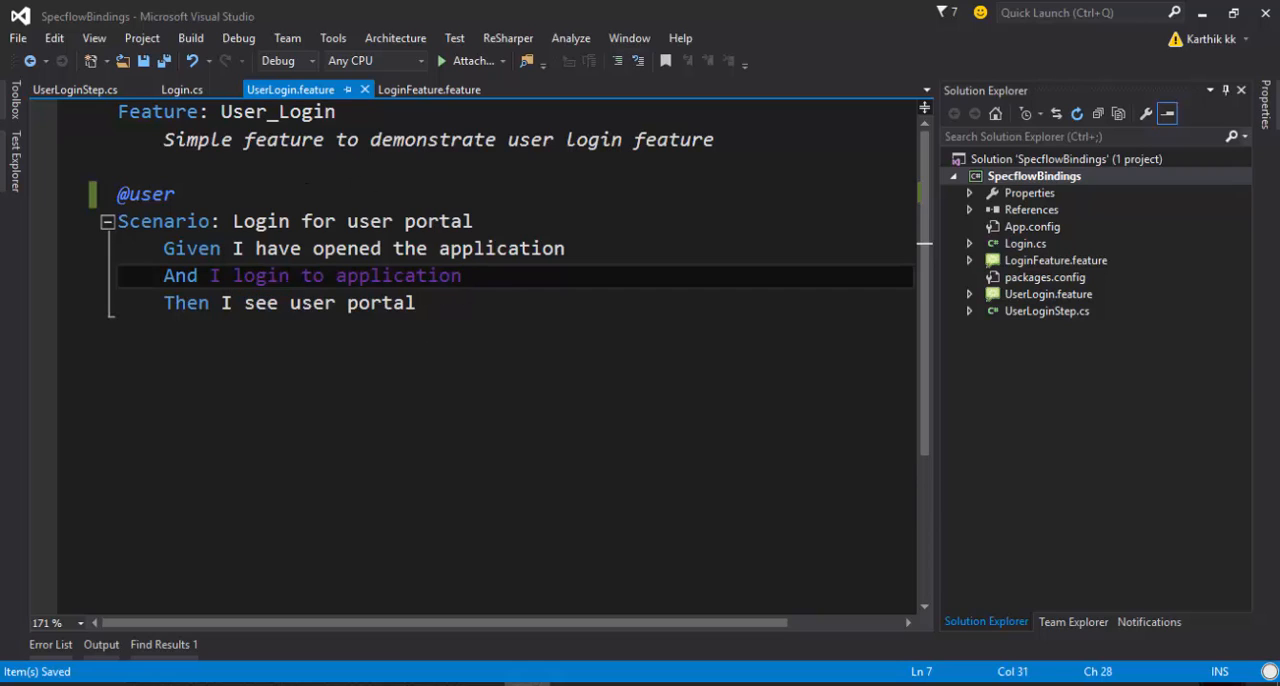
click(384, 276)
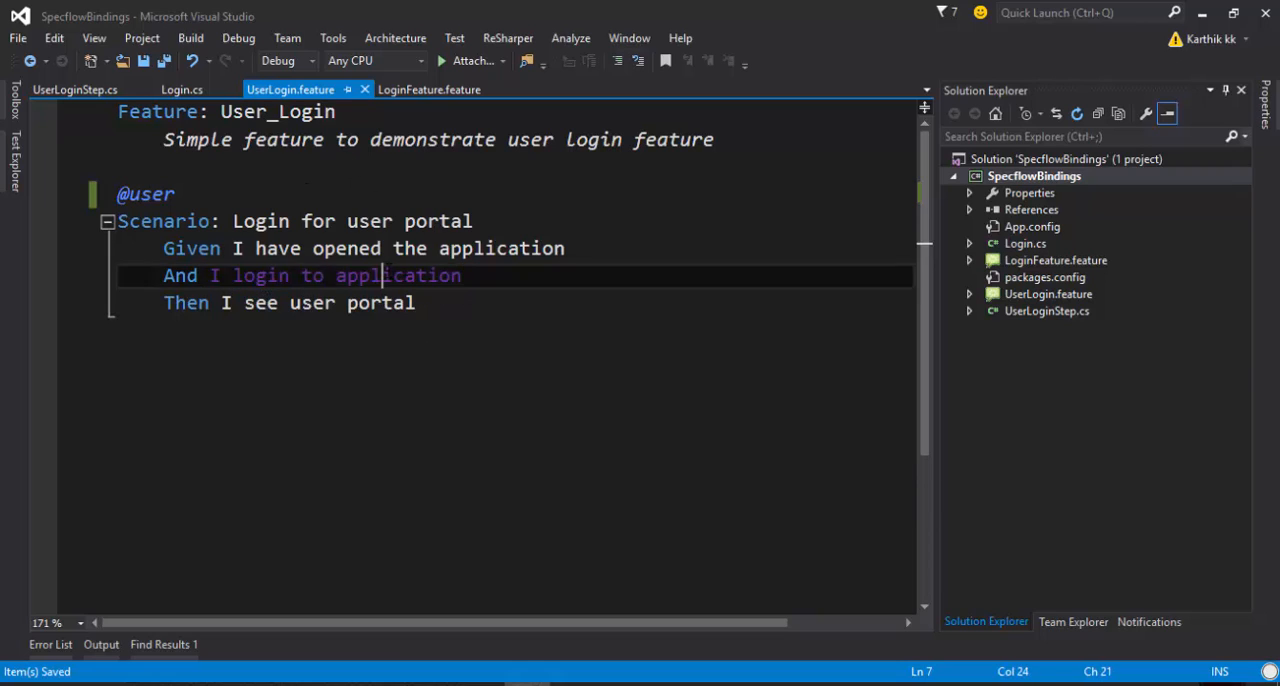
click(430, 88)
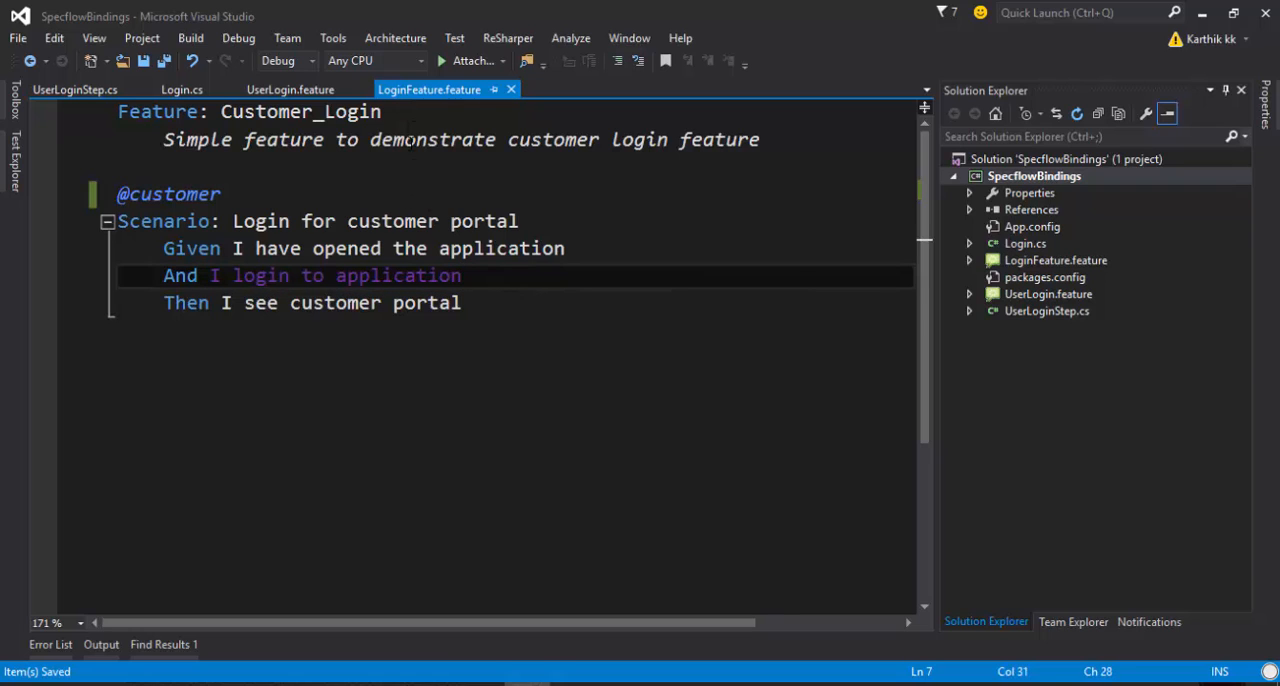
click(180, 88)
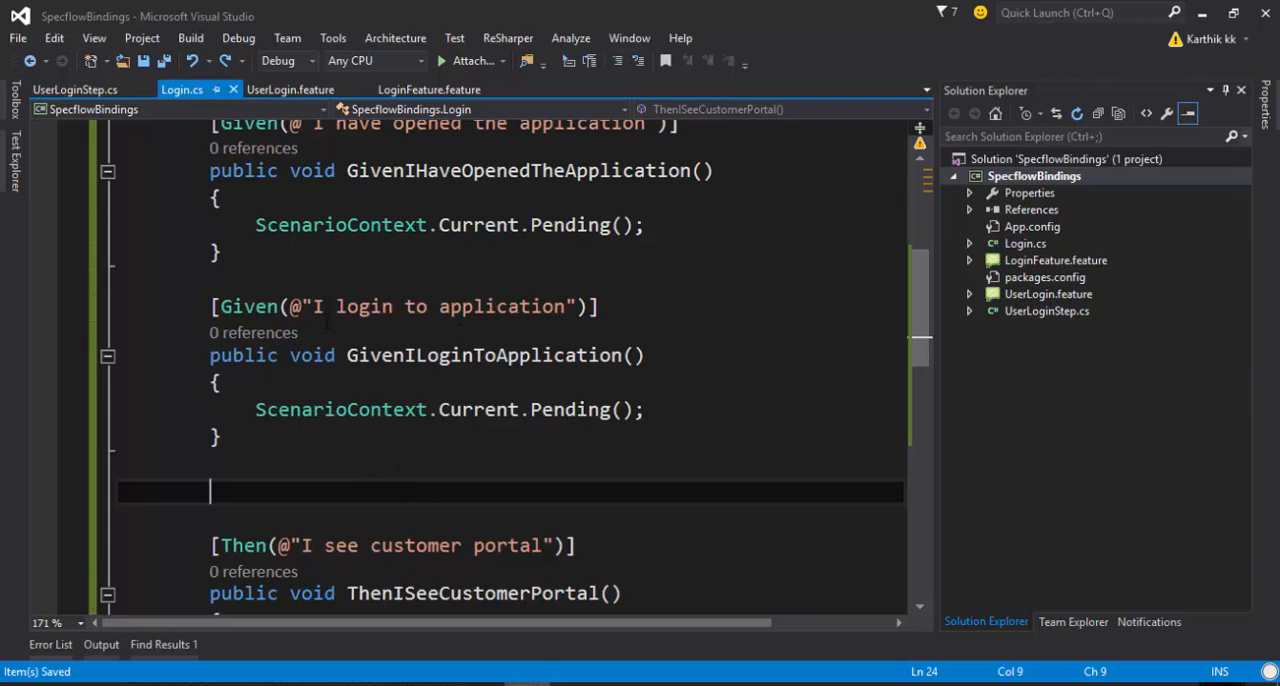
click(290, 88)
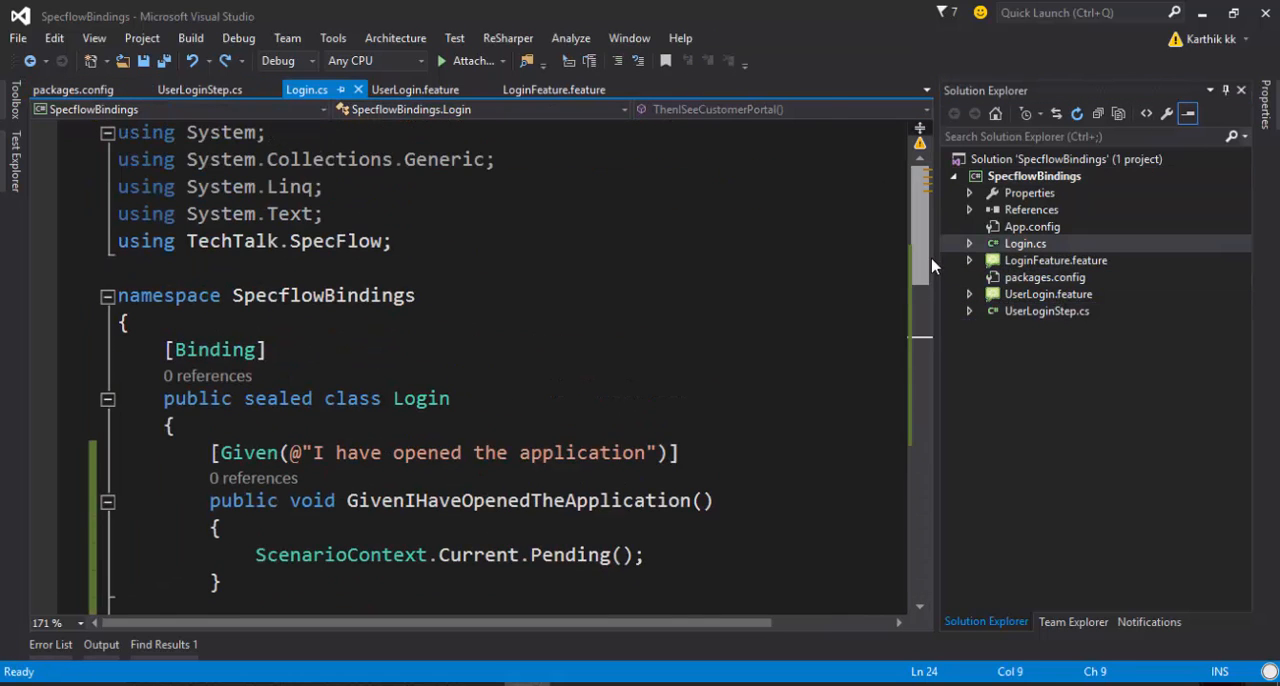
click(216, 348)
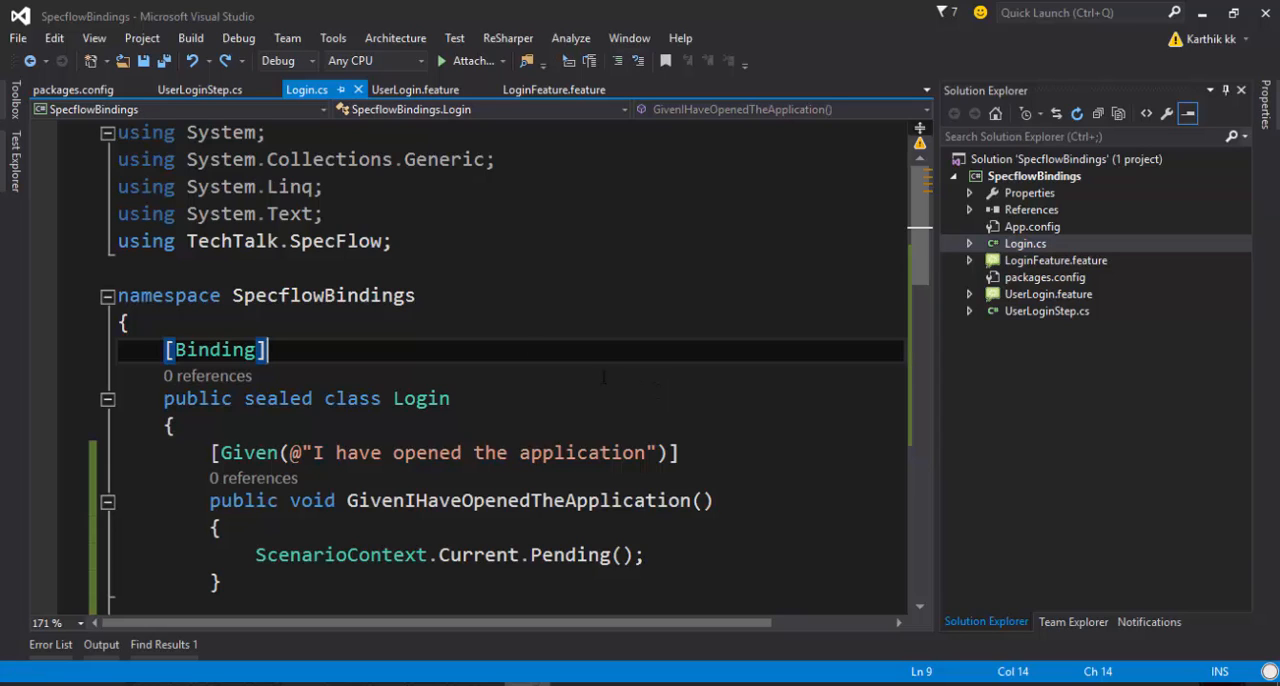
- Compare UserLoginStep.cs with Login.cs and review the Login class step methods
click(200, 88)
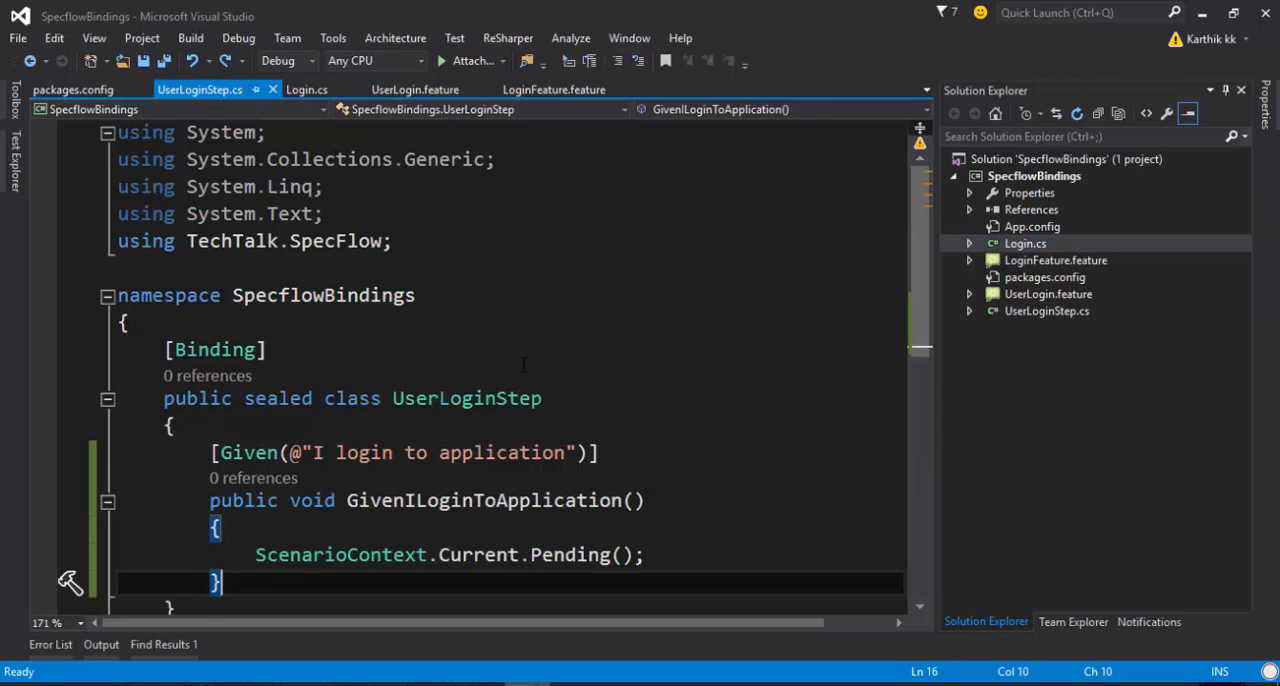
click(308, 88)
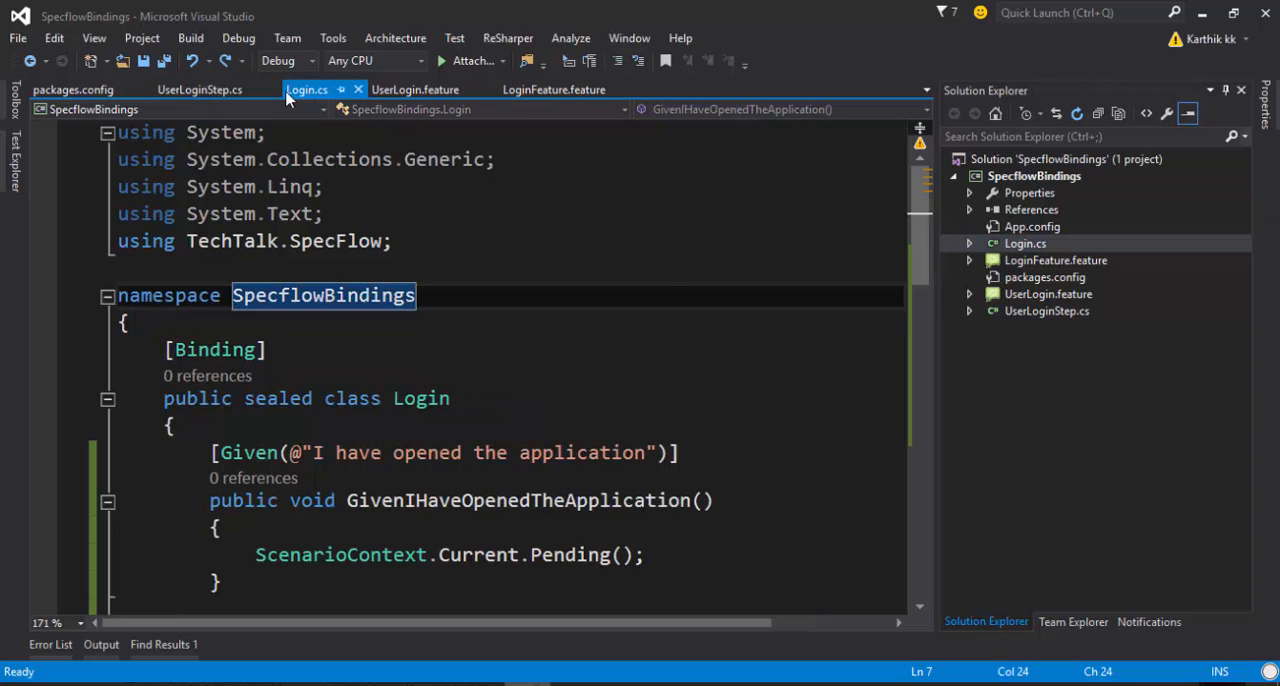
click(72, 88)
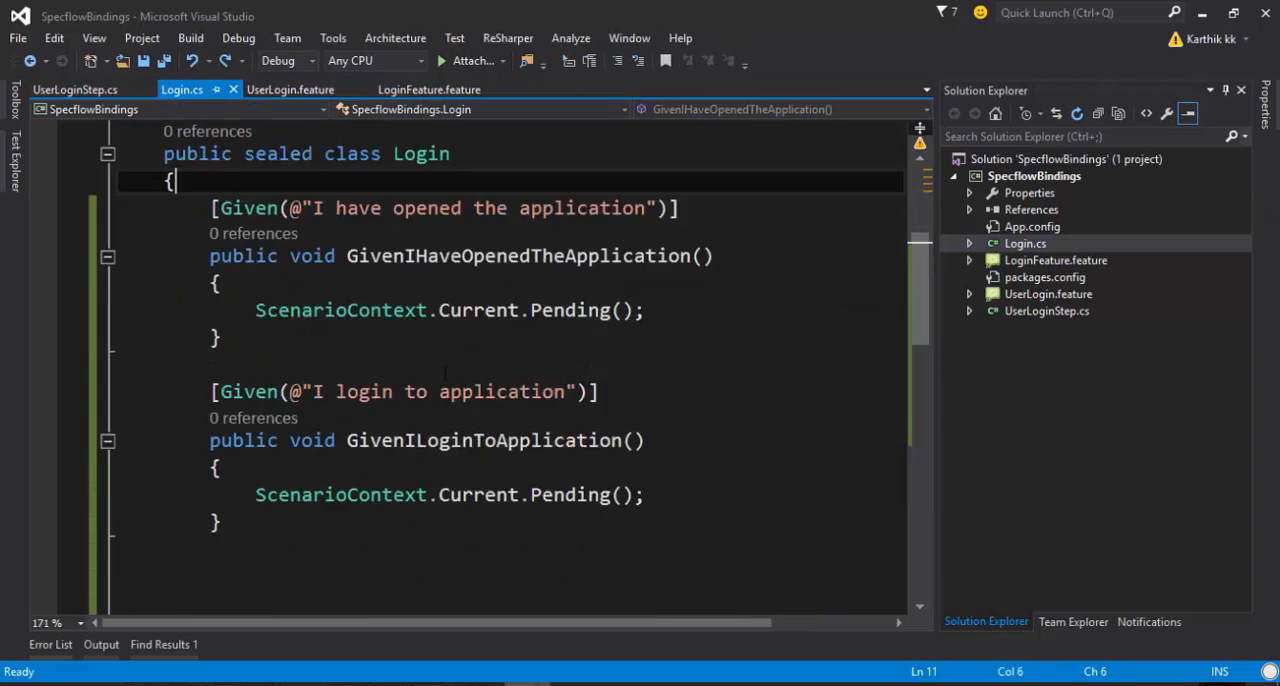
scroll(down, 3)
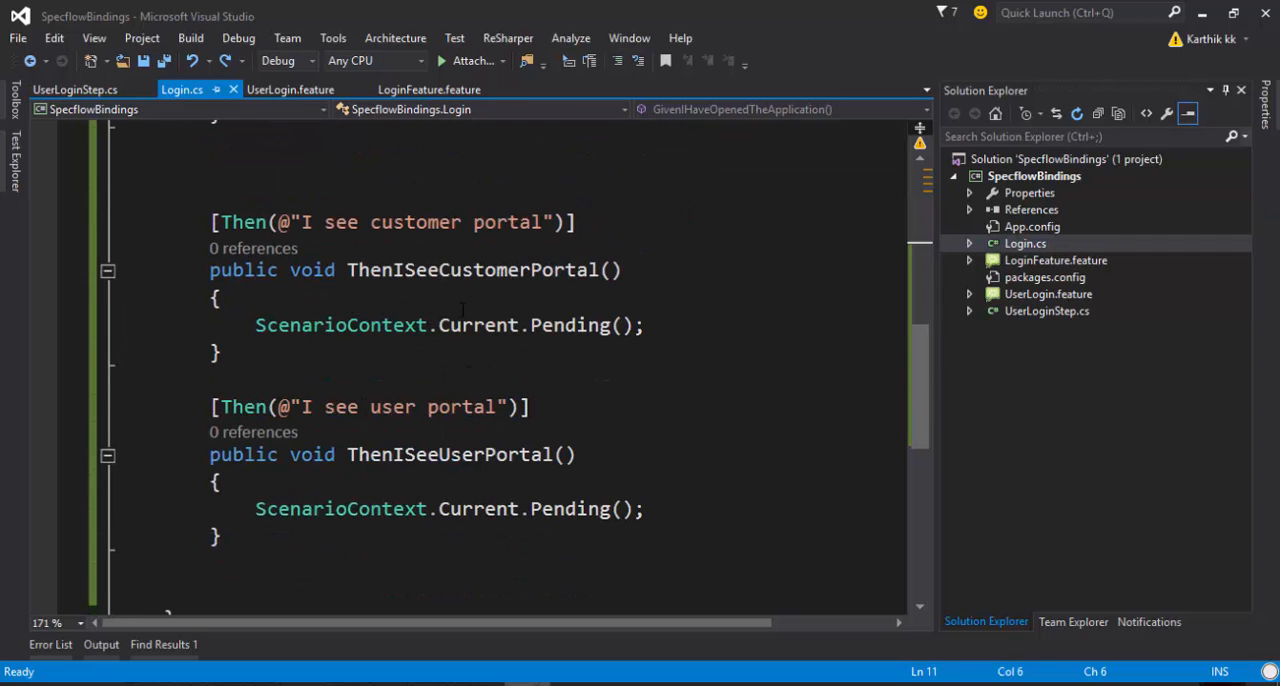
scroll(up, 3)
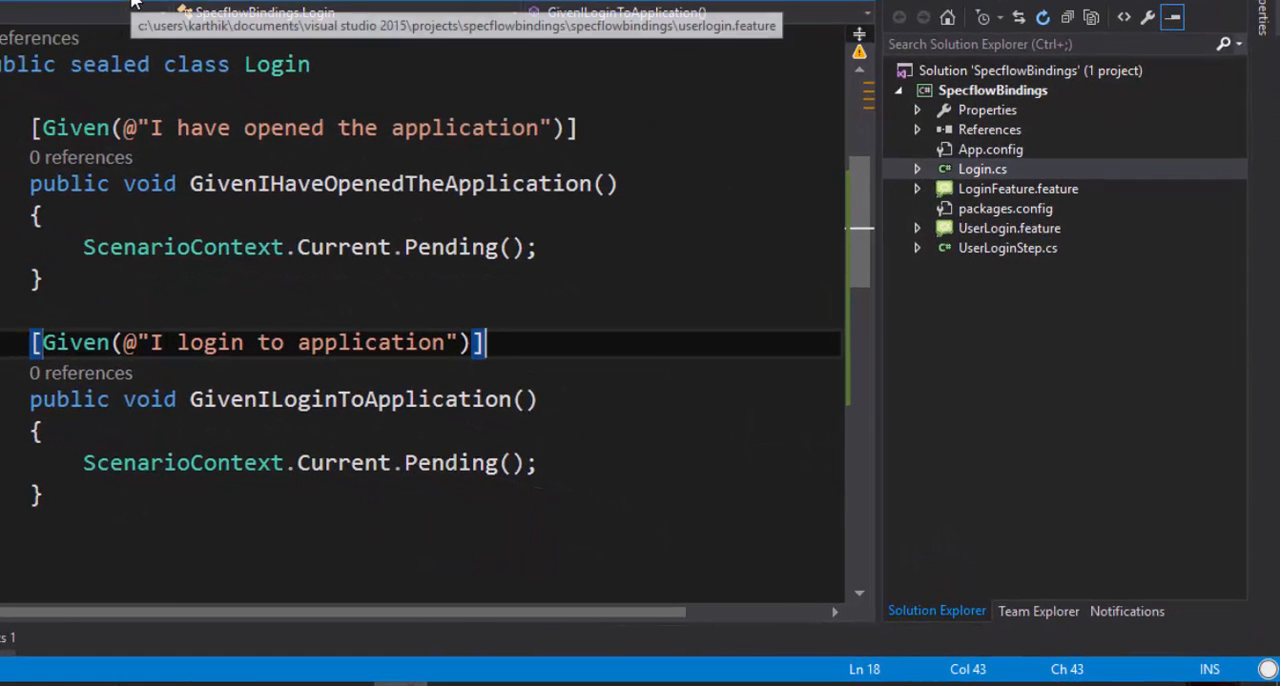
- Add a [Scope(Feature = "User_Login")] attribute under the 'I login to application' step
text([Scr)
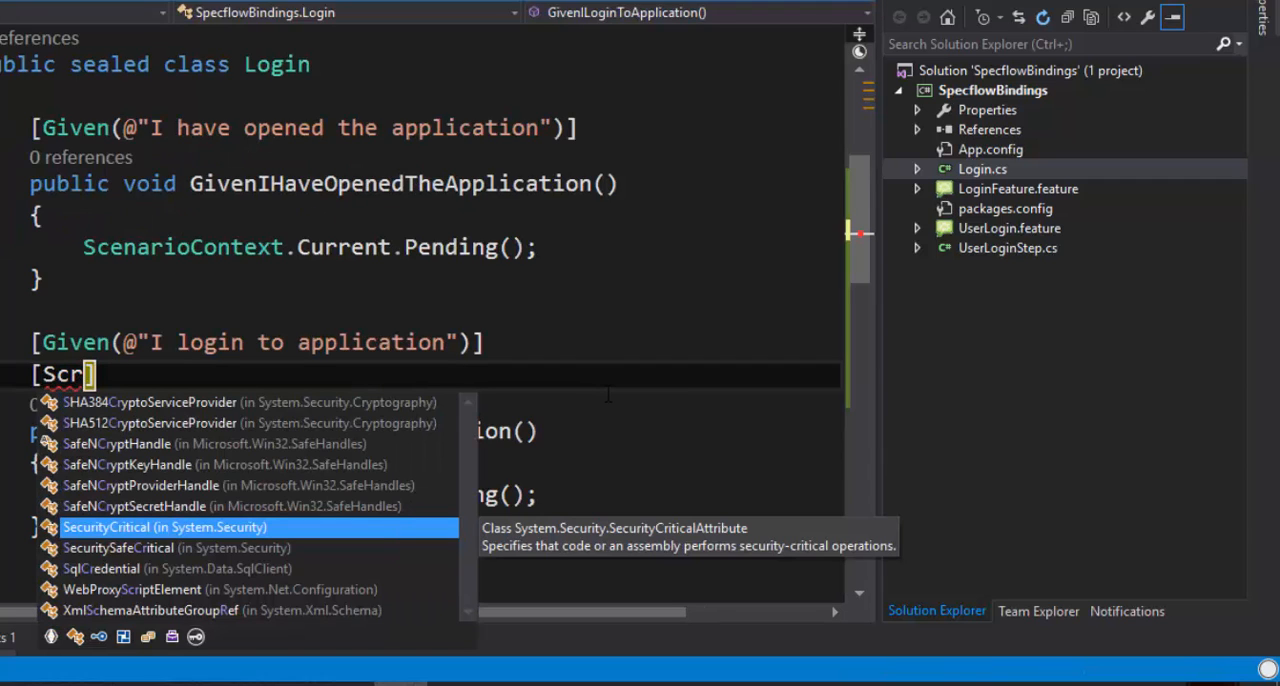
text(ope)
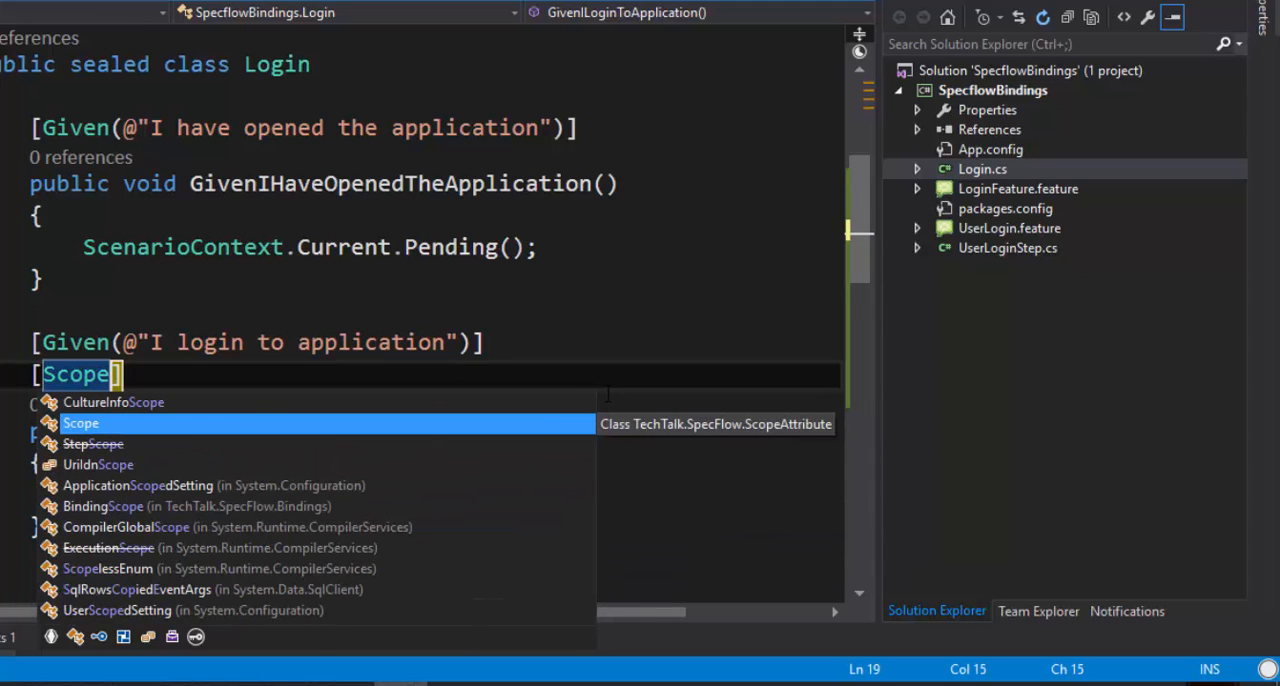
text(())
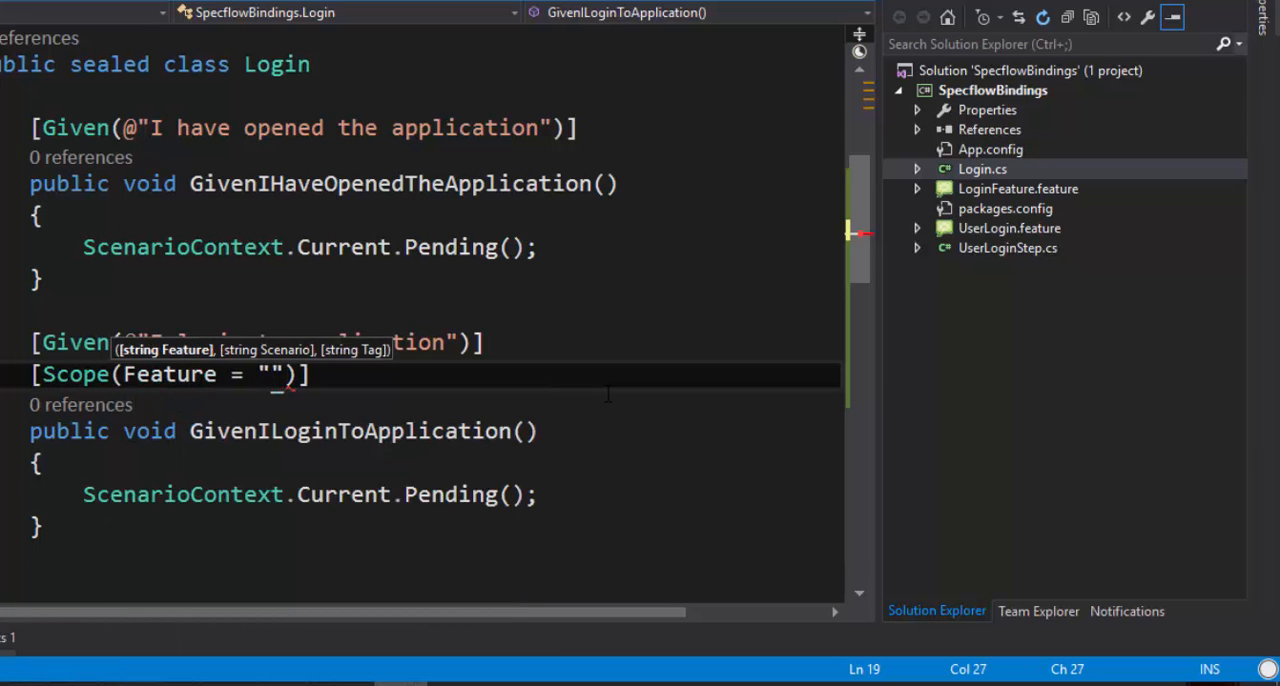
click(294, 88)
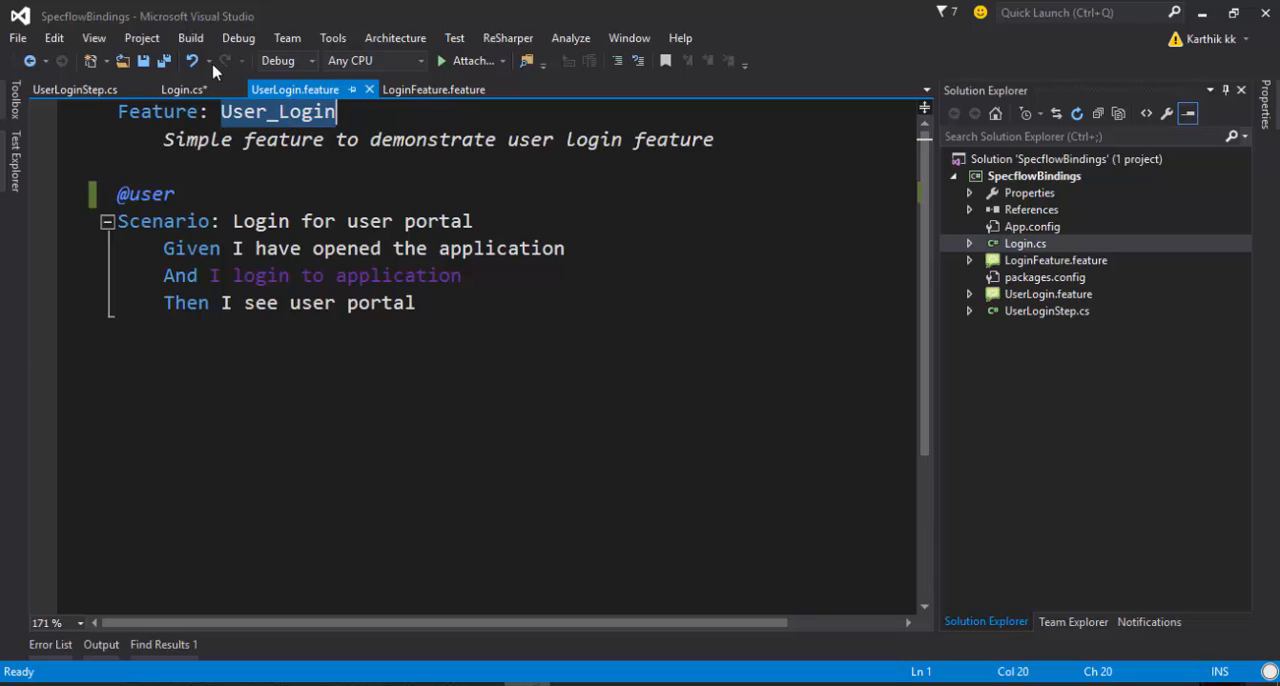
click(184, 88)
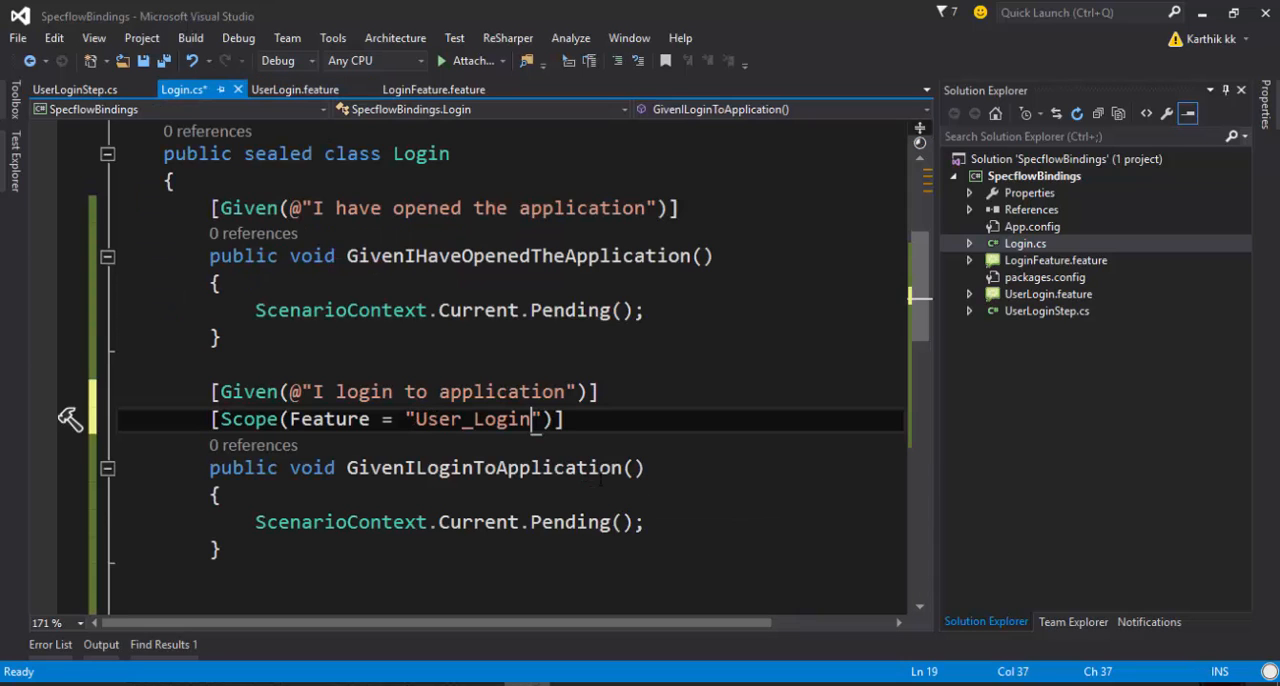
- Compare the user and customer login feature files against the scoped login step in Login.cs
click(290, 88)
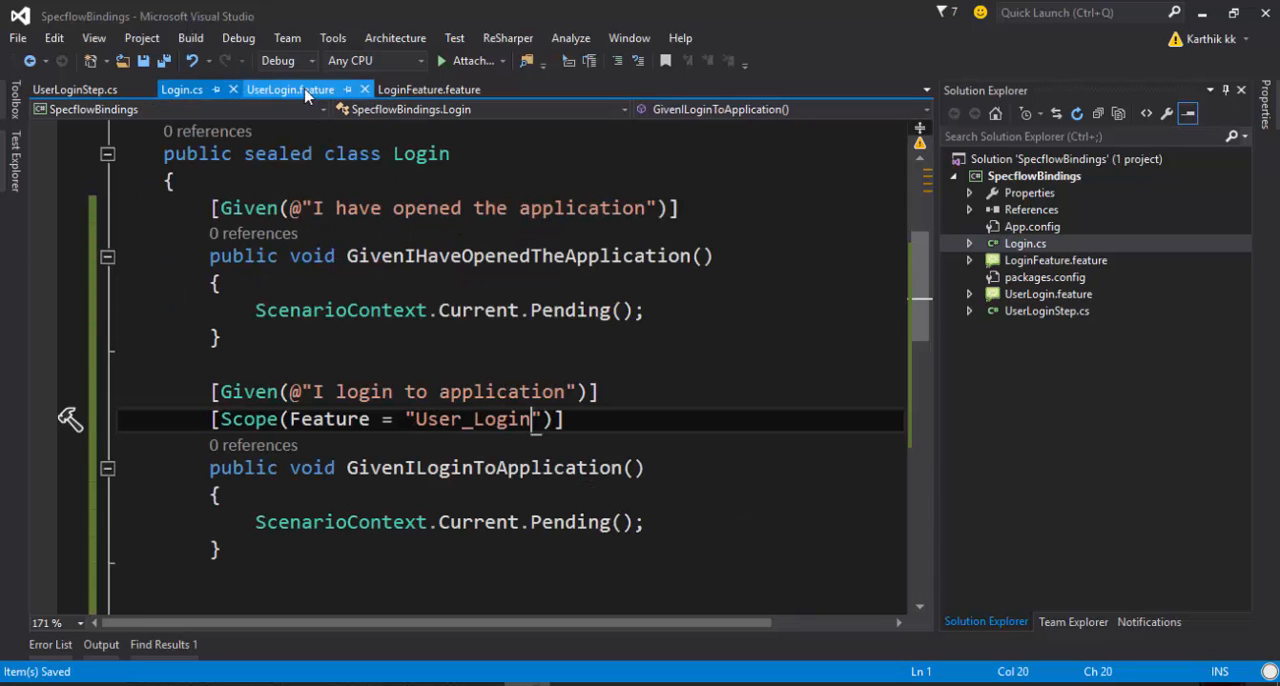
click(290, 88)
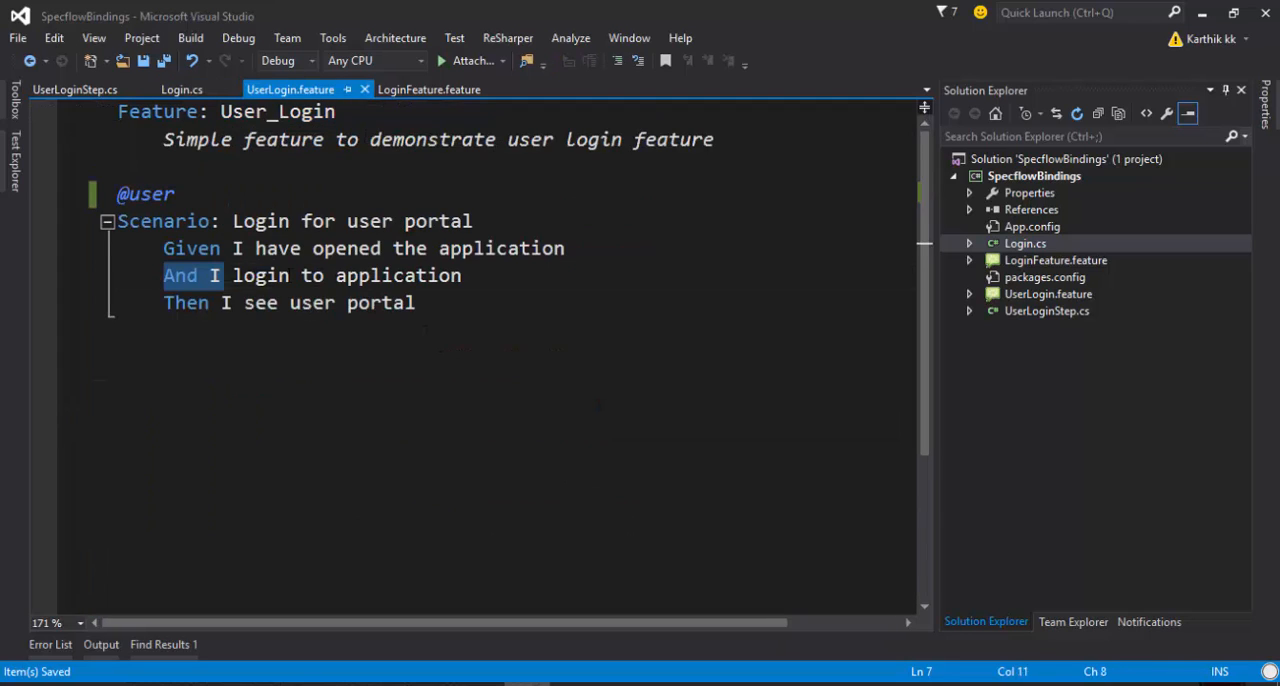
click(428, 88)
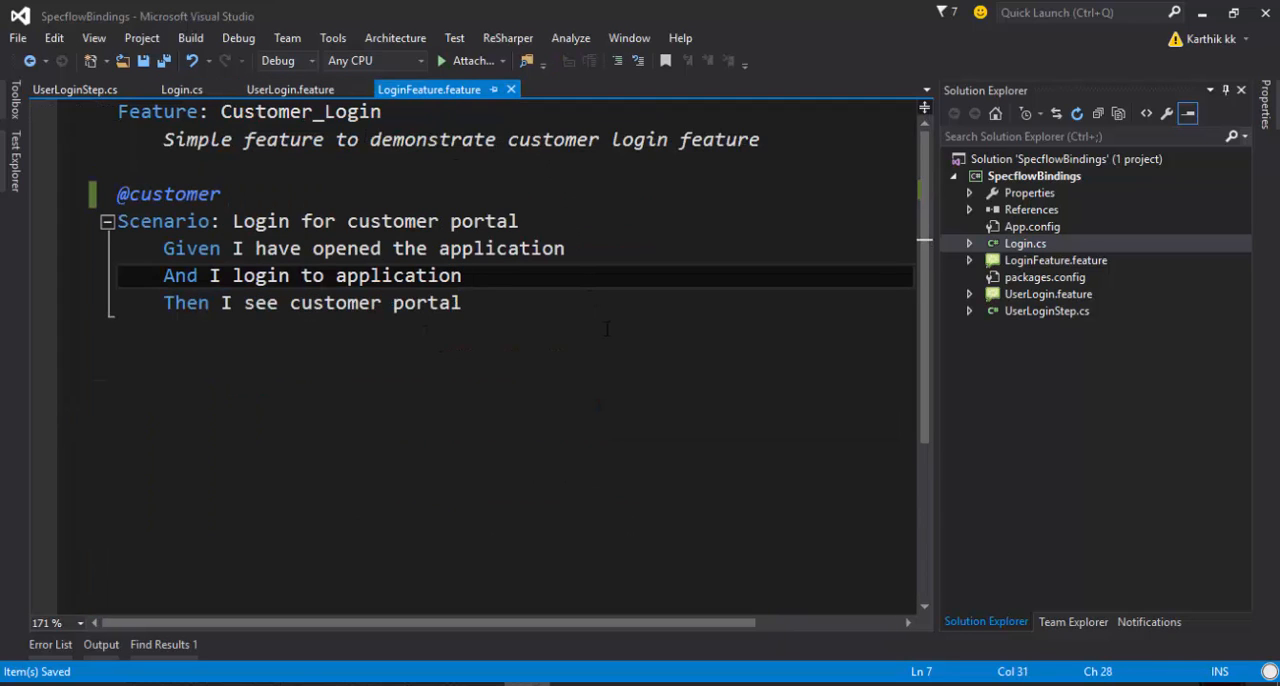
click(290, 88)
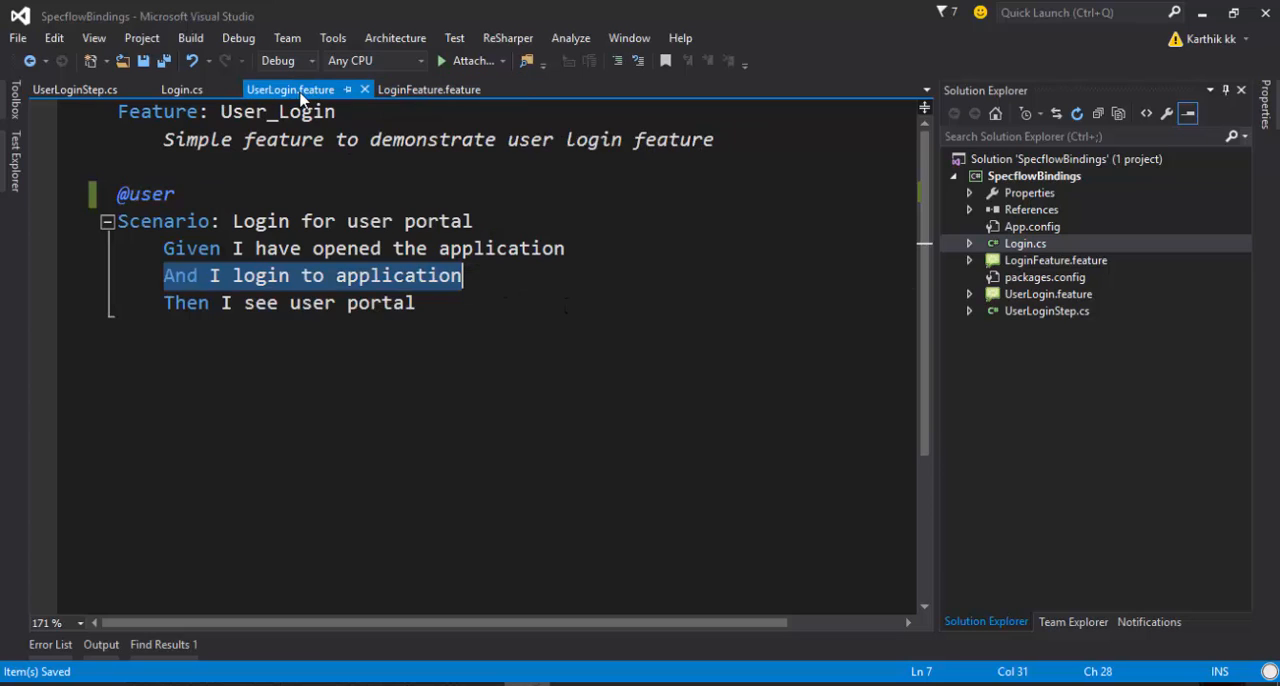
click(180, 88)
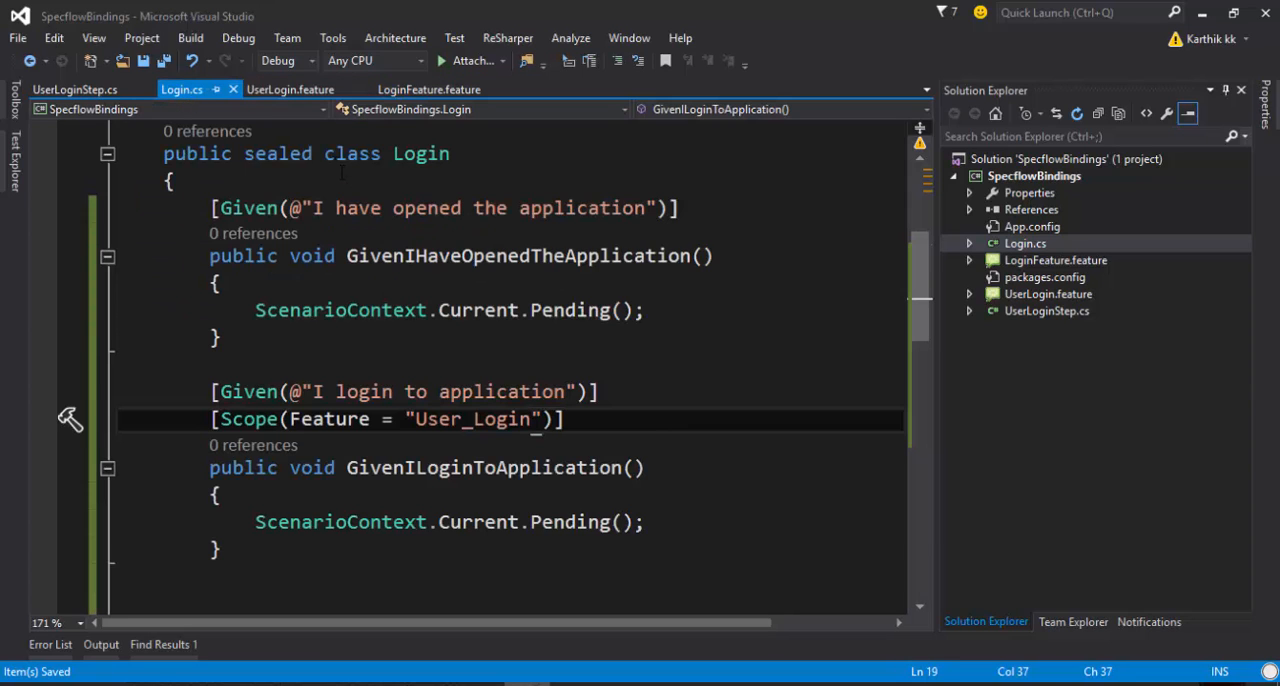
double_click(472, 420)
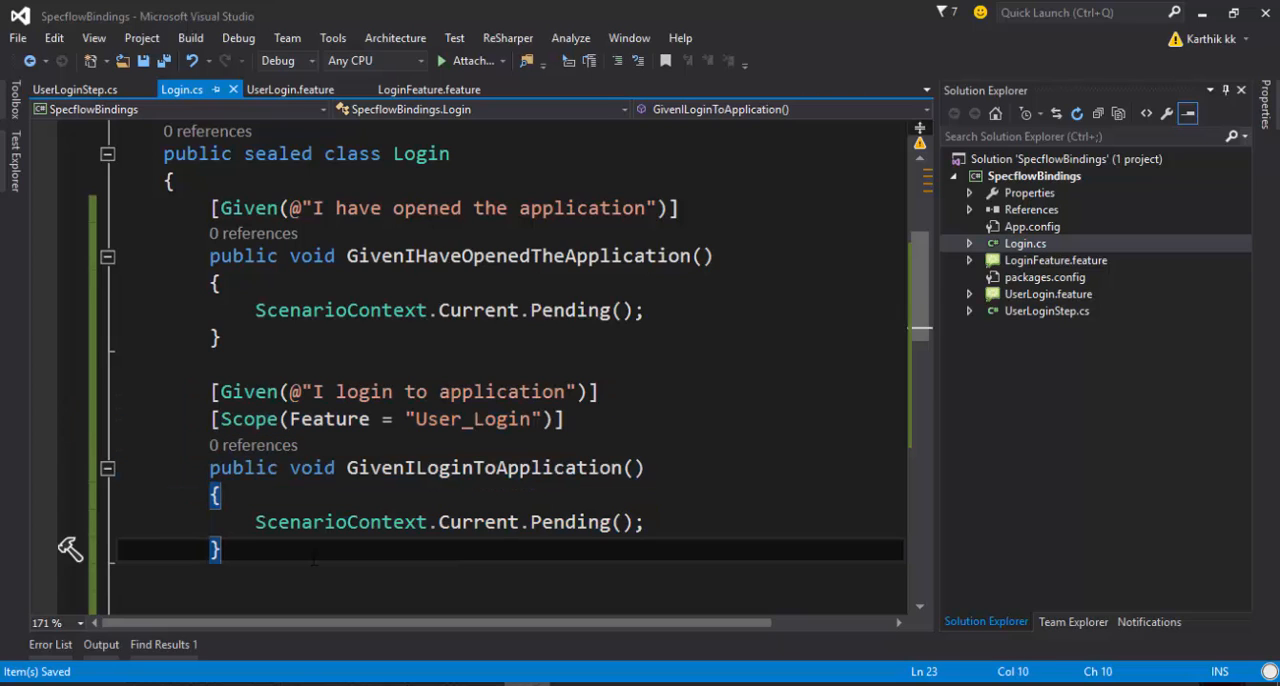
mouse_move(492, 468)
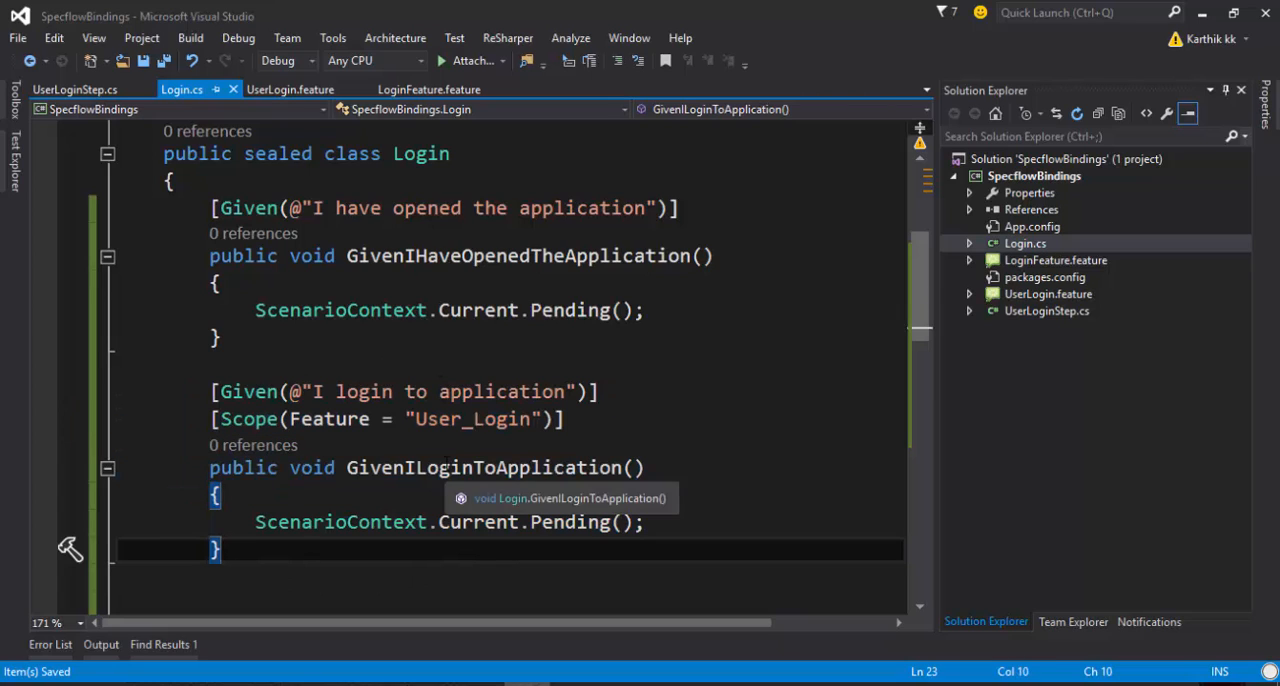
- Check the scoped feature name in Login.cs, then bring up UserLoginStep.cs with its unscoped 'I login to application' binding
click(288, 88)
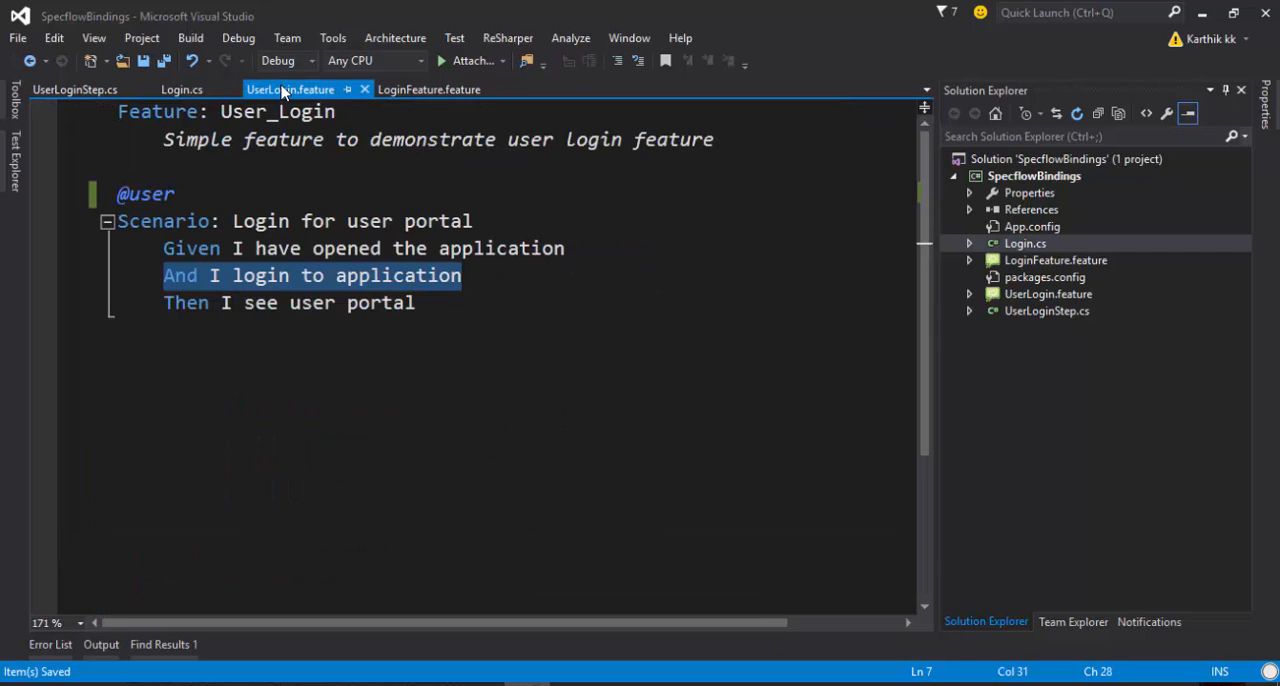
click(180, 88)
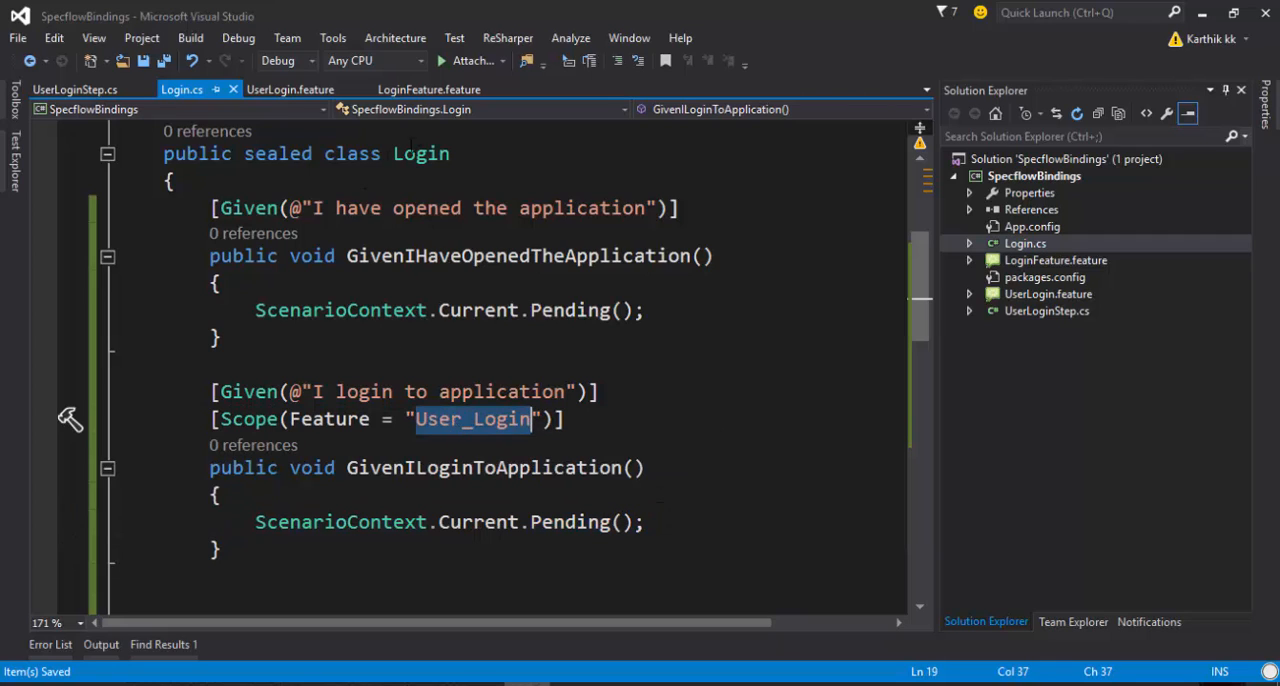
click(428, 88)
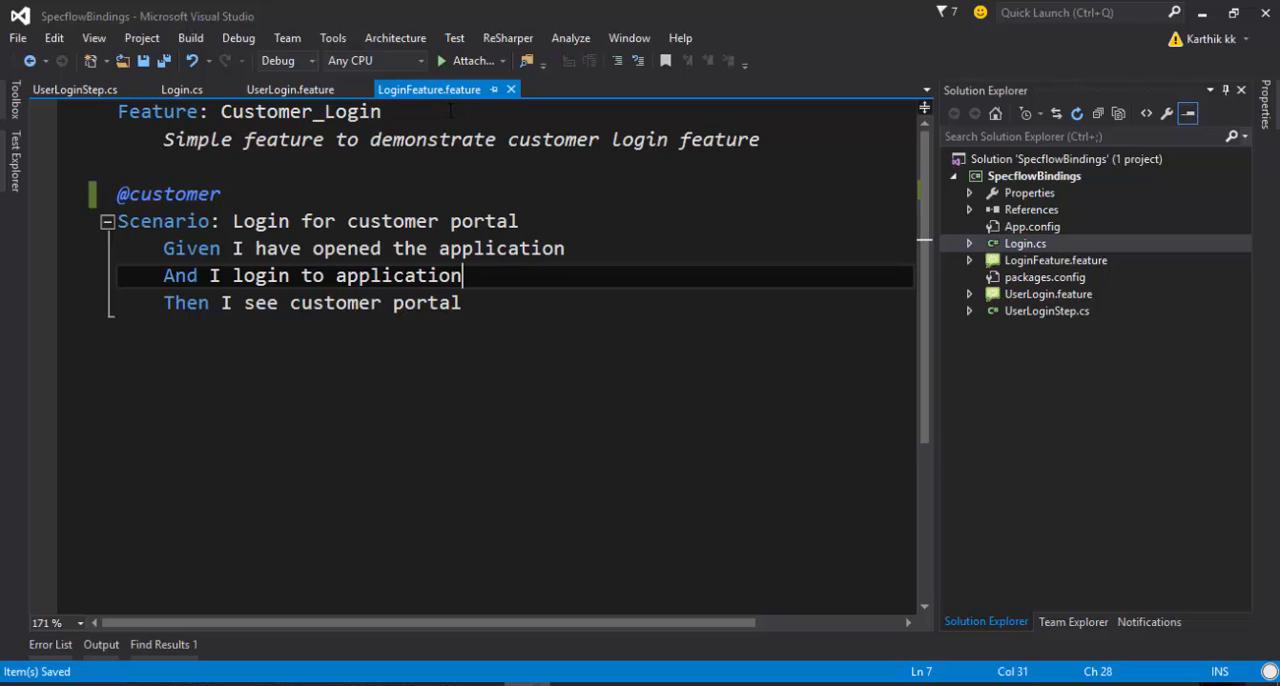
mouse_move(140, 78)
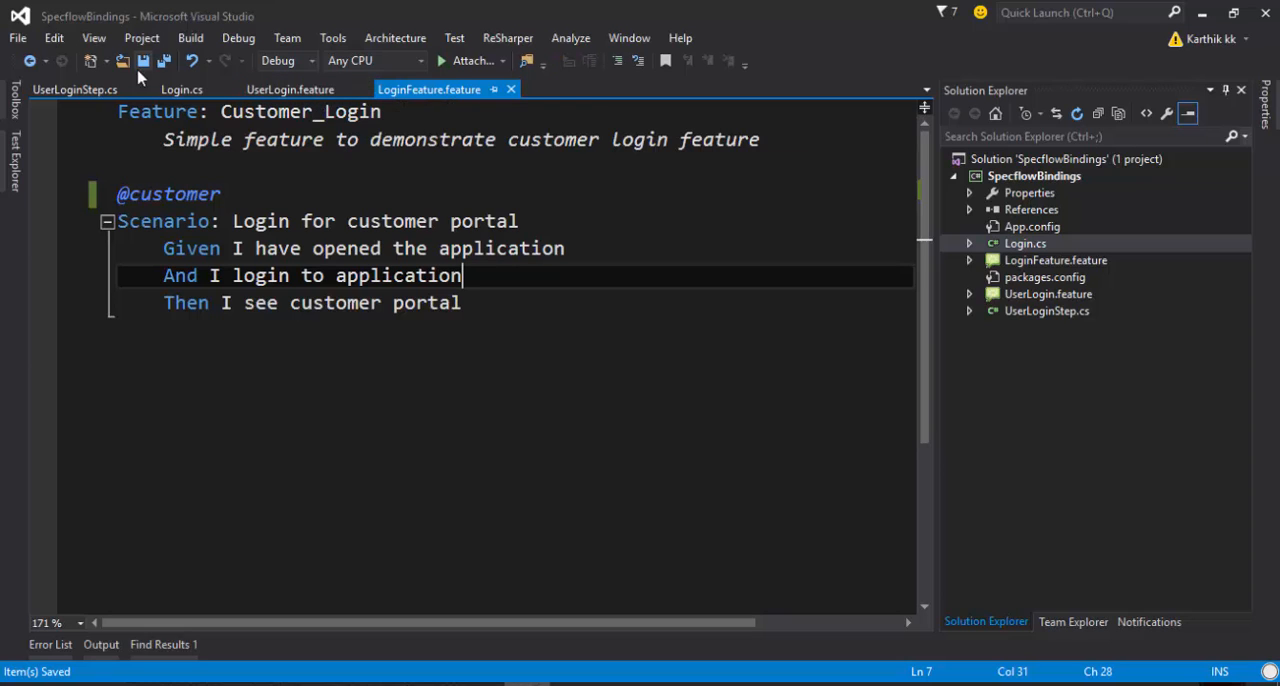
click(76, 88)
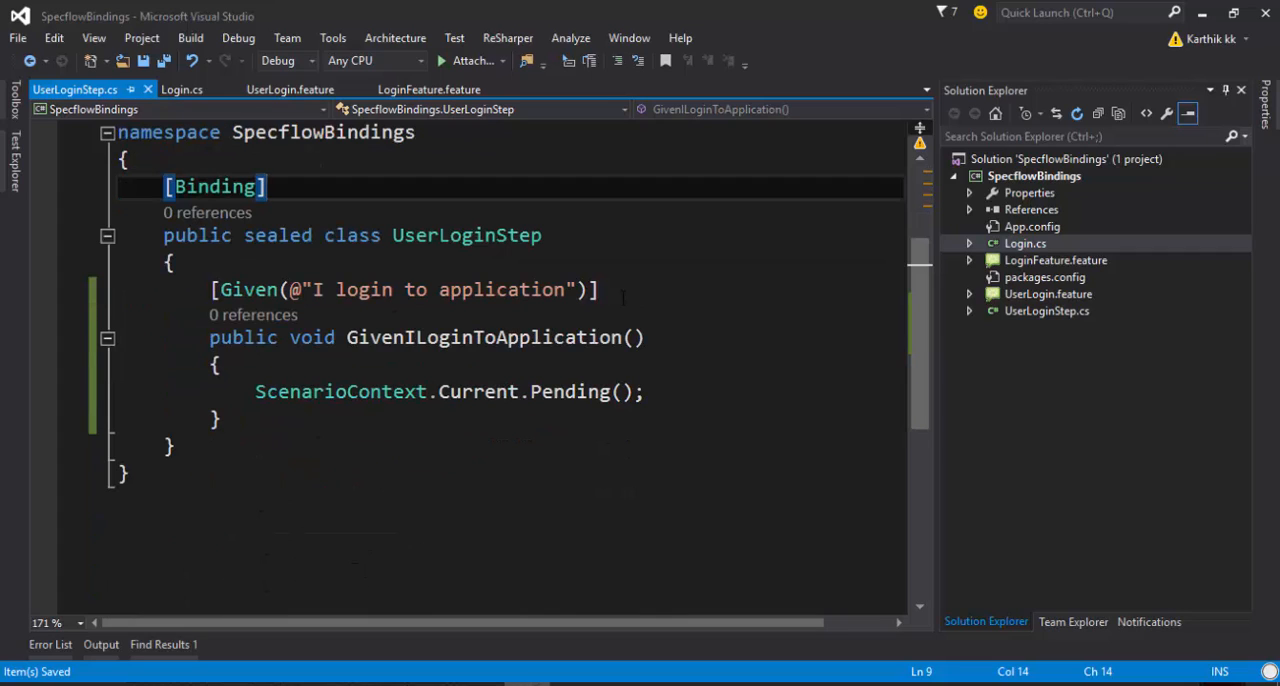
- Start a [Scope(...)] attribute under the Given step and look up the Customer_Login feature name in LoginFeature.feature
text([)
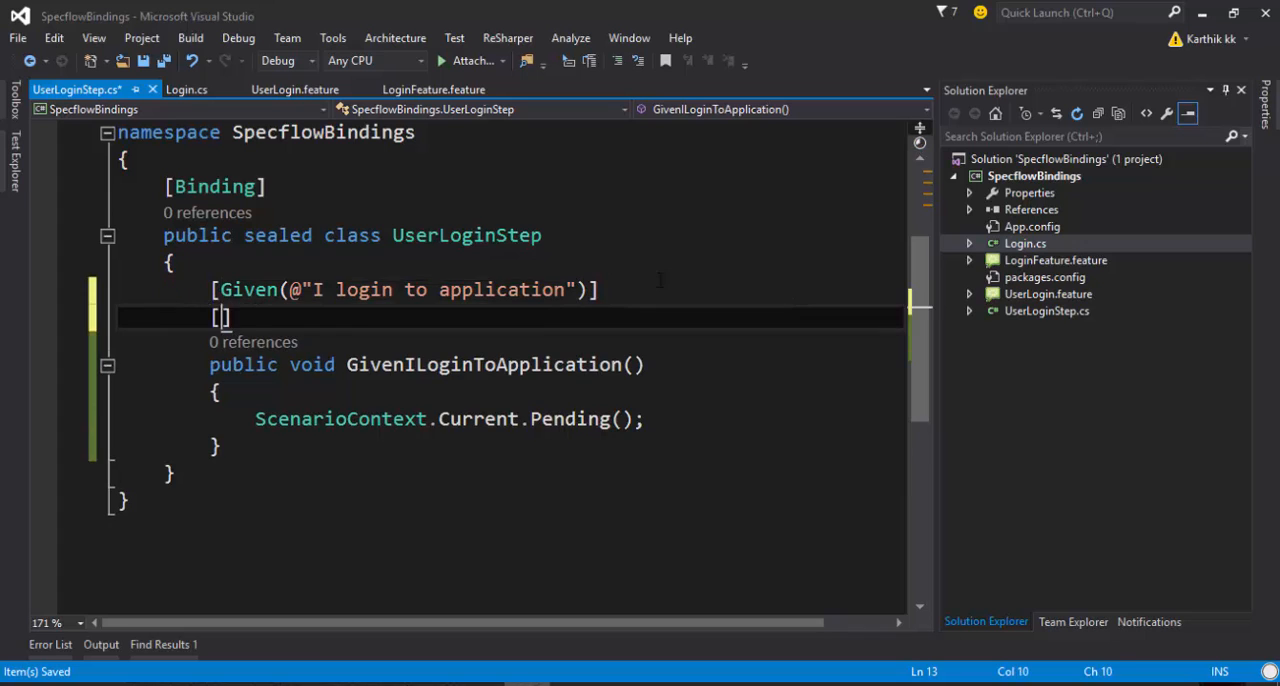
text(Scope(Feature = ")
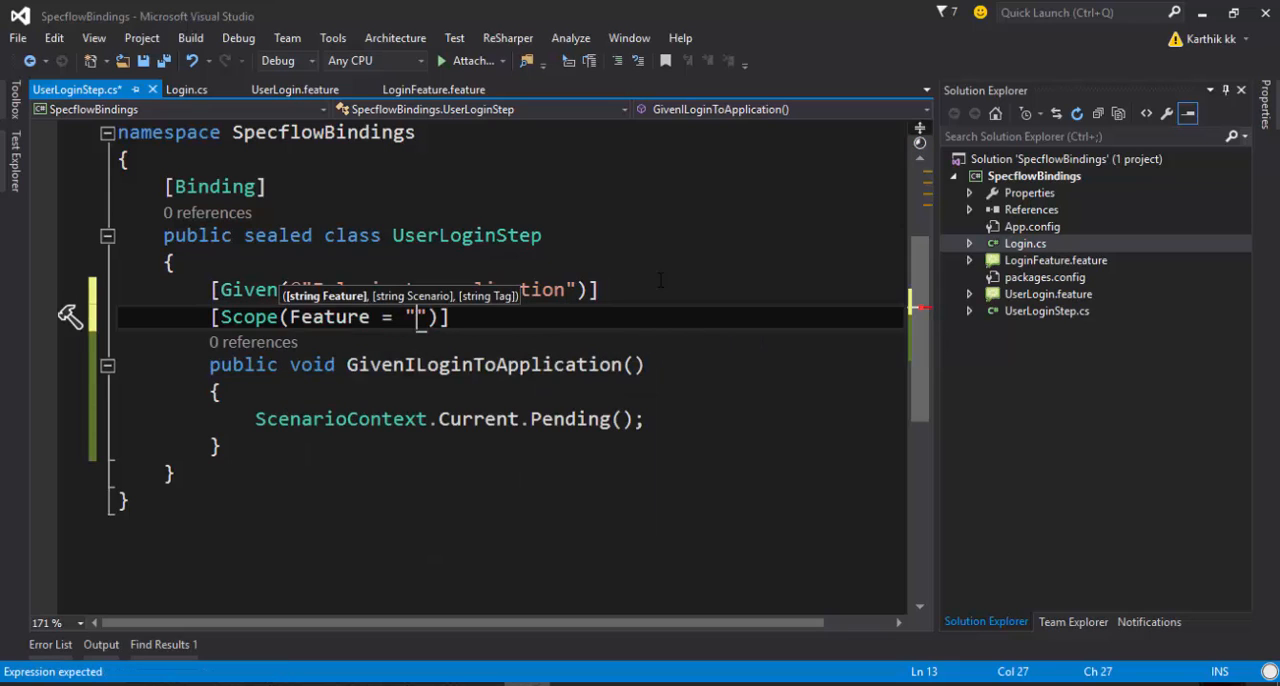
click(432, 88)
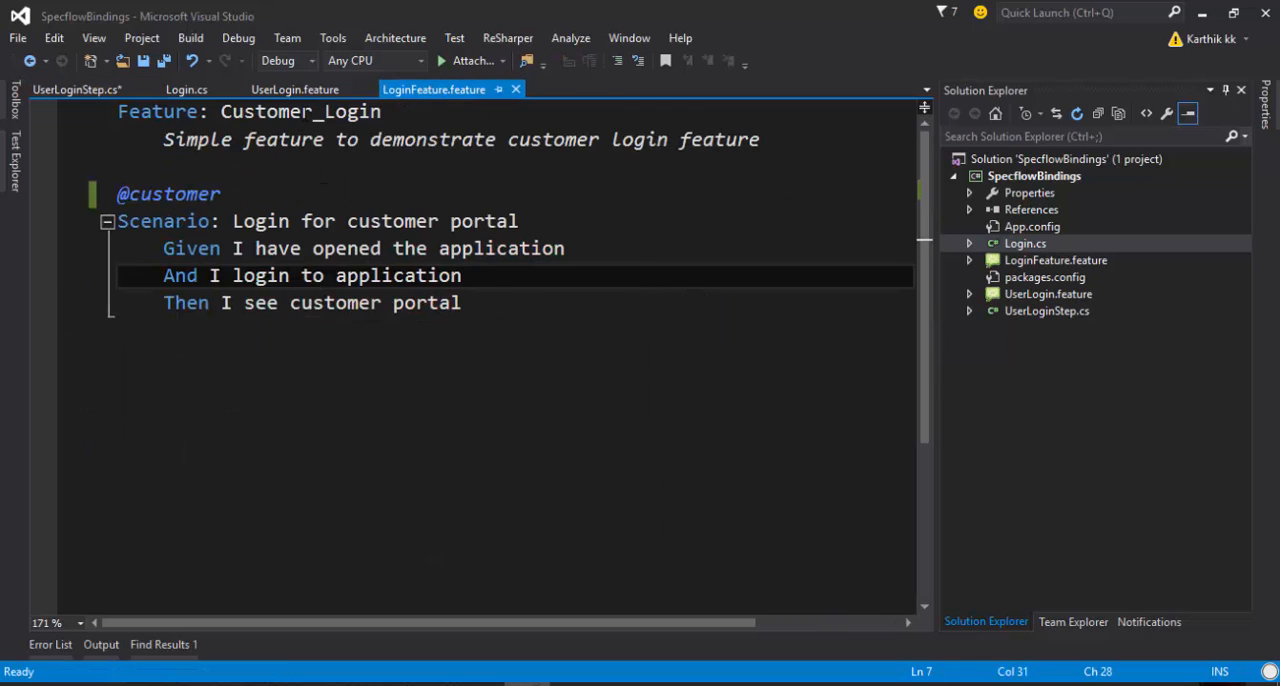
click(76, 88)
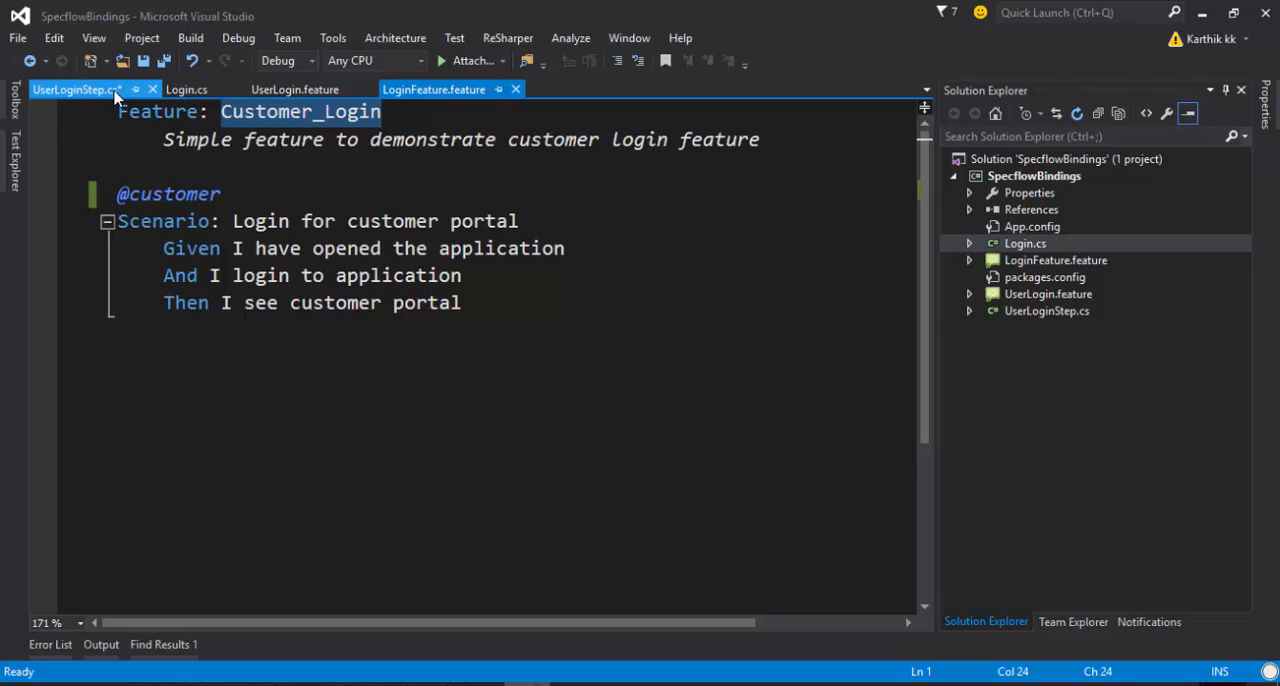
- Complete the Scope(Feature = "Customer_Login") attribute in UserLoginStep.cs, cross-checking UserLogin.feature and Login.cs
click(76, 88)
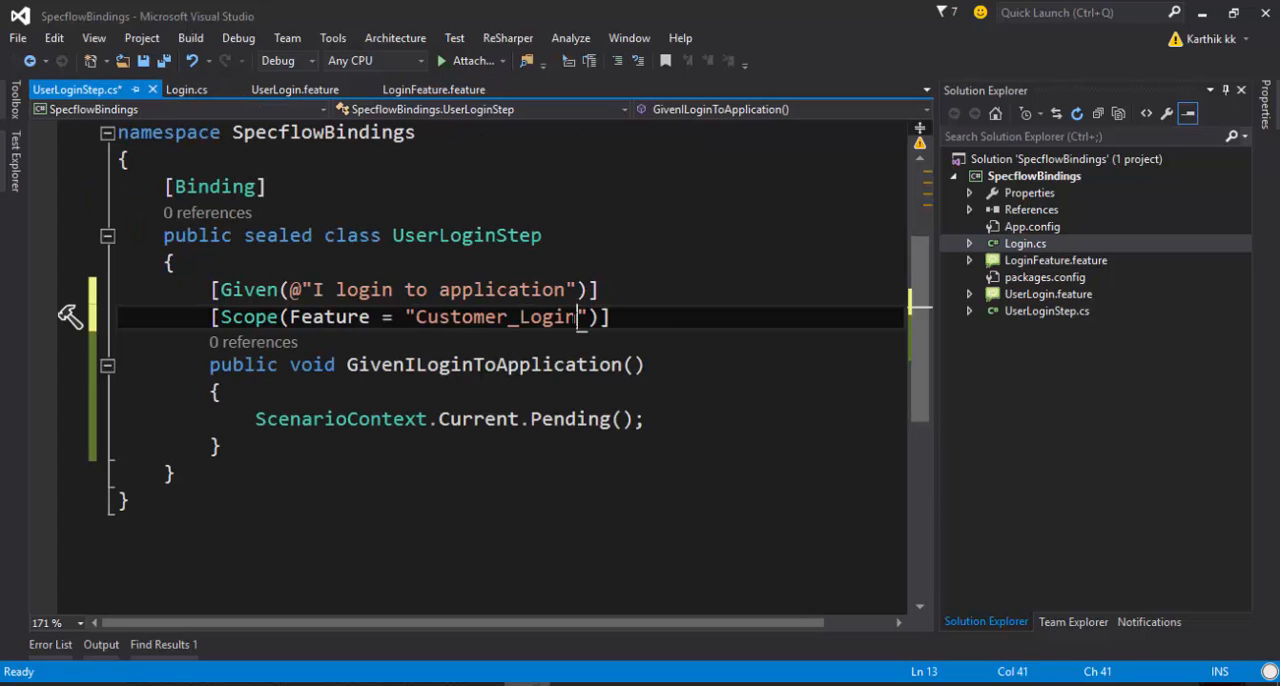
click(290, 88)
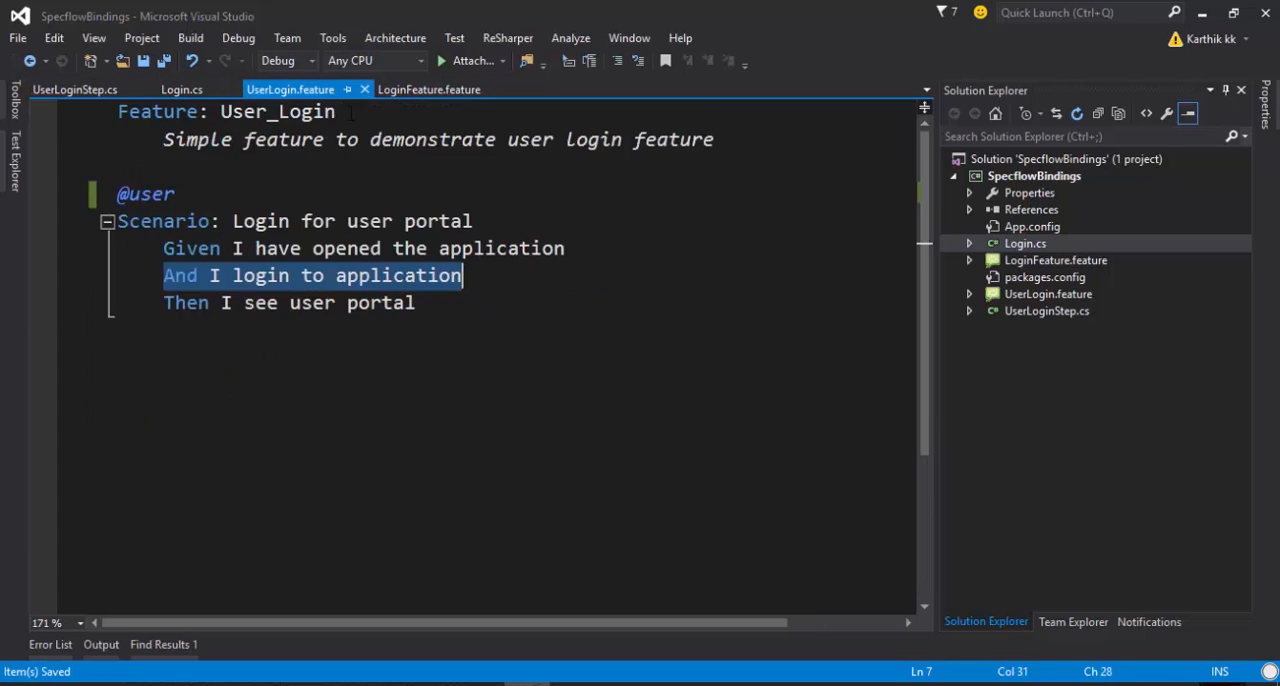
click(180, 88)
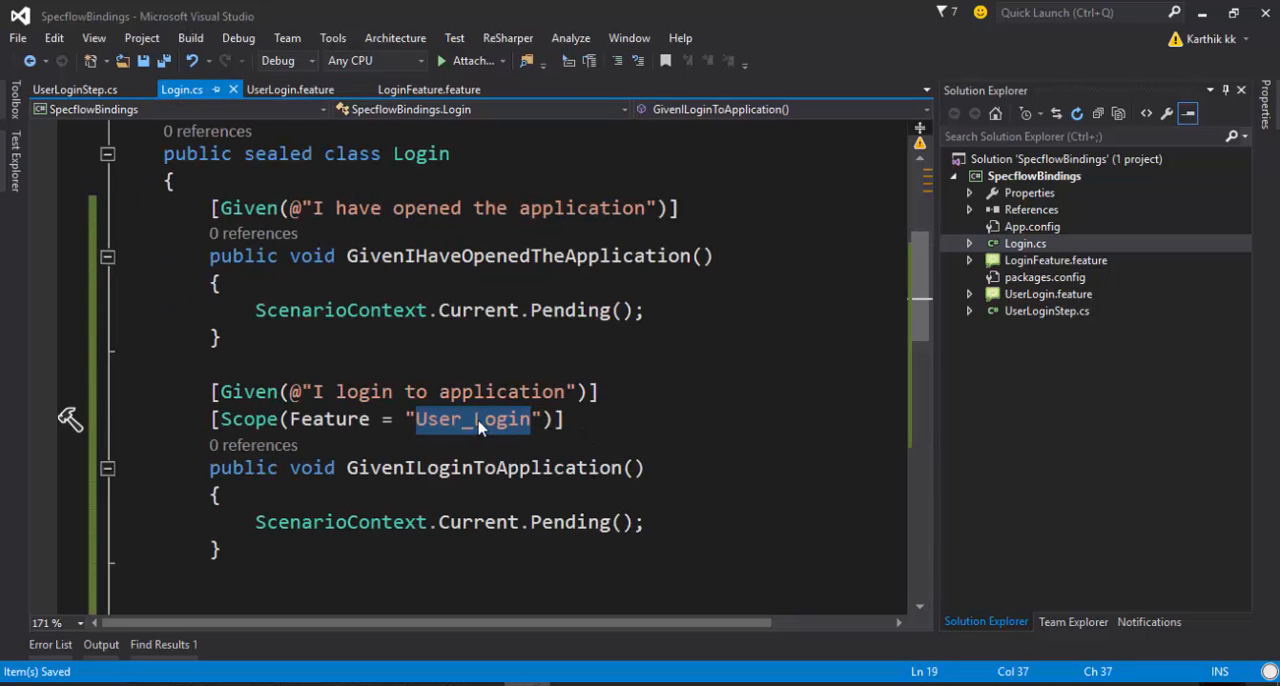
click(70, 88)
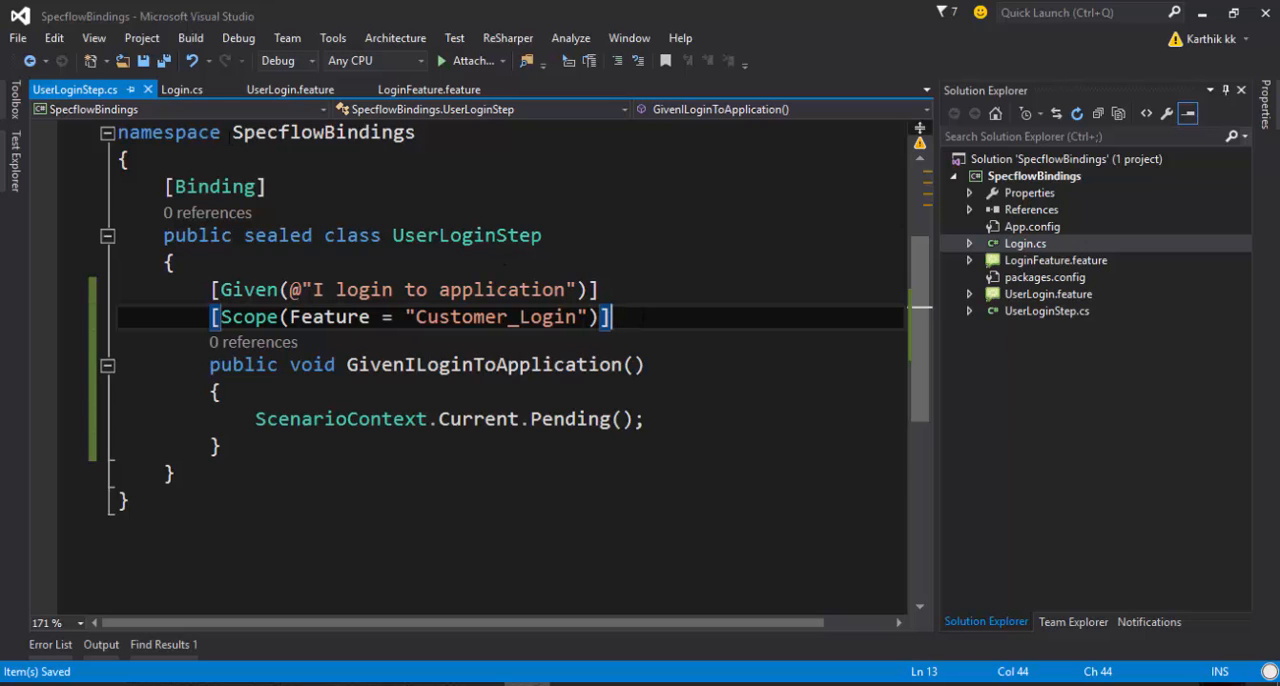
- In Login.cs replace Feature with Tag in the Scope attribute so the step is scoped by the user tag, and save
click(182, 88)
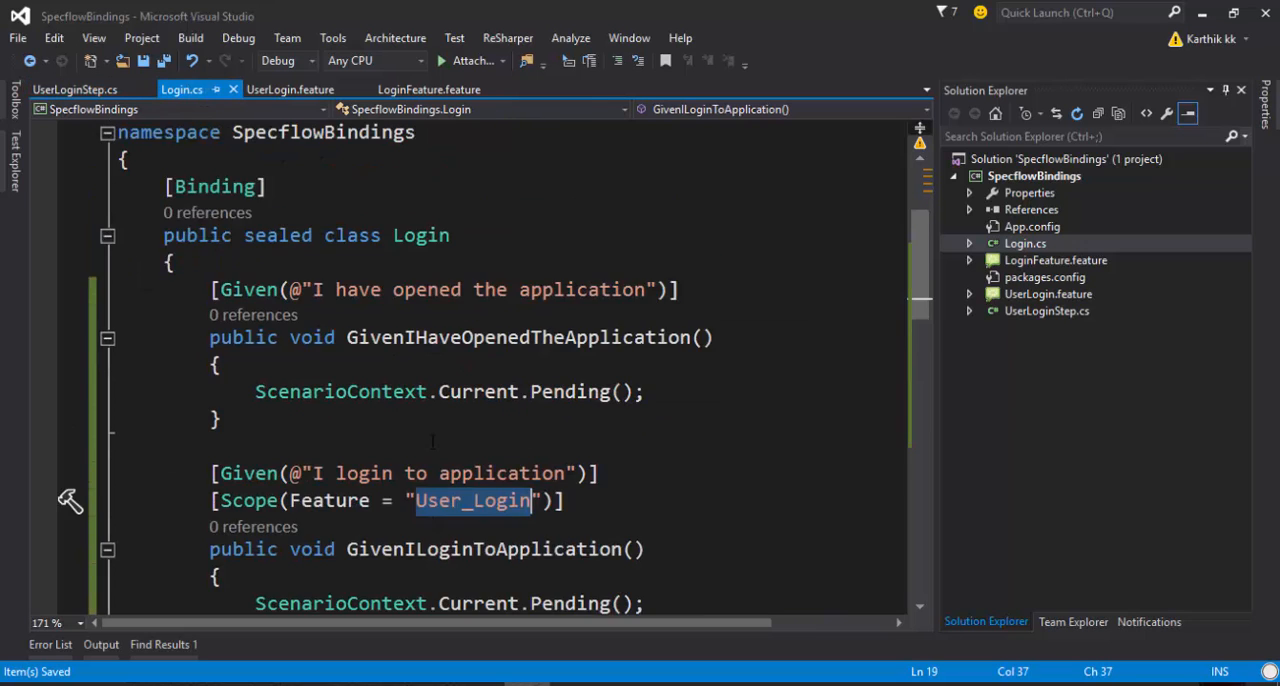
scroll(down, 3)
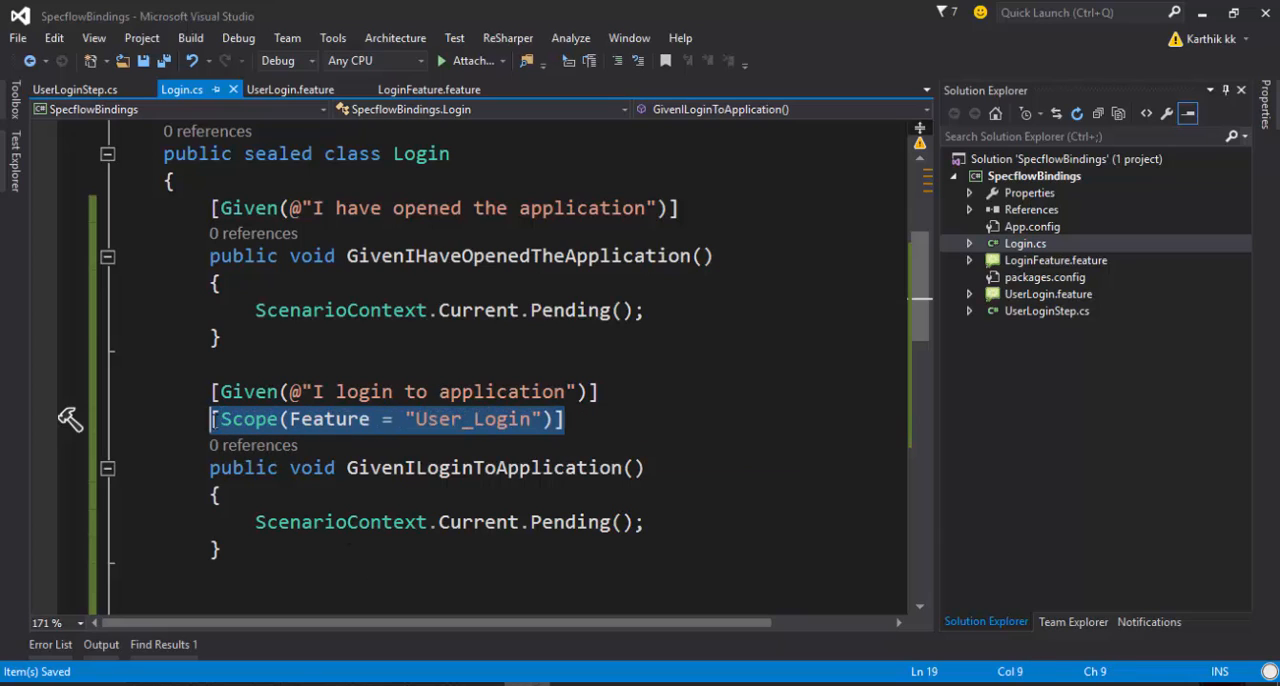
double_click(330, 420)
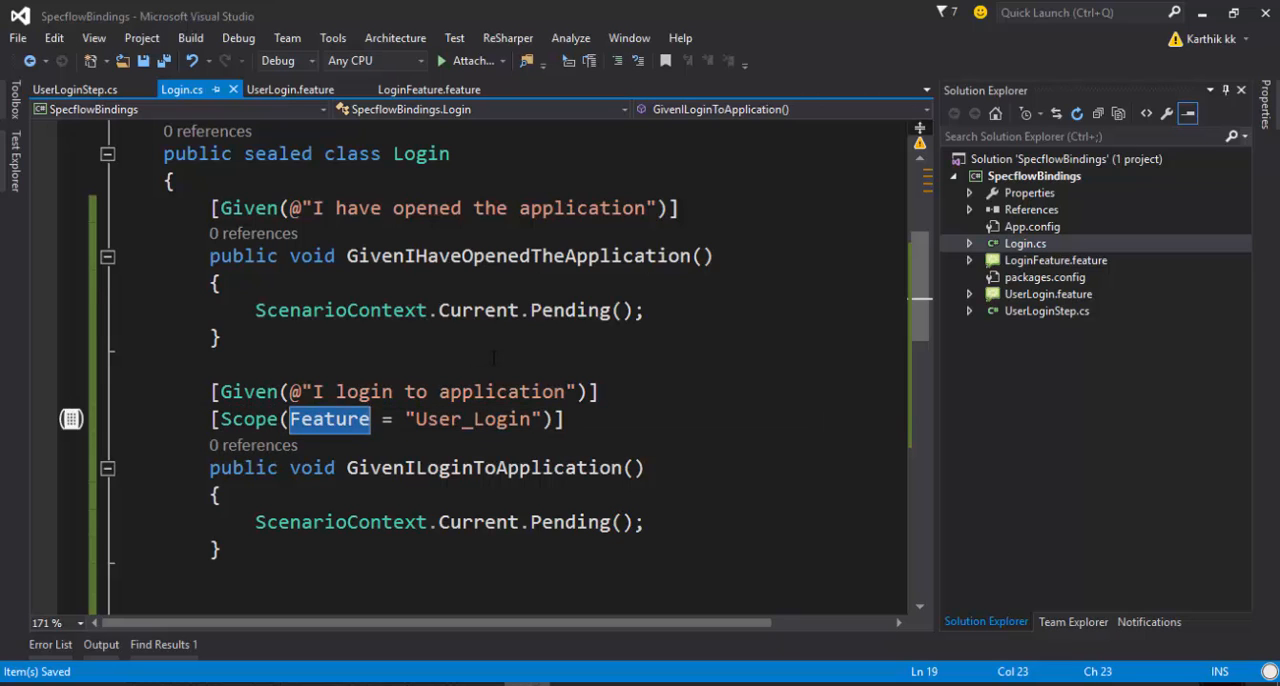
text(Tag = "")])
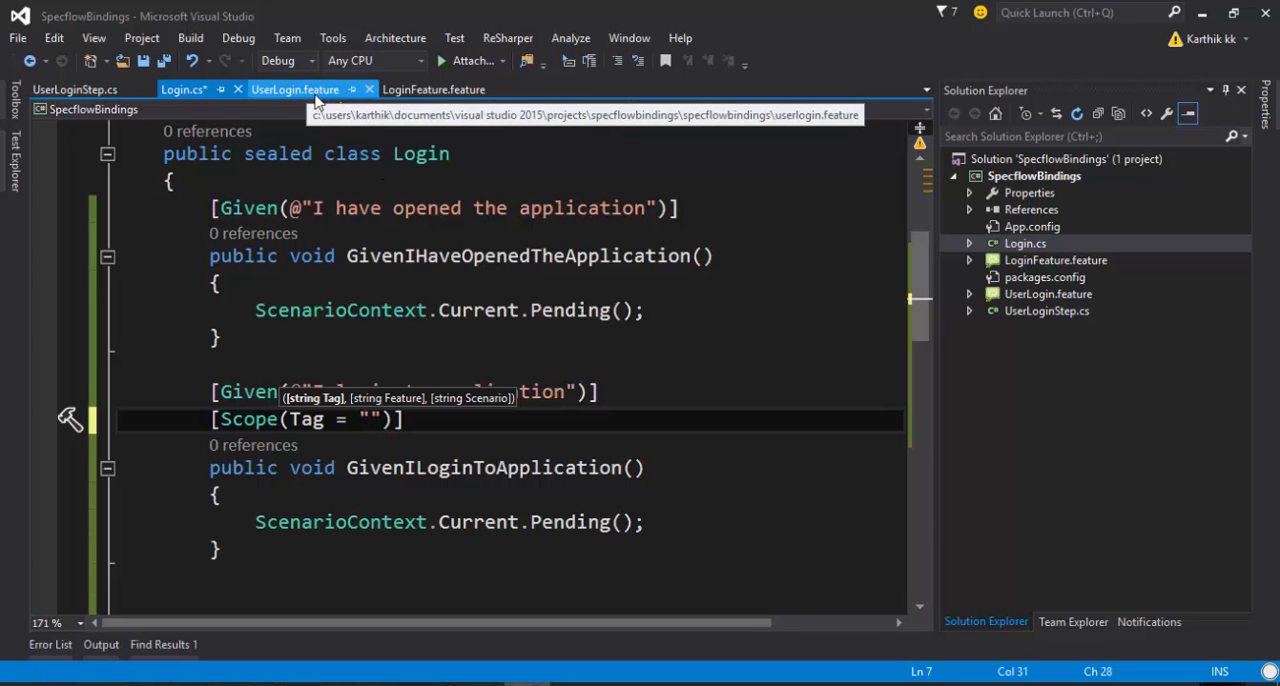
click(294, 88)
text(user)
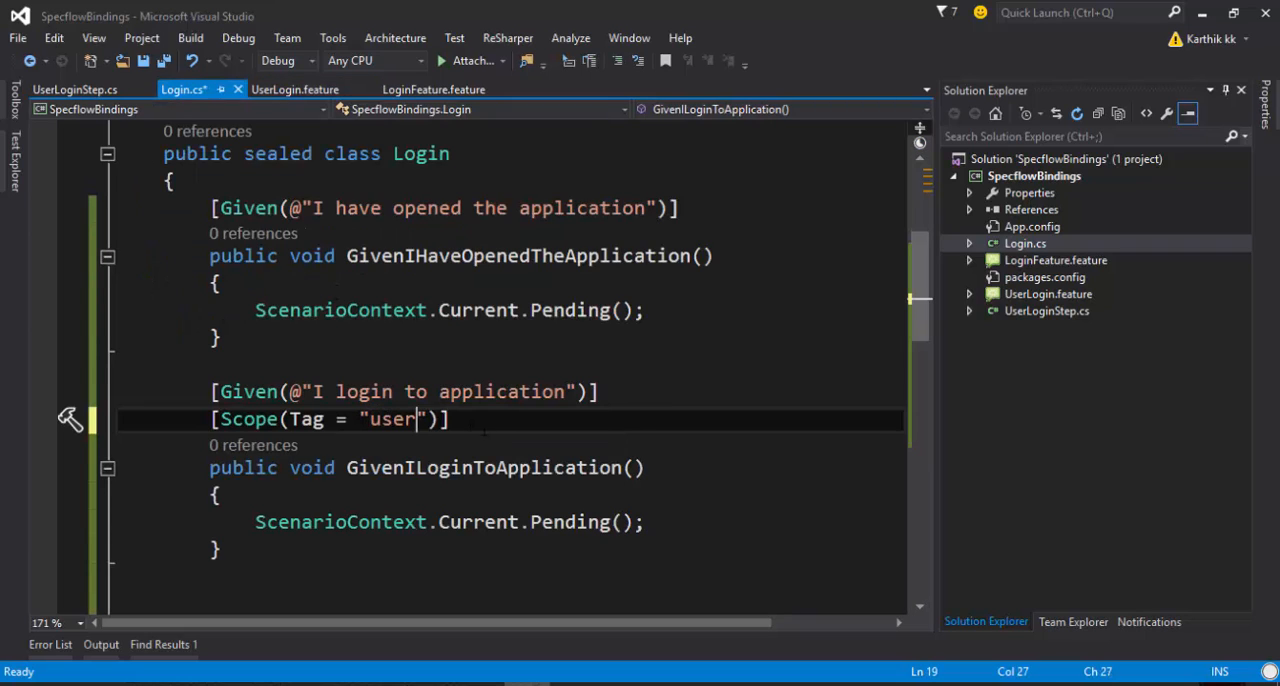
key(ctrl+s)
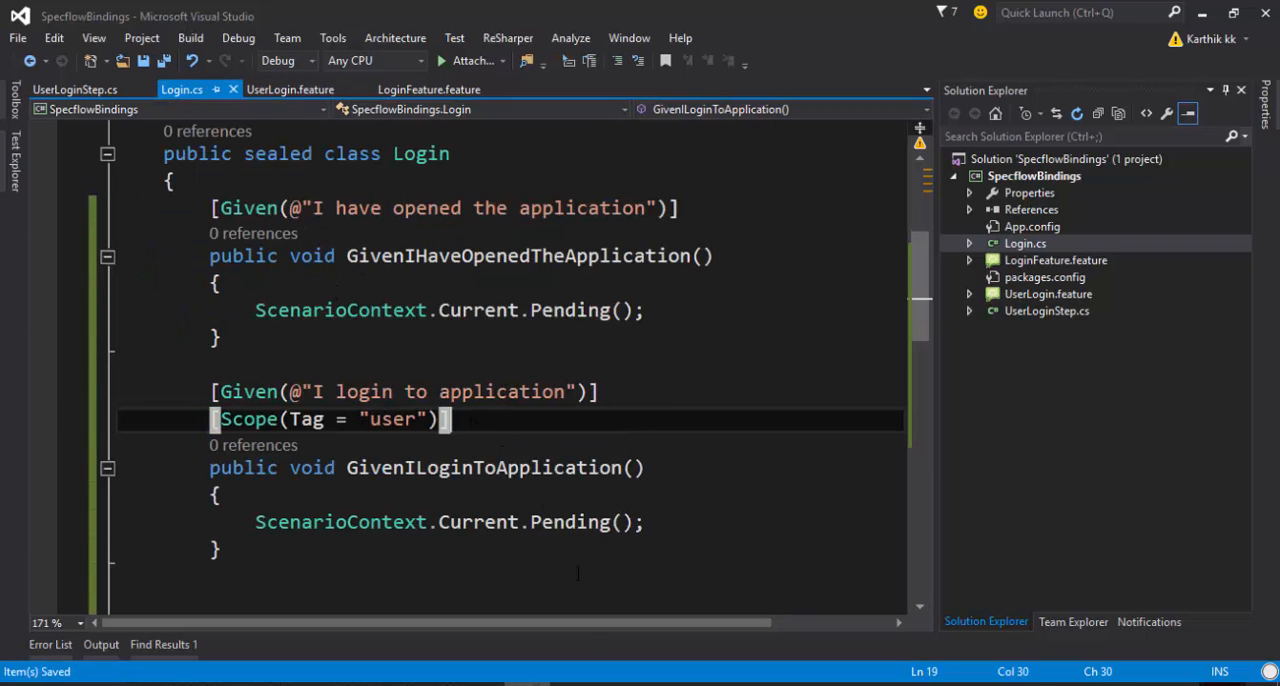
mouse_move(290, 88)
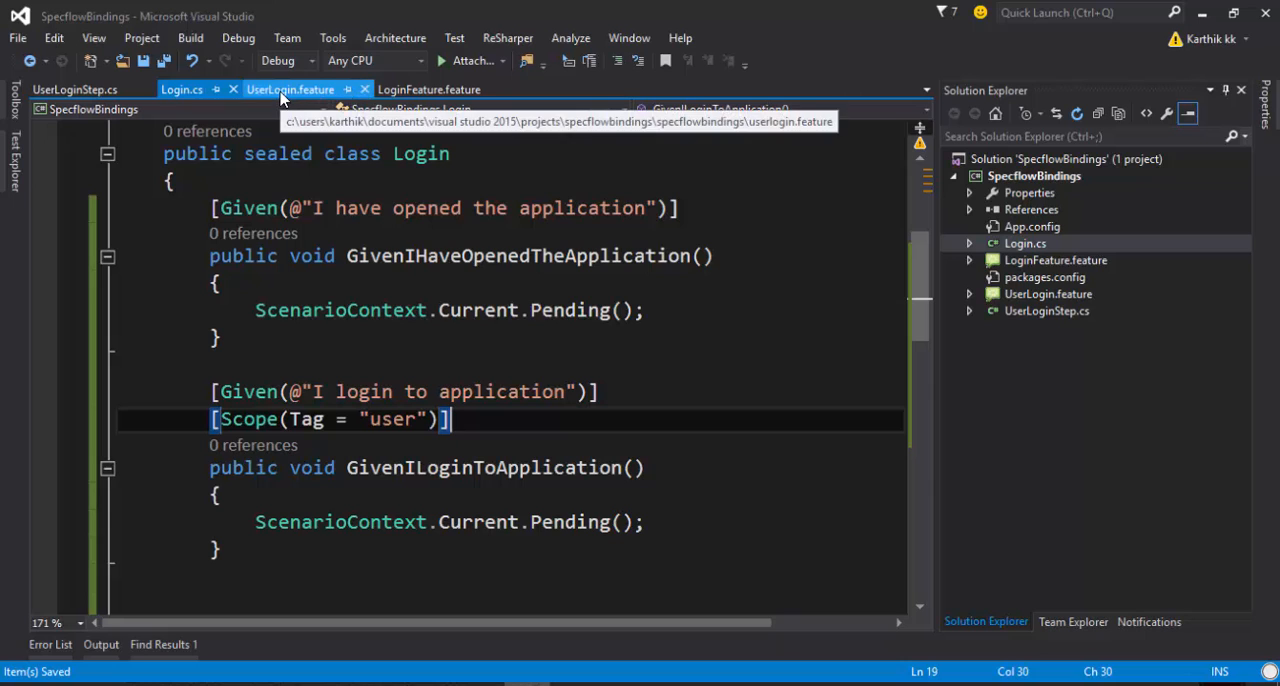
- Review UserLoginStep.cs and UserLogin.feature to confirm the user tag on the feature
click(76, 88)
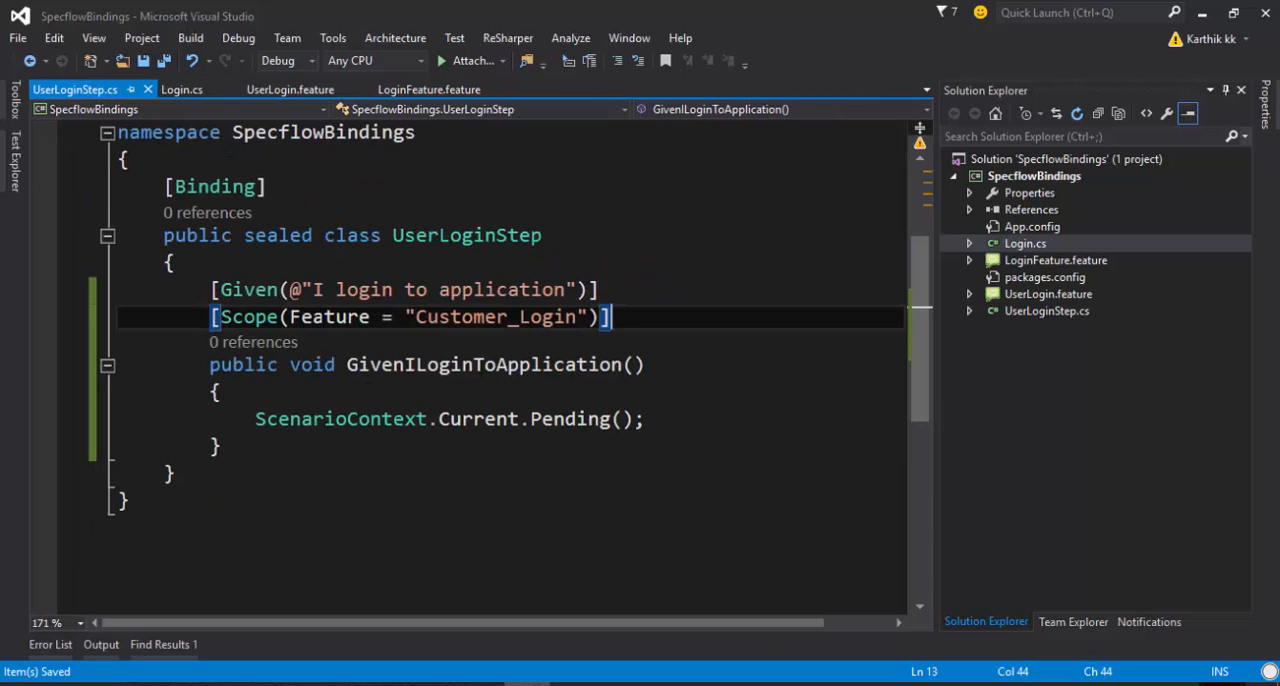
click(290, 88)
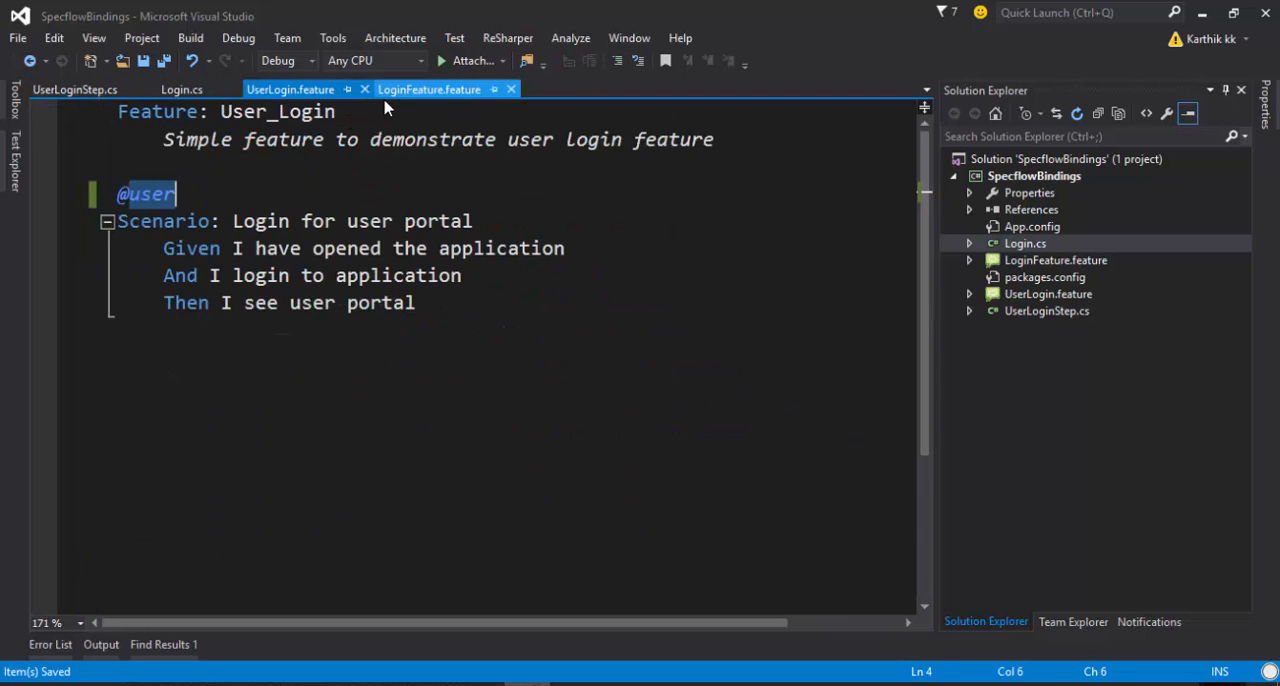
- In UserLoginStep.cs replace Feature in the Scope attribute by typing 'Scenari' toward a Scenario parameter
click(74, 88)
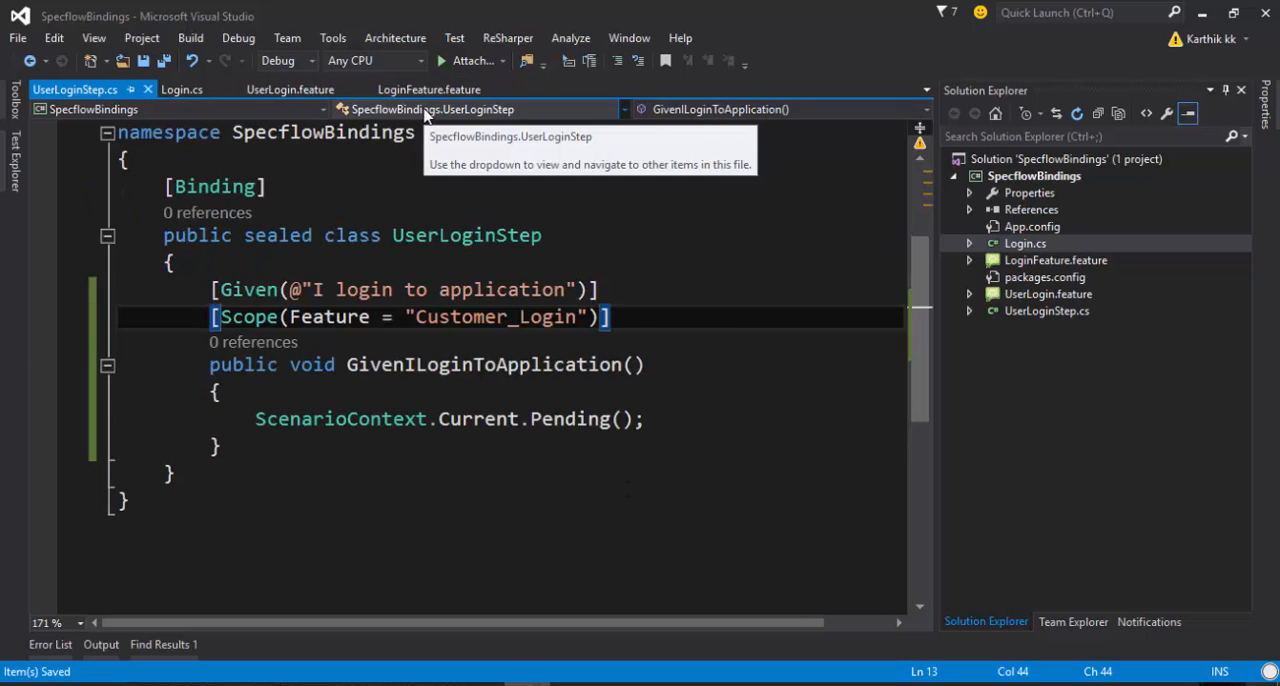
mouse_move(420, 136)
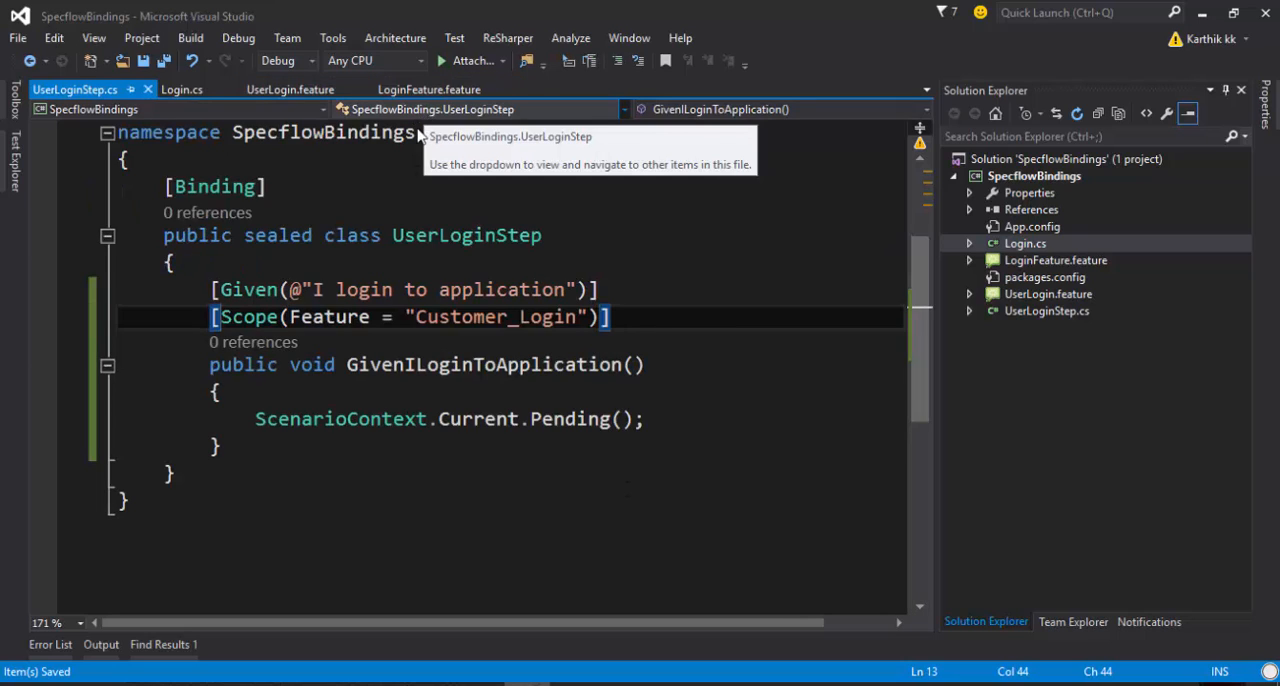
text(Sc)
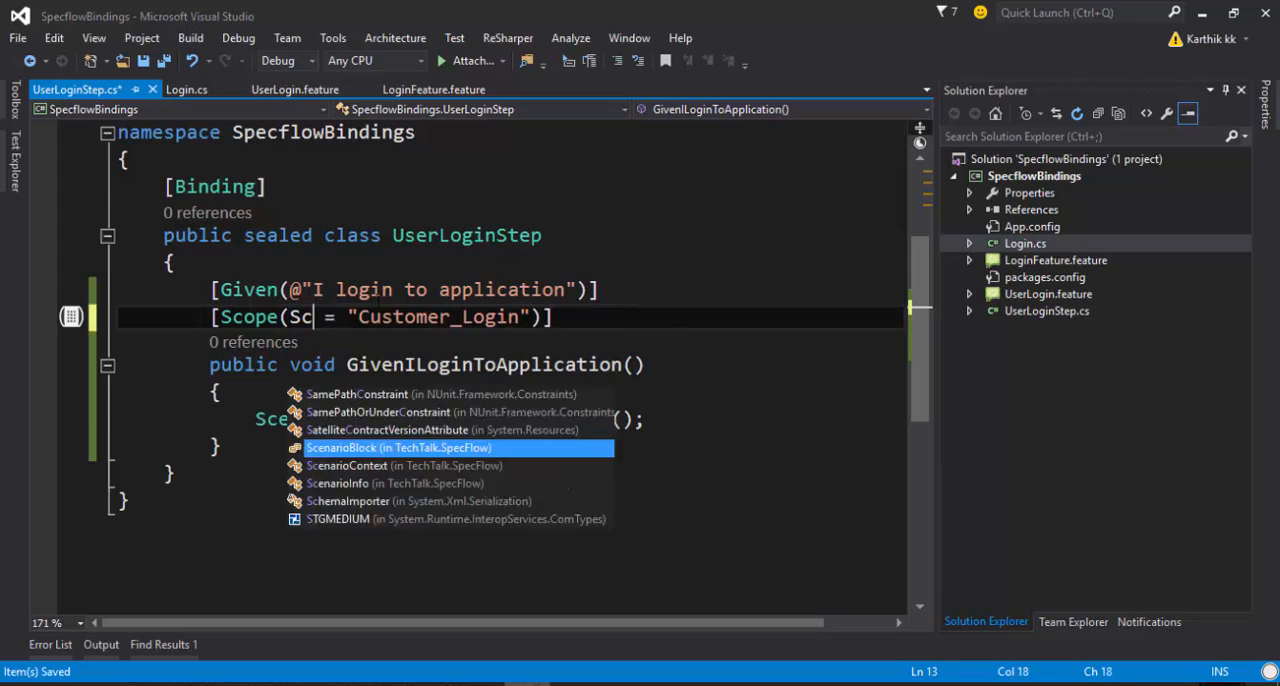
text(enari)
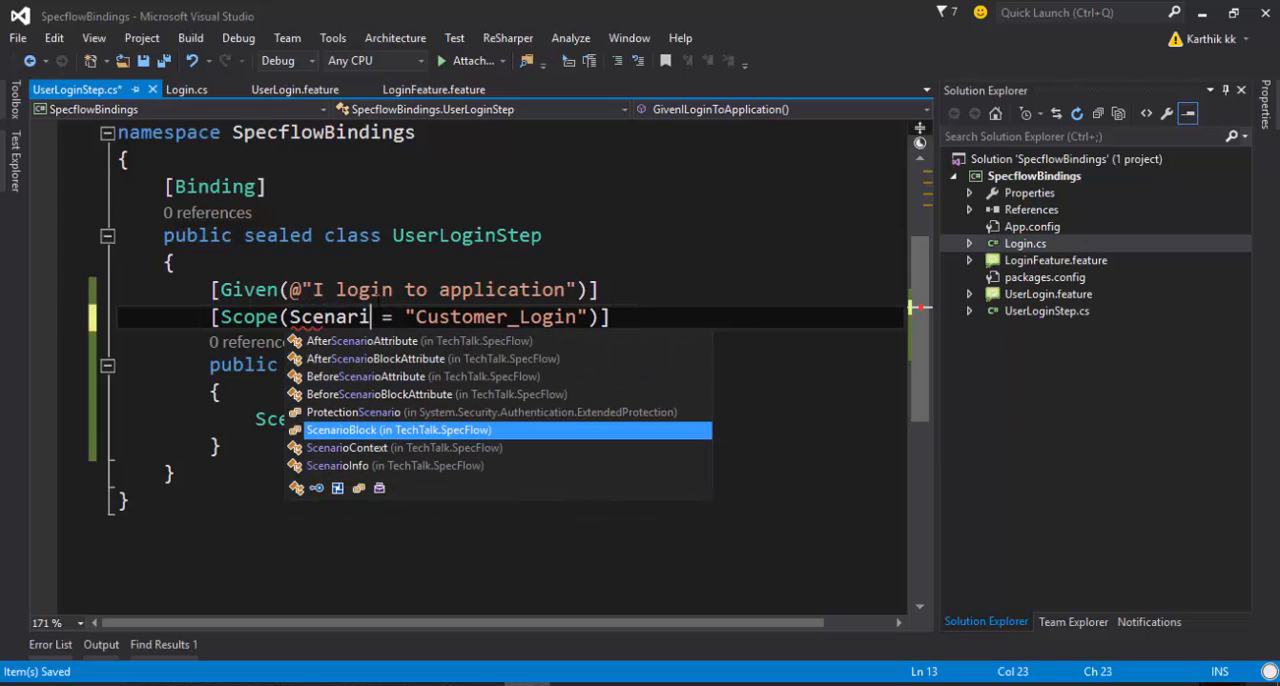